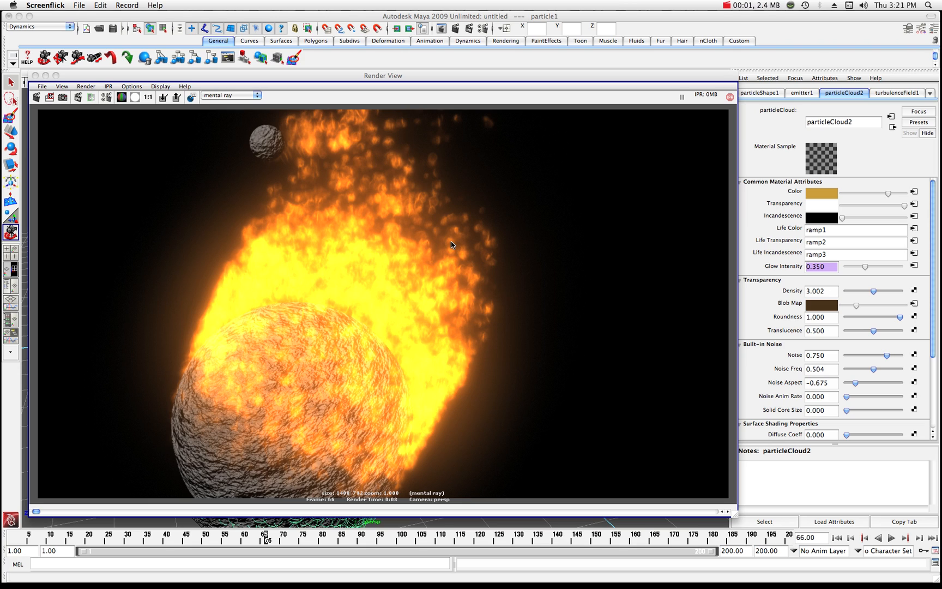
pyautogui.moveTo(369, 247)
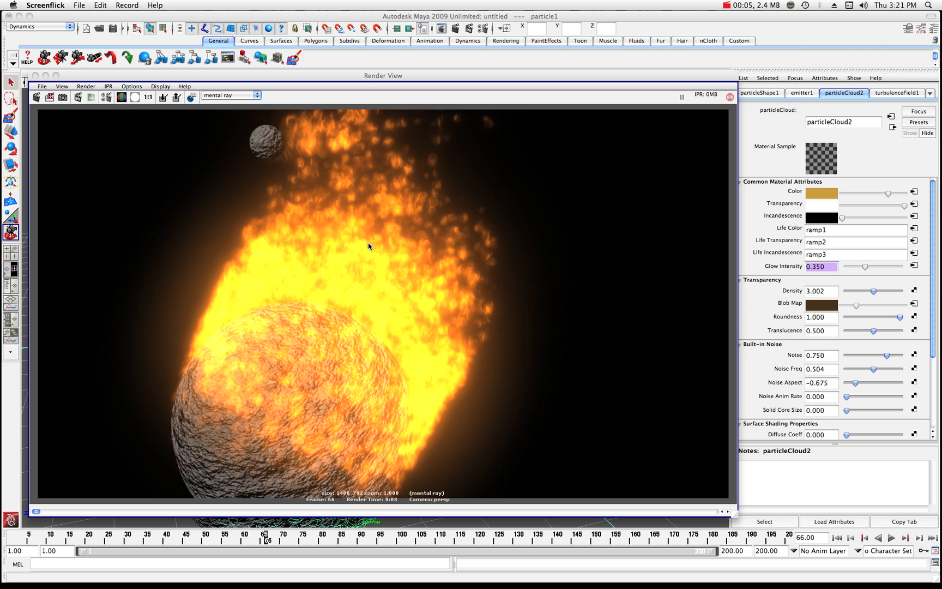
pyautogui.moveTo(298, 268)
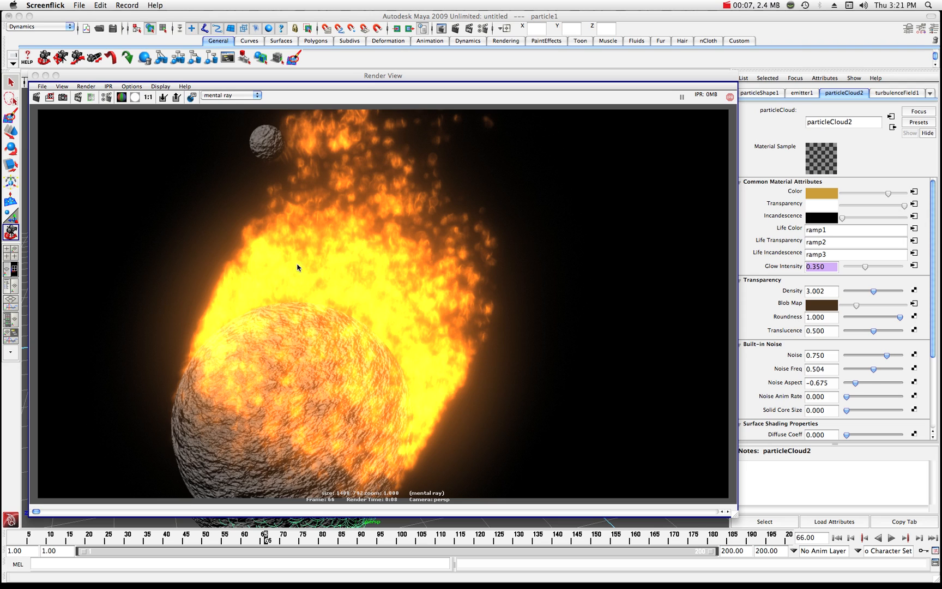
pyautogui.moveTo(284, 290)
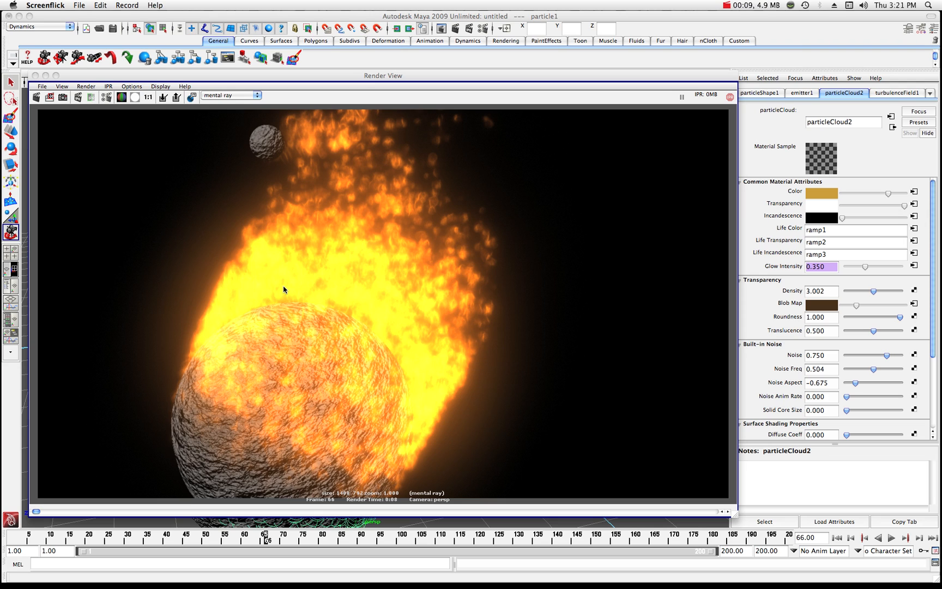
pyautogui.moveTo(359, 282)
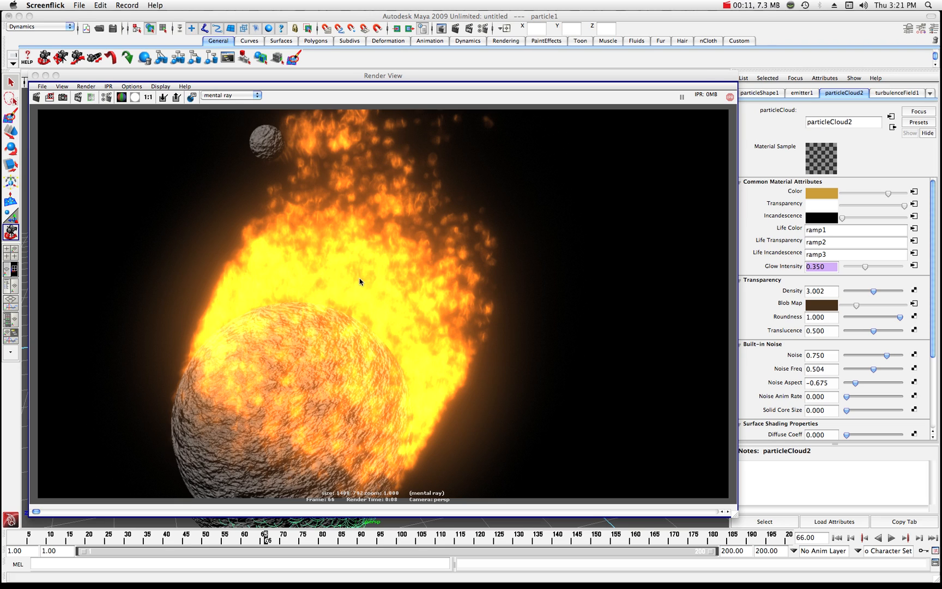
pyautogui.moveTo(268, 146)
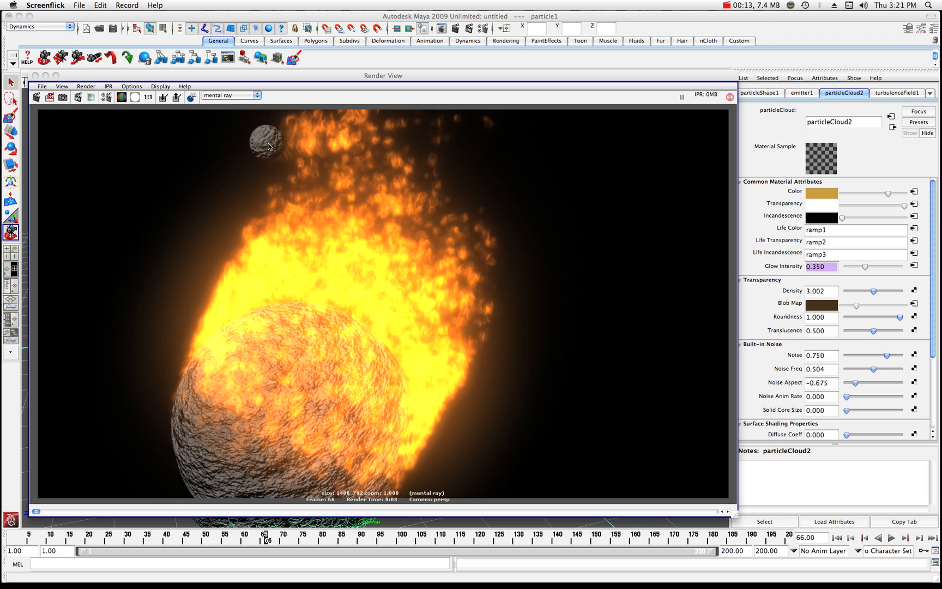
pyautogui.moveTo(284, 346)
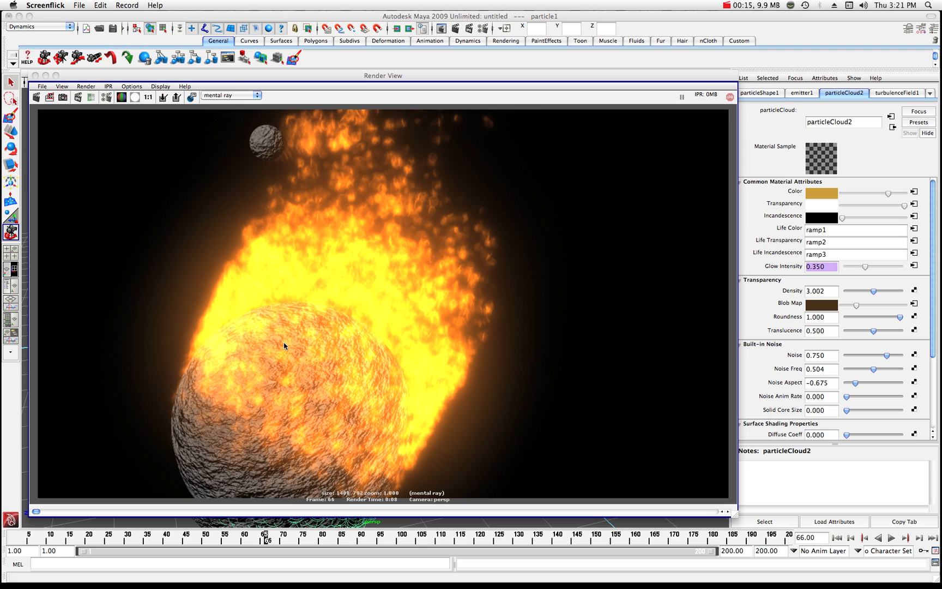
pyautogui.moveTo(264, 129)
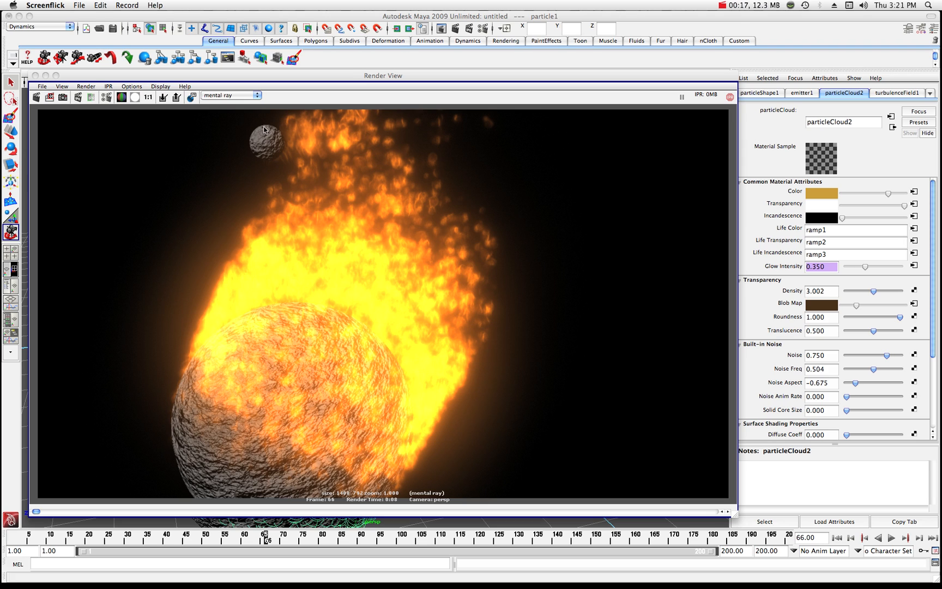
pyautogui.moveTo(255, 99)
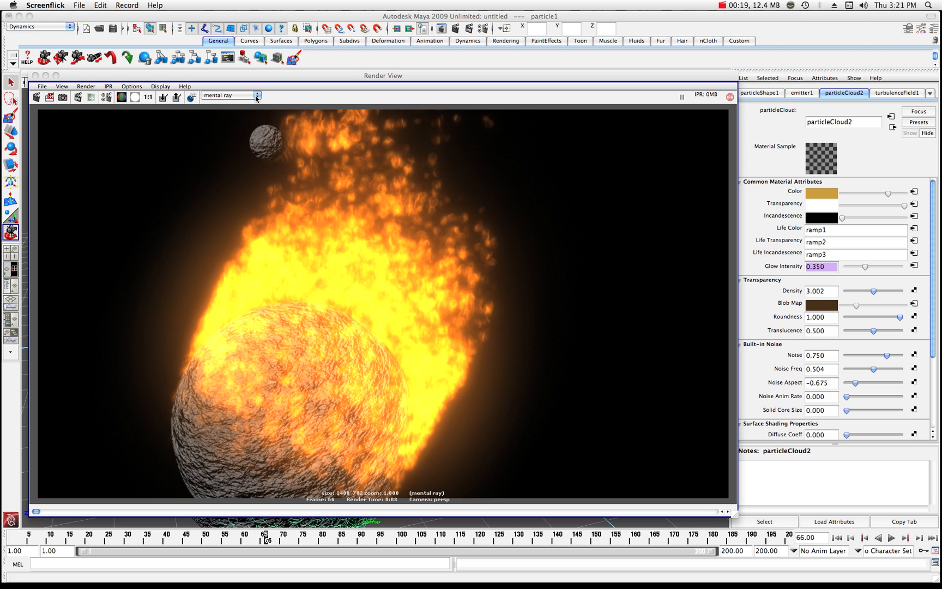
# Switch the Render View renderer from mental ray to Maya Software.
pyautogui.click(257, 96)
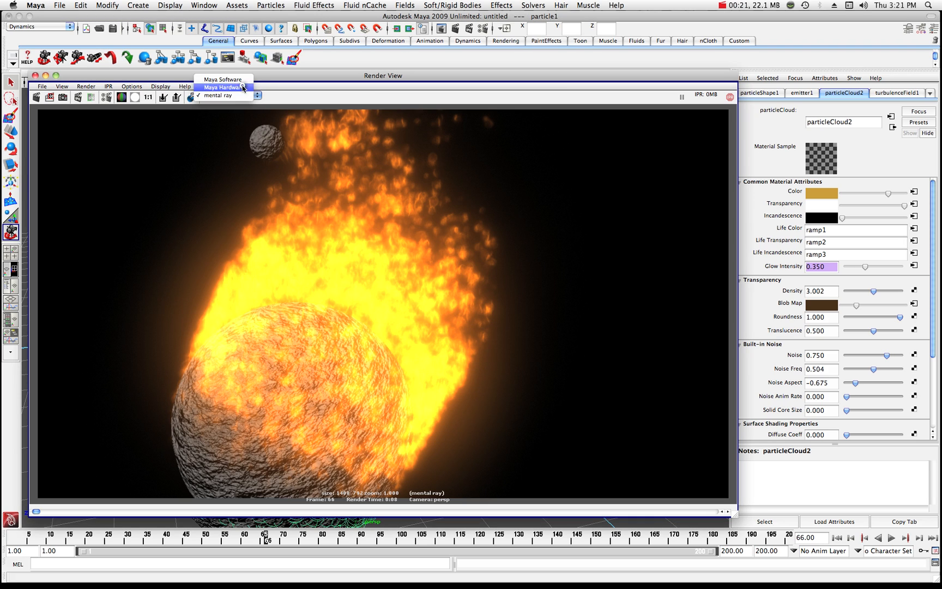
pyautogui.click(223, 78)
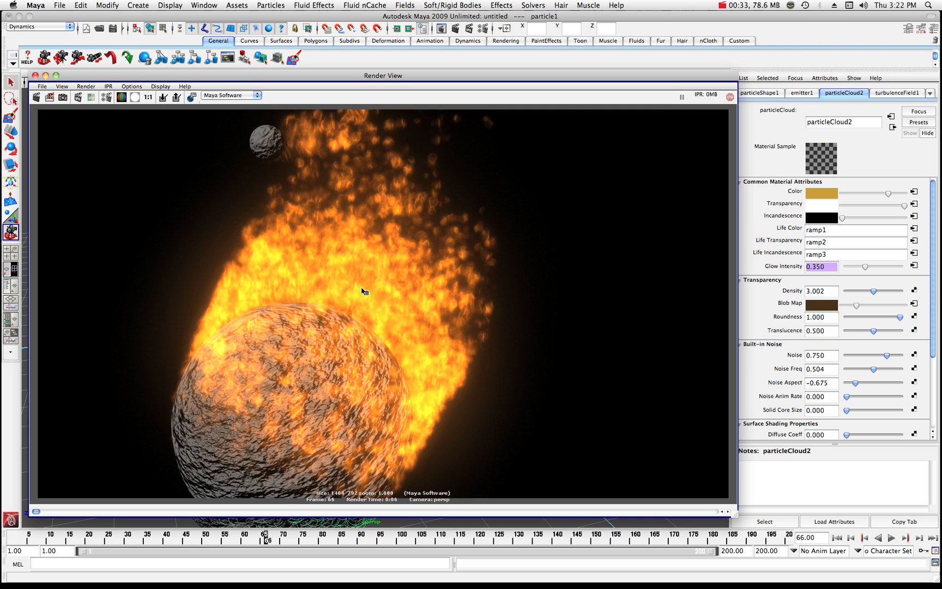
pyautogui.moveTo(353, 282)
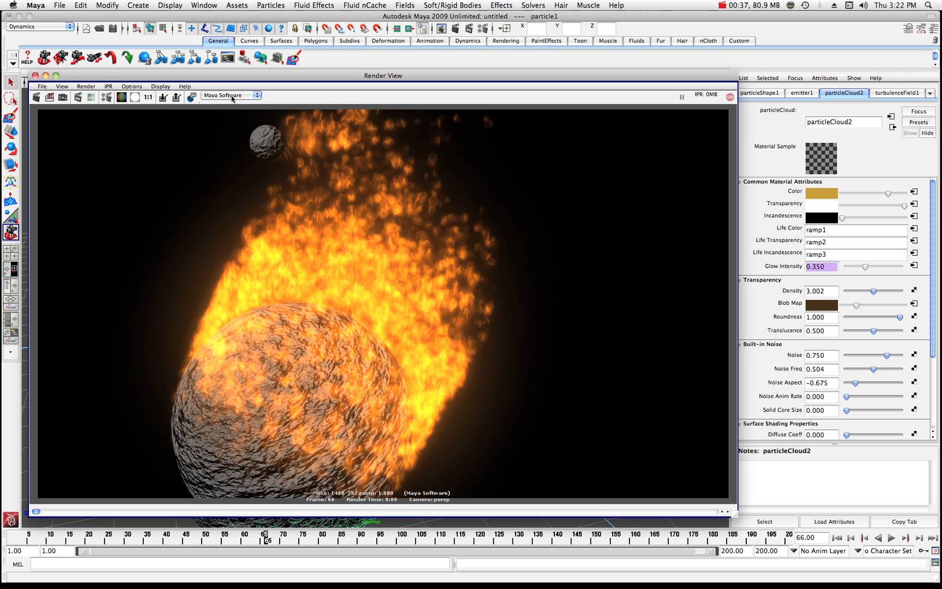
pyautogui.moveTo(362, 275)
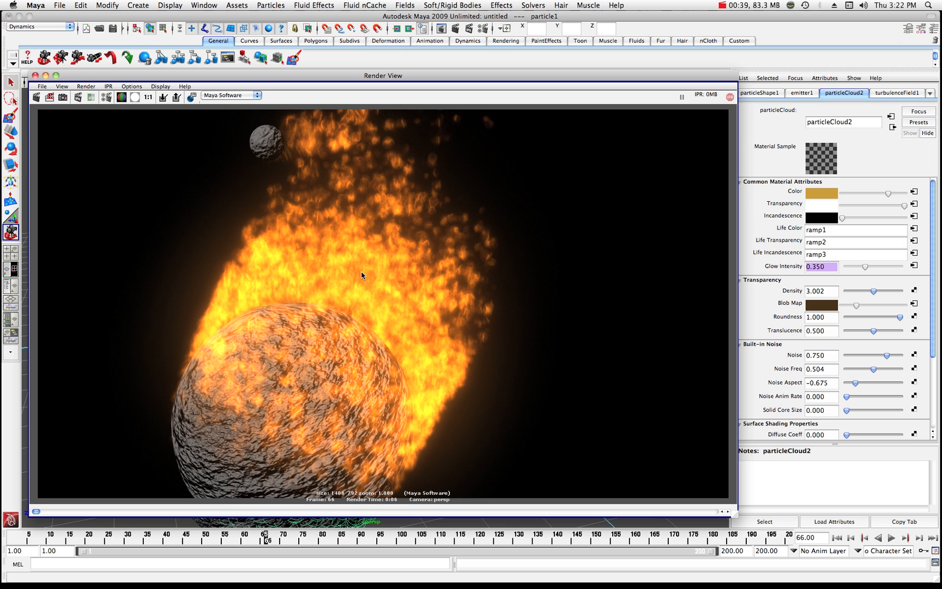
pyautogui.moveTo(126, 144)
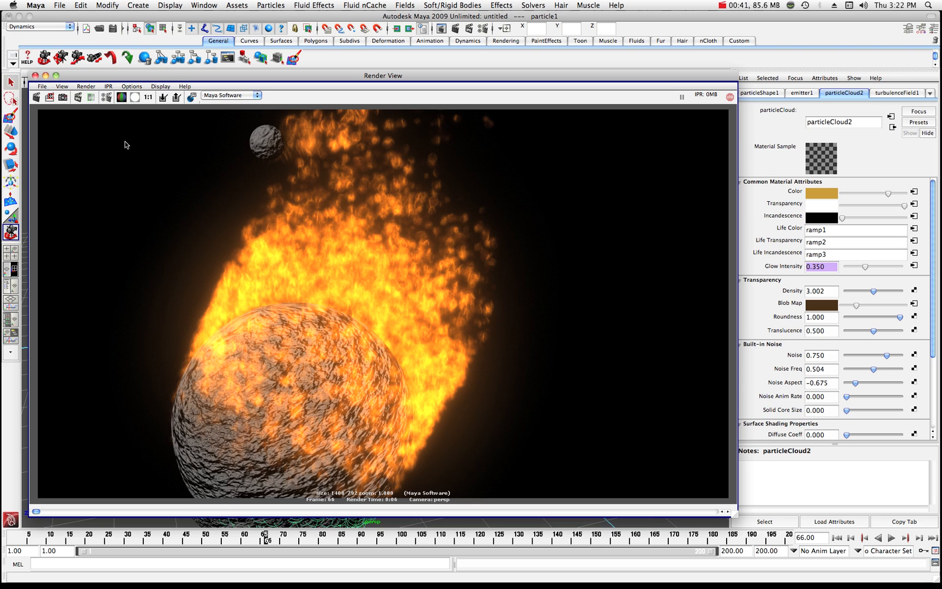
pyautogui.moveTo(431, 283)
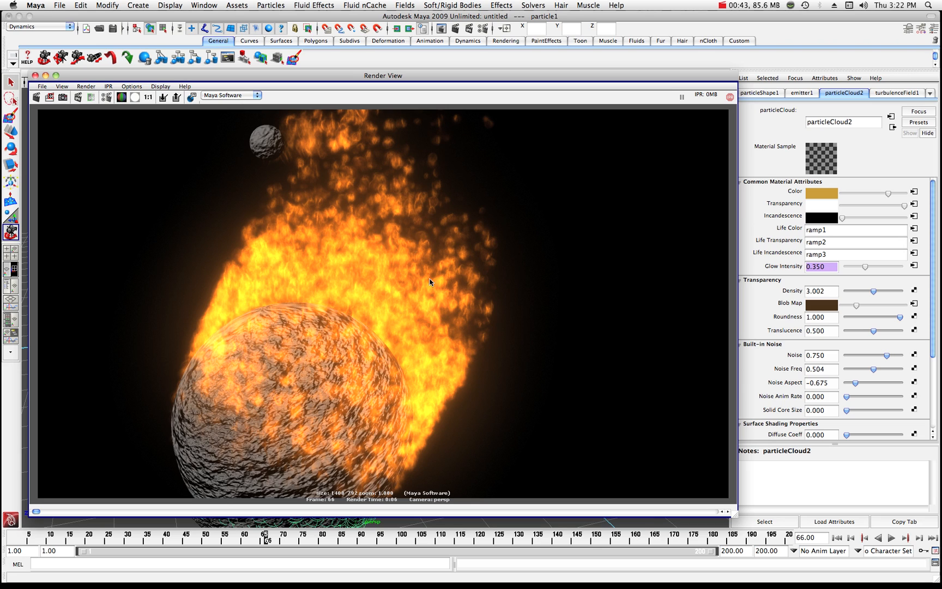
pyautogui.moveTo(328, 295)
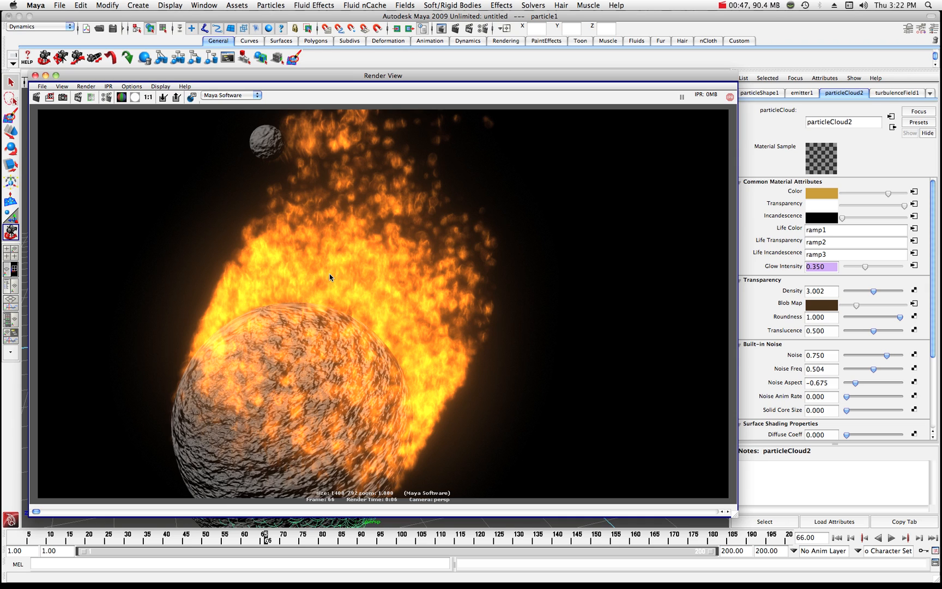
pyautogui.moveTo(337, 265)
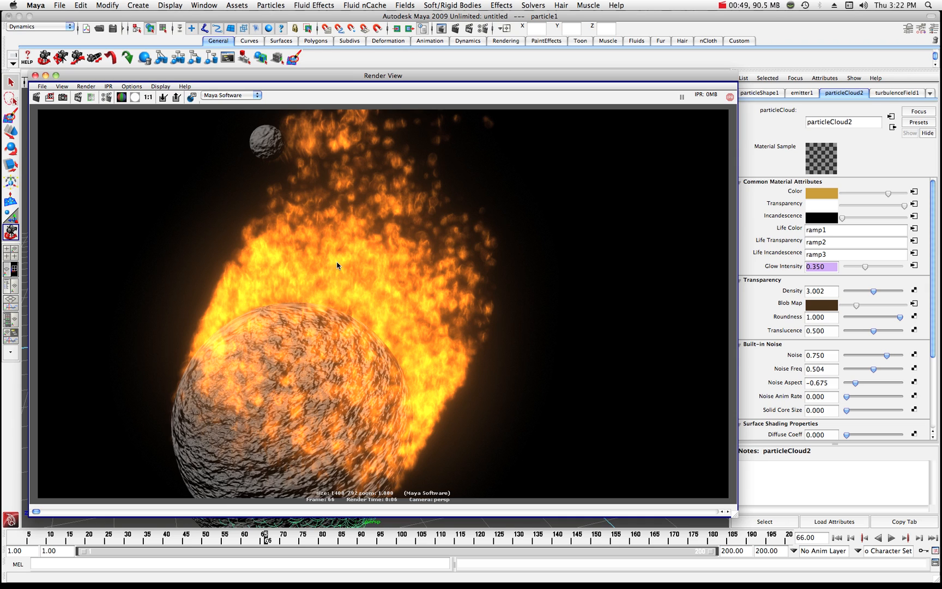
pyautogui.moveTo(777, 144)
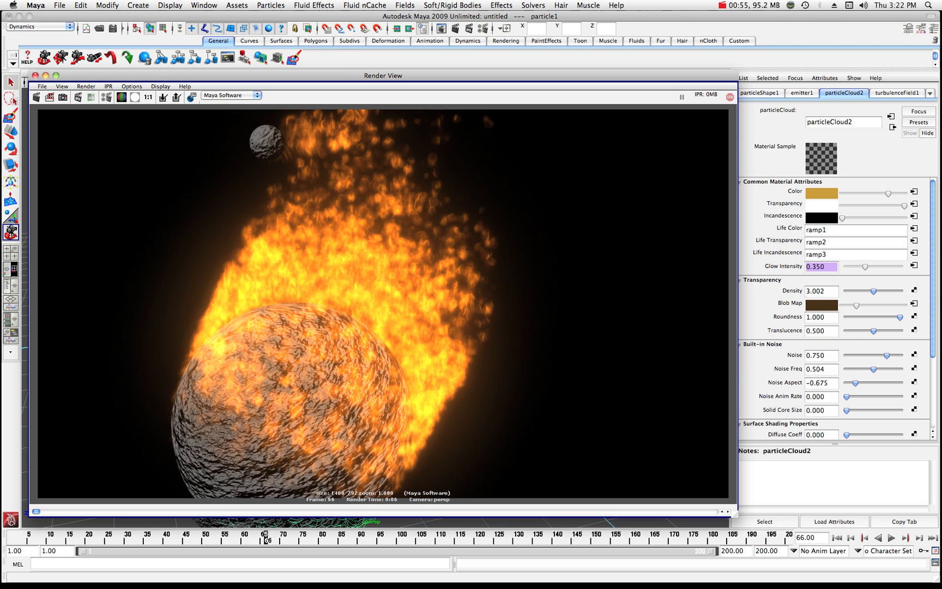
pyautogui.moveTo(331, 79)
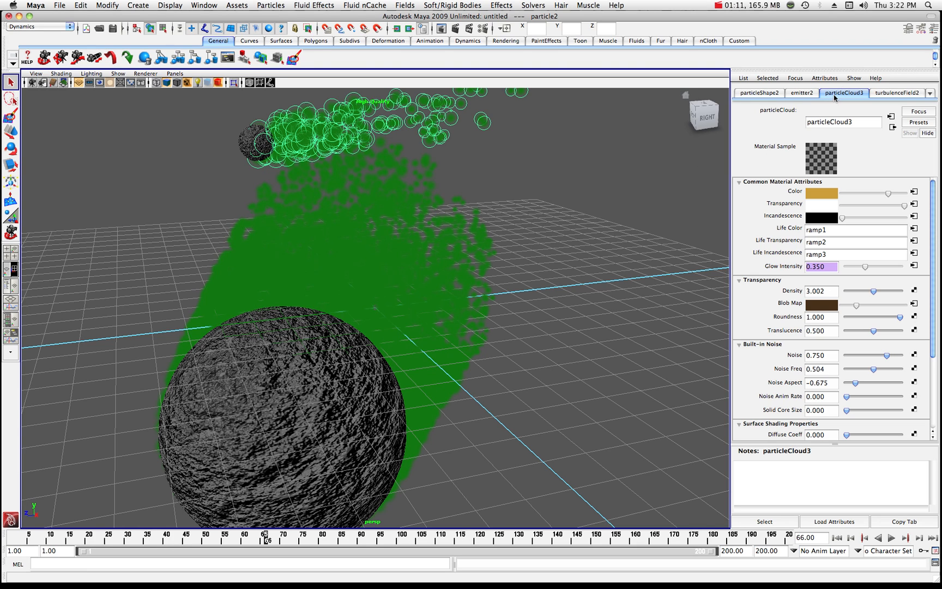
pyautogui.moveTo(902, 30)
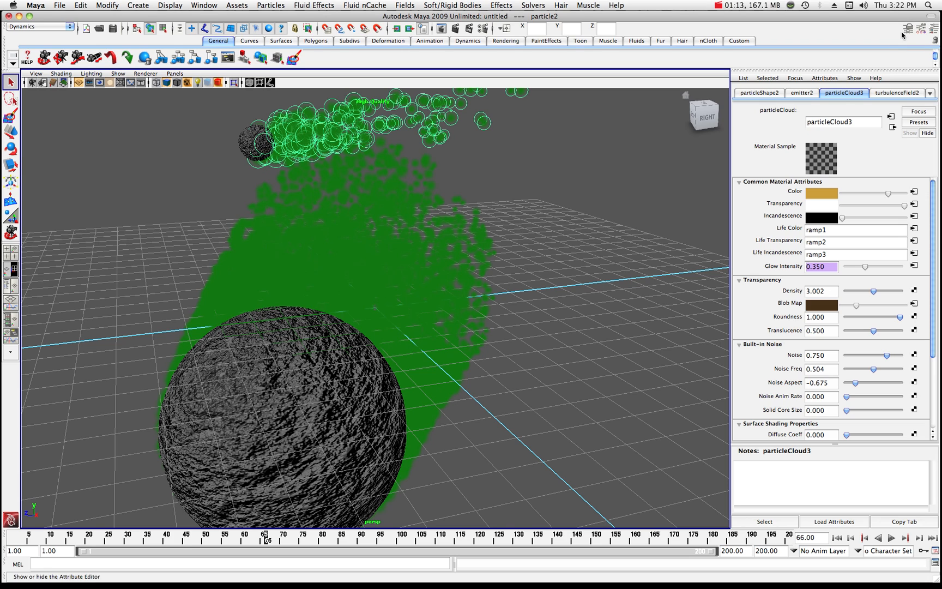
# List particle2's nodes in the Attribute Editor to reach its particleCloud3 shader.
pyautogui.click(932, 93)
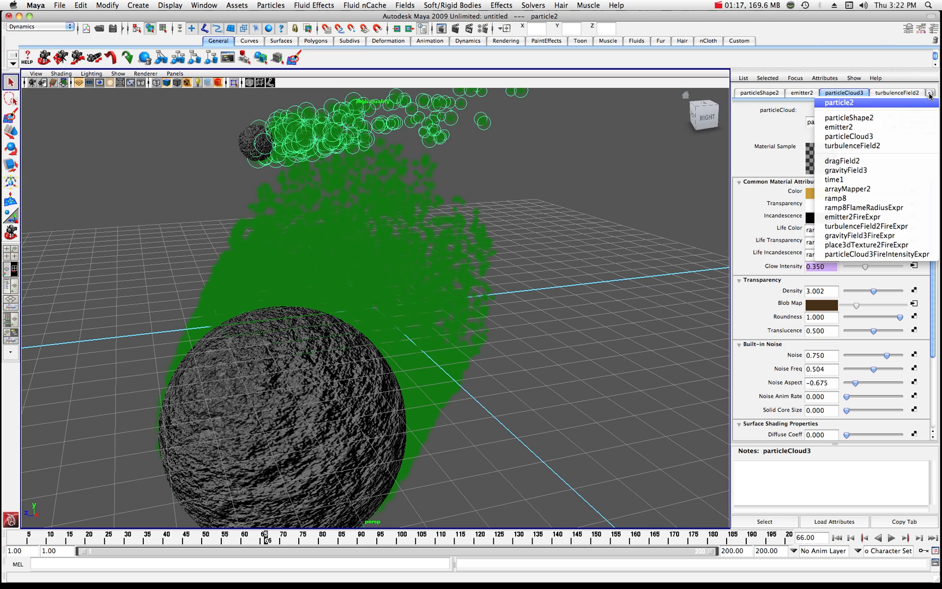
pyautogui.moveTo(773, 122)
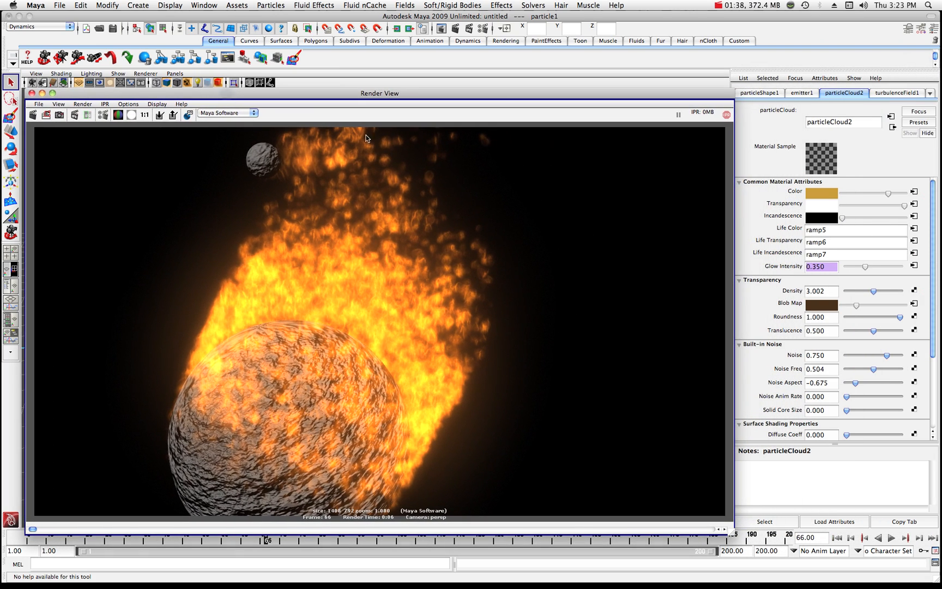
pyautogui.moveTo(828, 247)
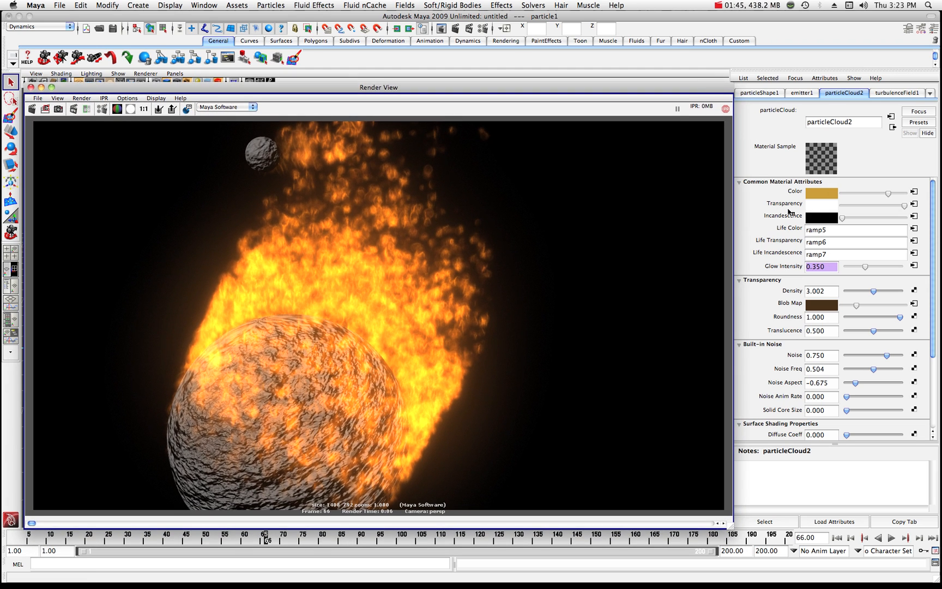
pyautogui.moveTo(849, 193)
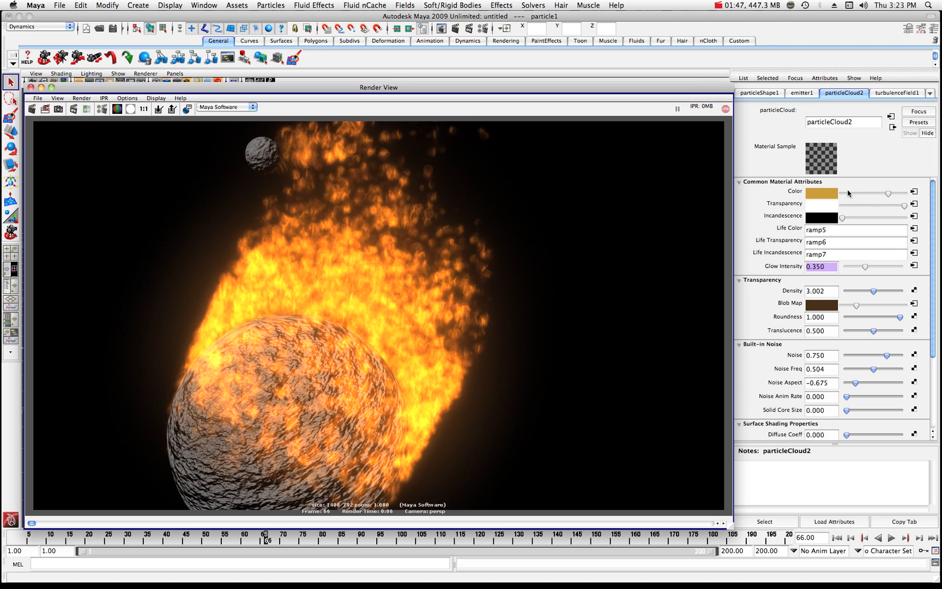
pyautogui.moveTo(844, 219)
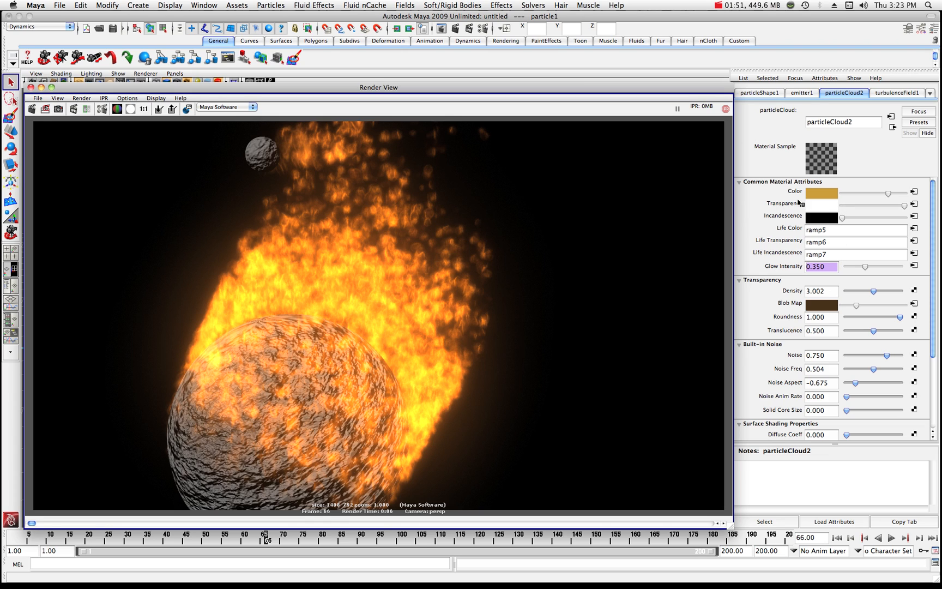
pyautogui.moveTo(787, 266)
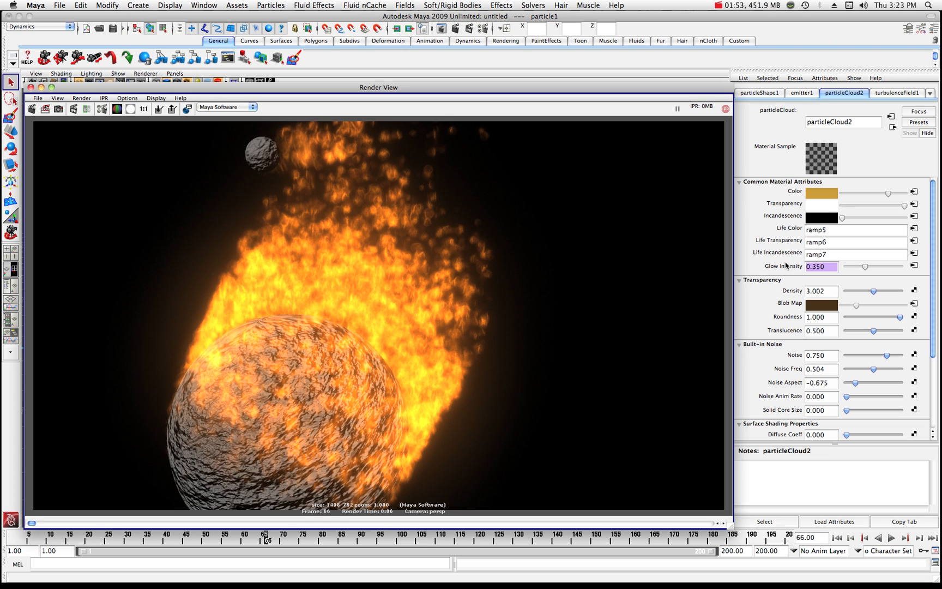
pyautogui.moveTo(772, 262)
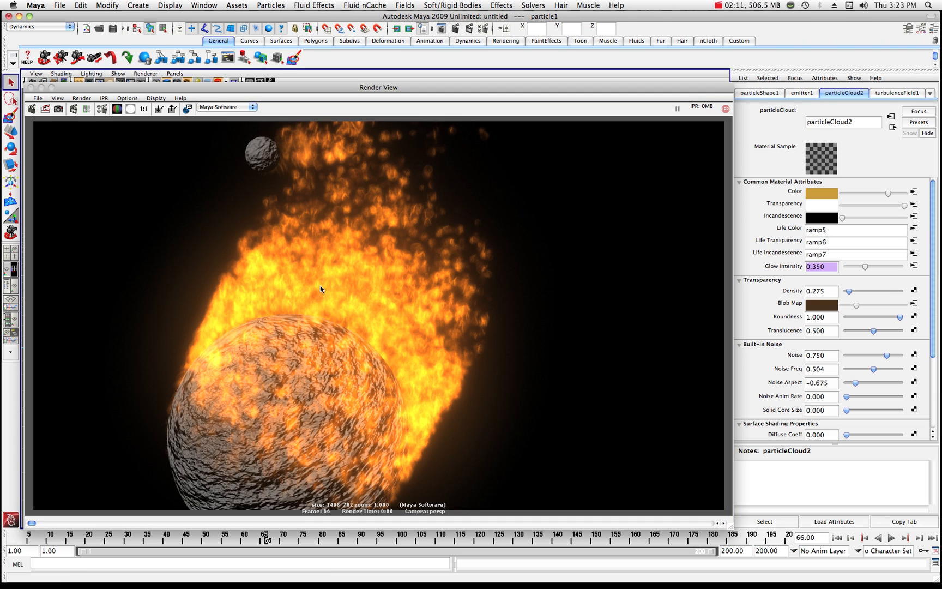
pyautogui.moveTo(175, 155)
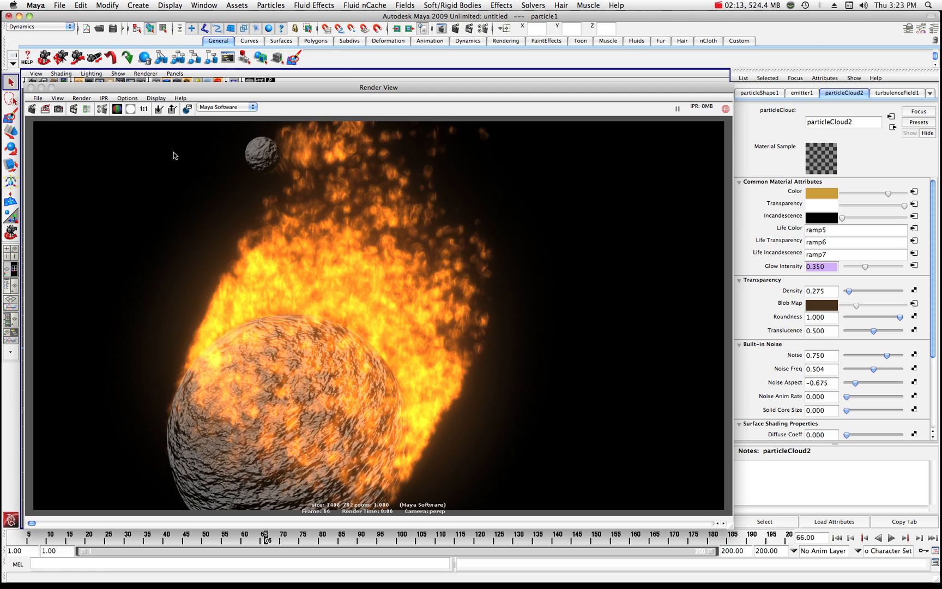
# Redo the previous render with the fire cloud's density lowered to 0.275.
pyautogui.click(33, 109)
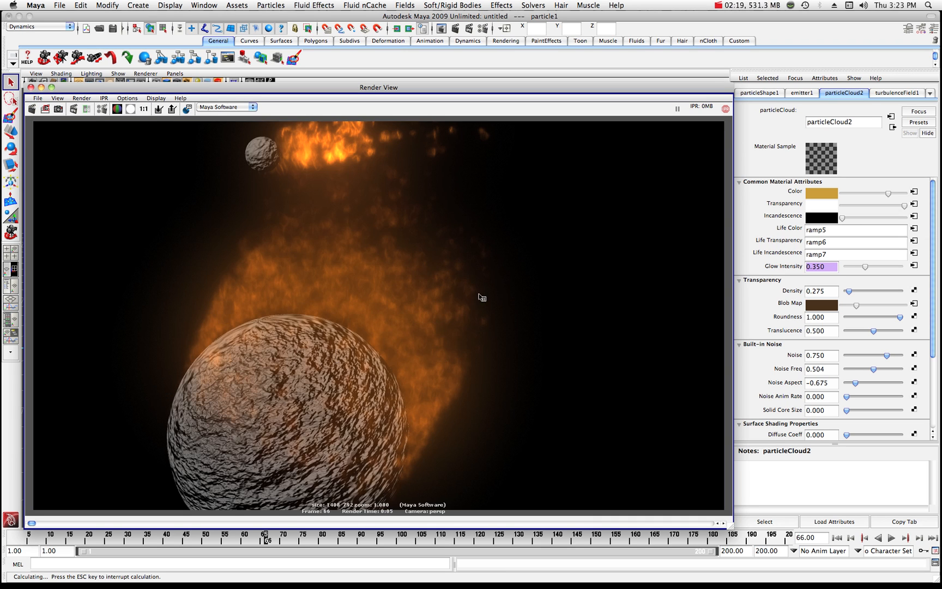
pyautogui.moveTo(338, 278)
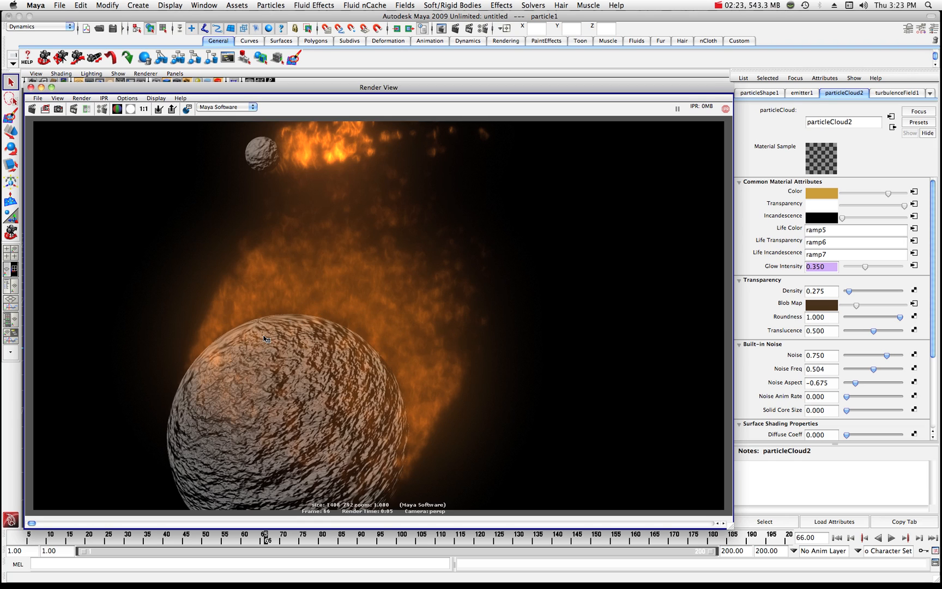
pyautogui.moveTo(350, 373)
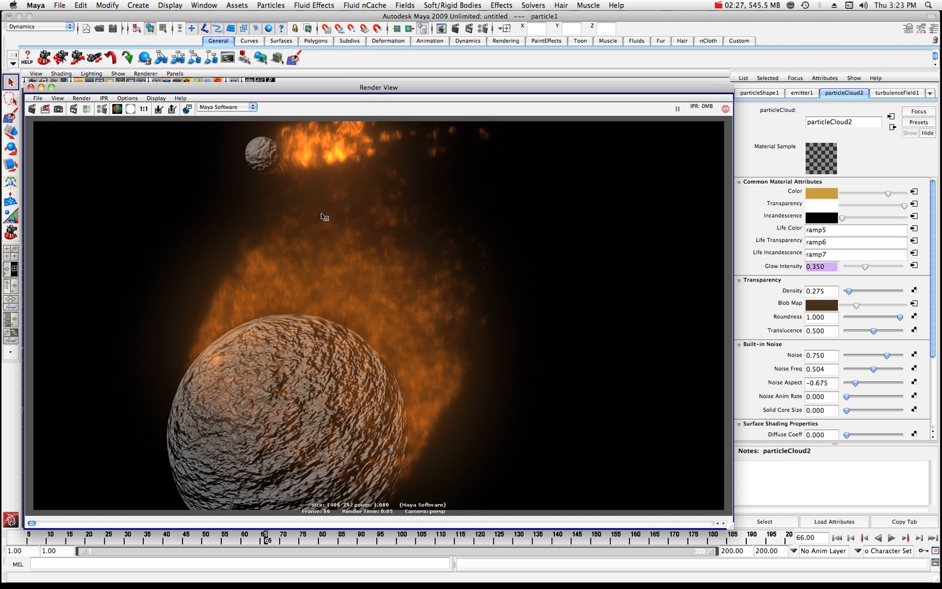
pyautogui.moveTo(308, 157)
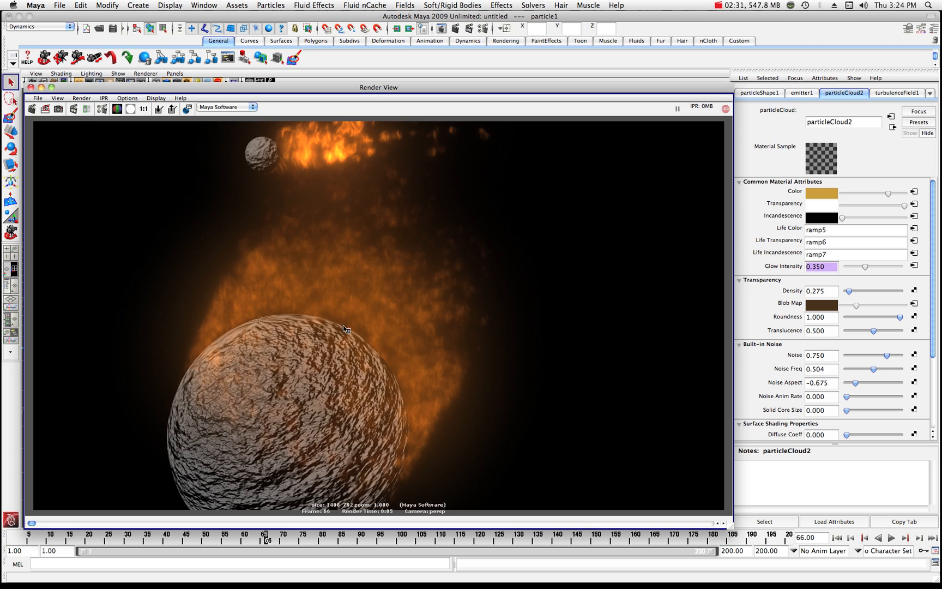
pyautogui.moveTo(349, 251)
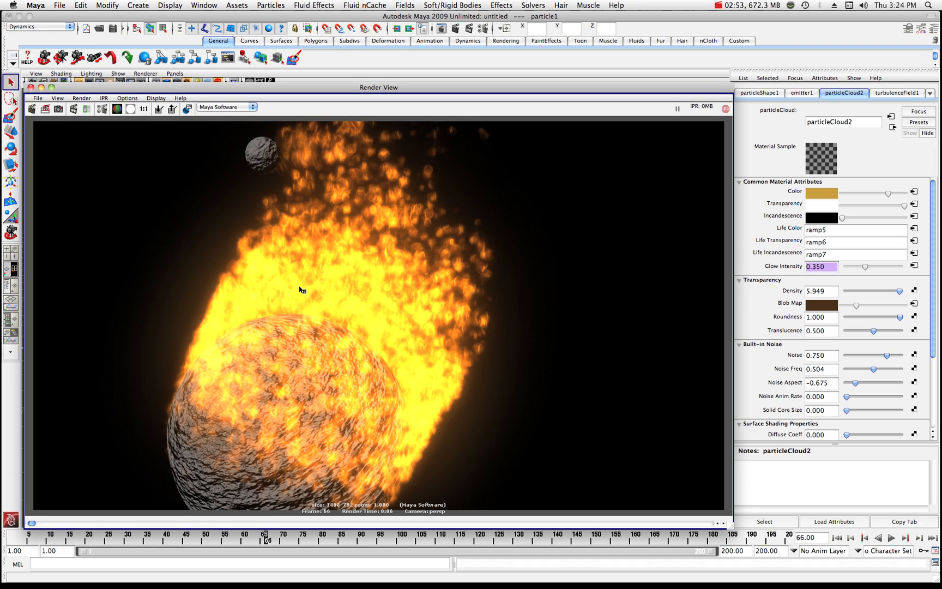
pyautogui.moveTo(694, 296)
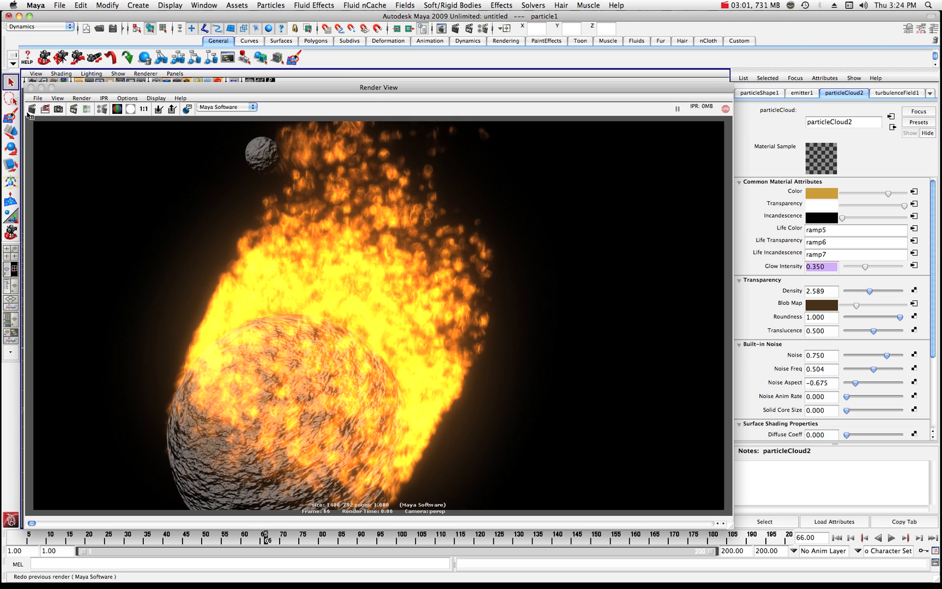
# Redo the previous render with the fire cloud's density at 2.589.
pyautogui.click(44, 108)
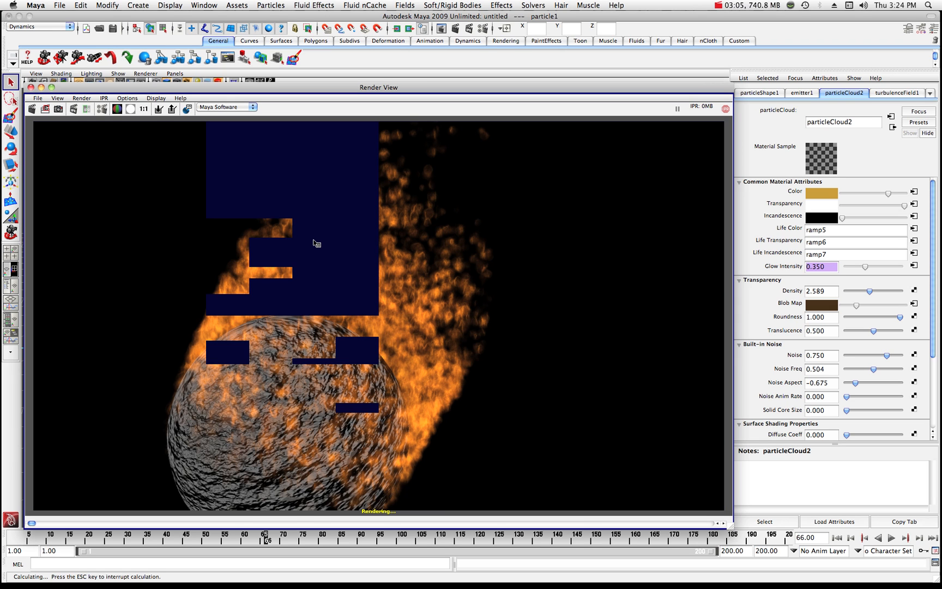
pyautogui.moveTo(411, 325)
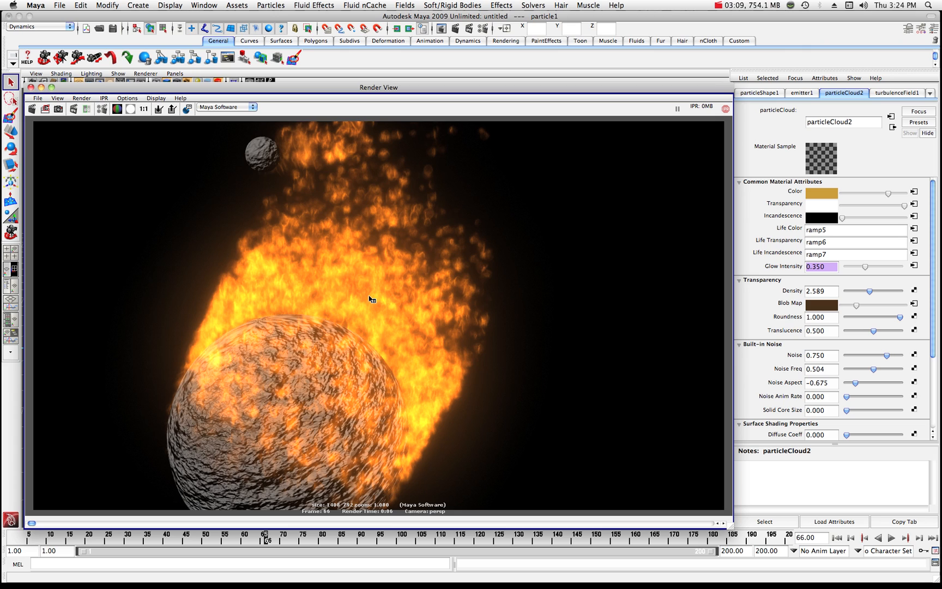
pyautogui.moveTo(371, 297)
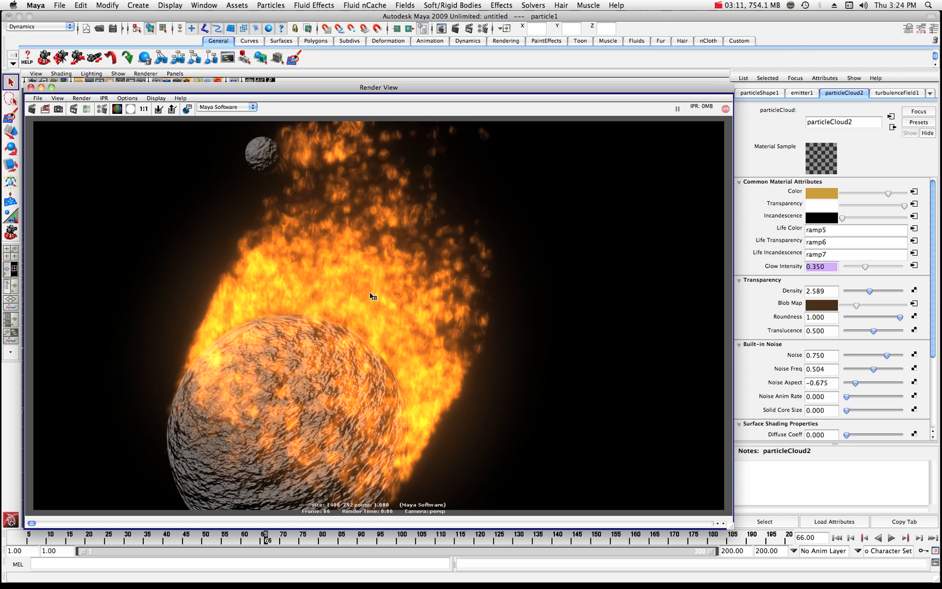
pyautogui.moveTo(332, 321)
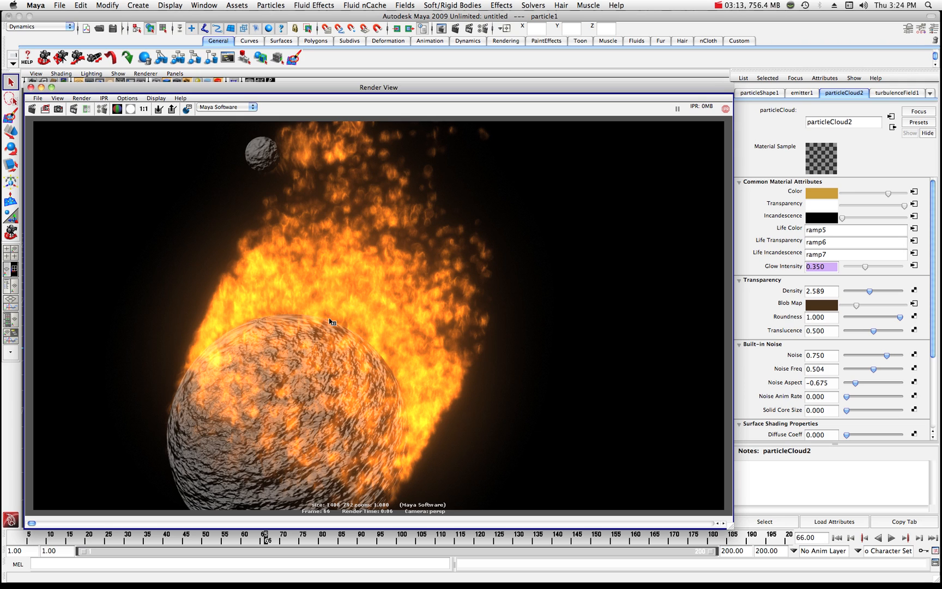
pyautogui.moveTo(714, 303)
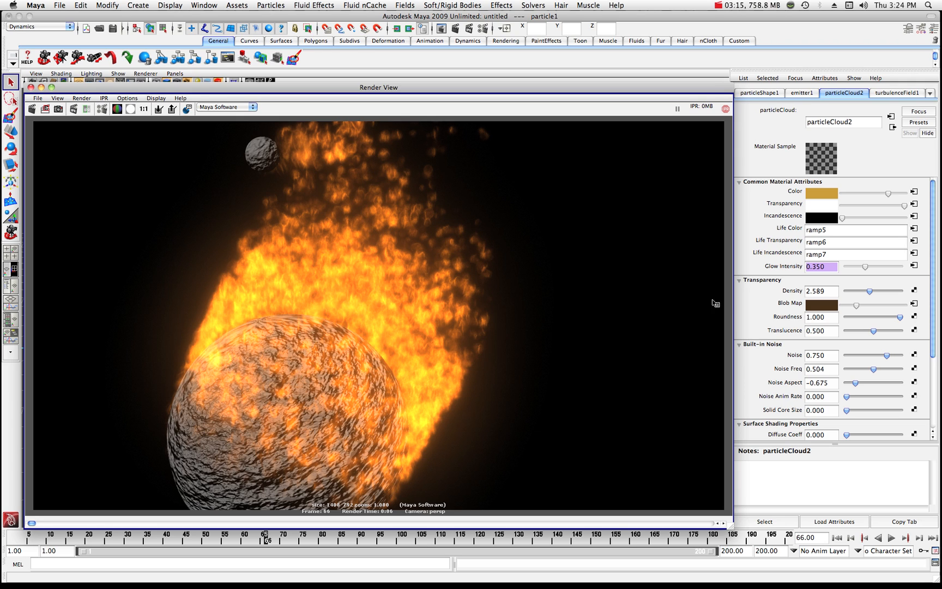
pyautogui.moveTo(858, 328)
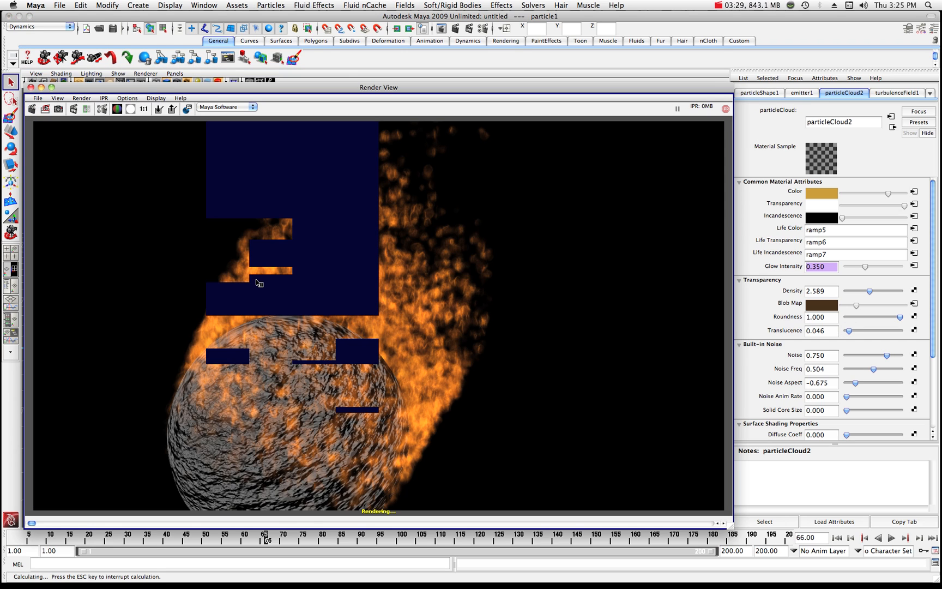
pyautogui.moveTo(397, 319)
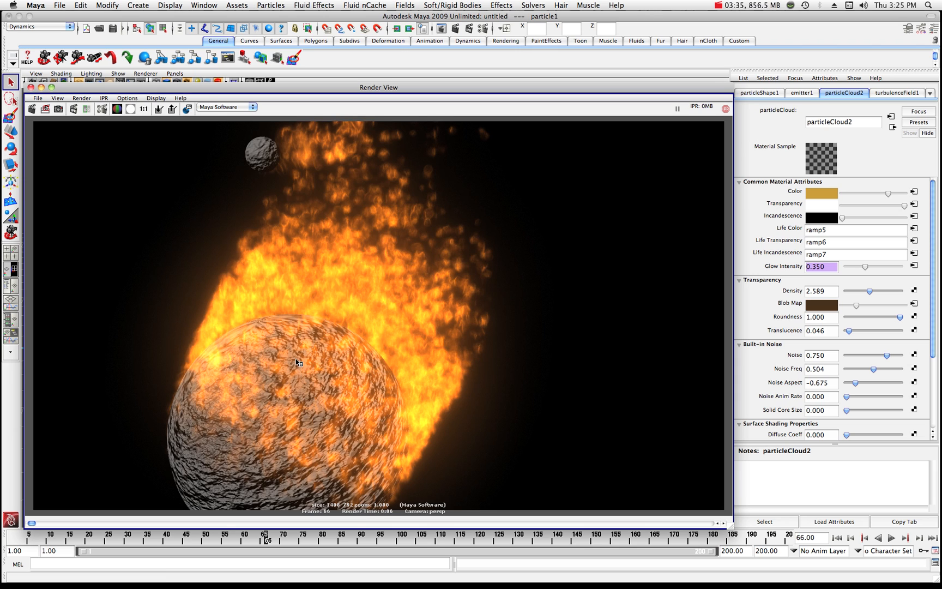
pyautogui.moveTo(357, 330)
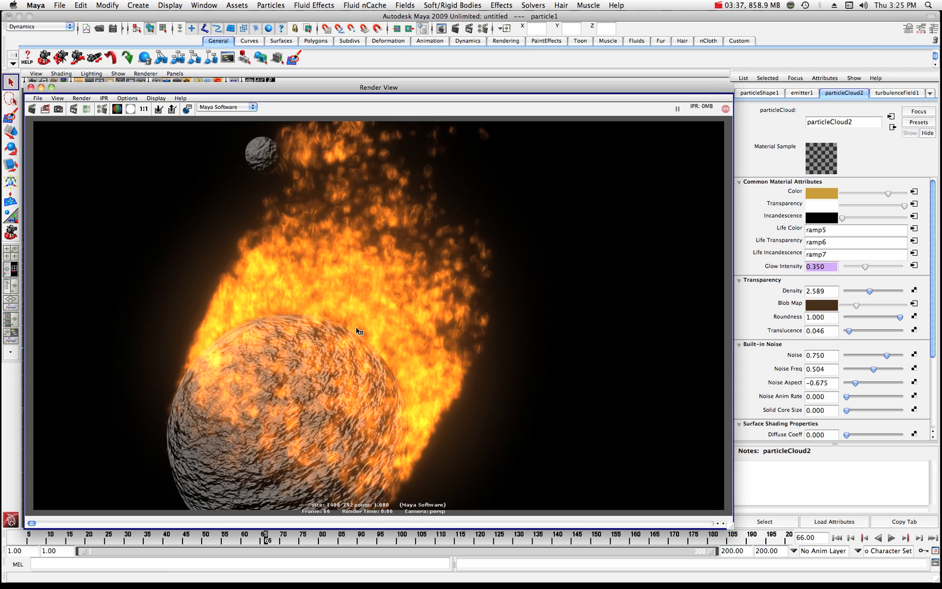
pyautogui.moveTo(343, 375)
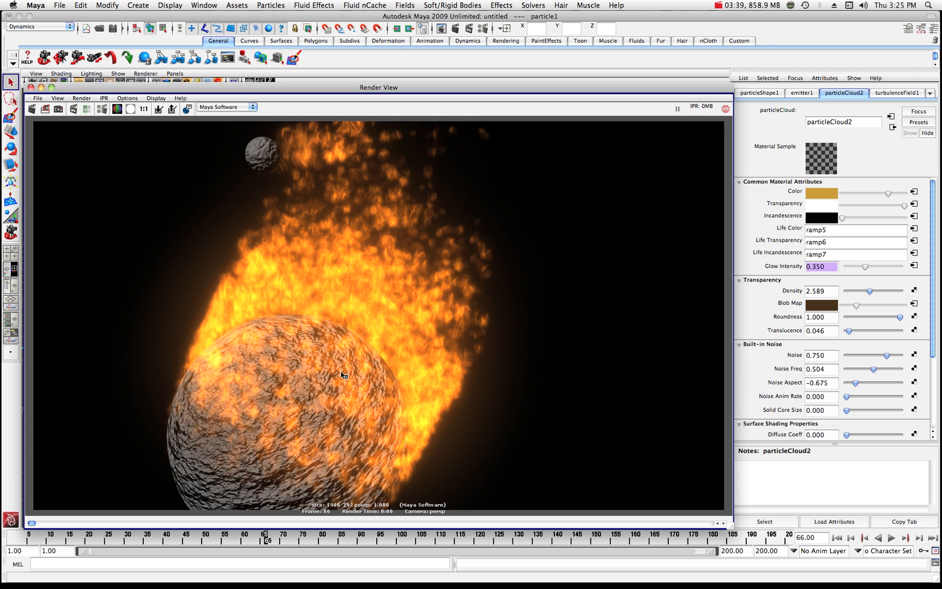
pyautogui.moveTo(304, 355)
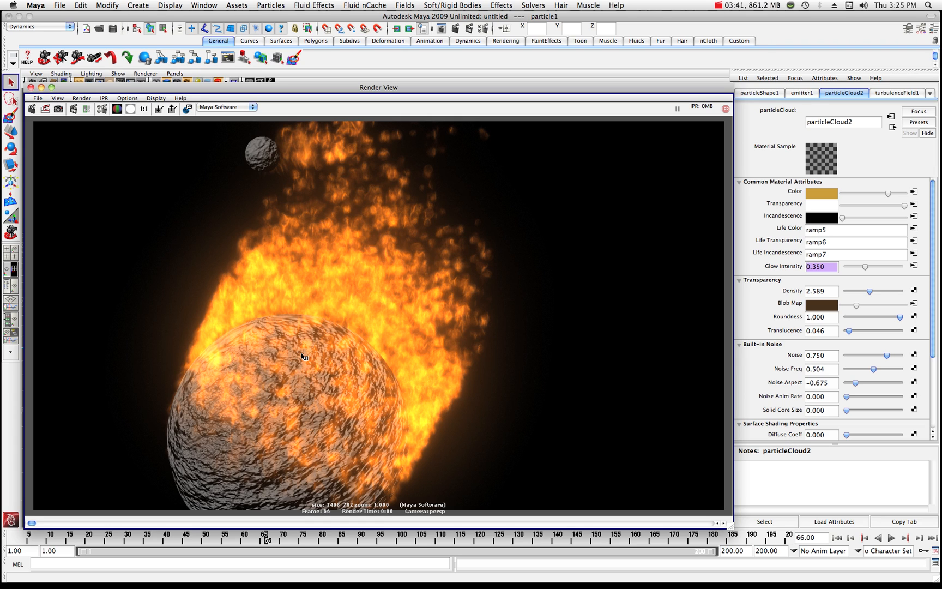
pyautogui.moveTo(775, 368)
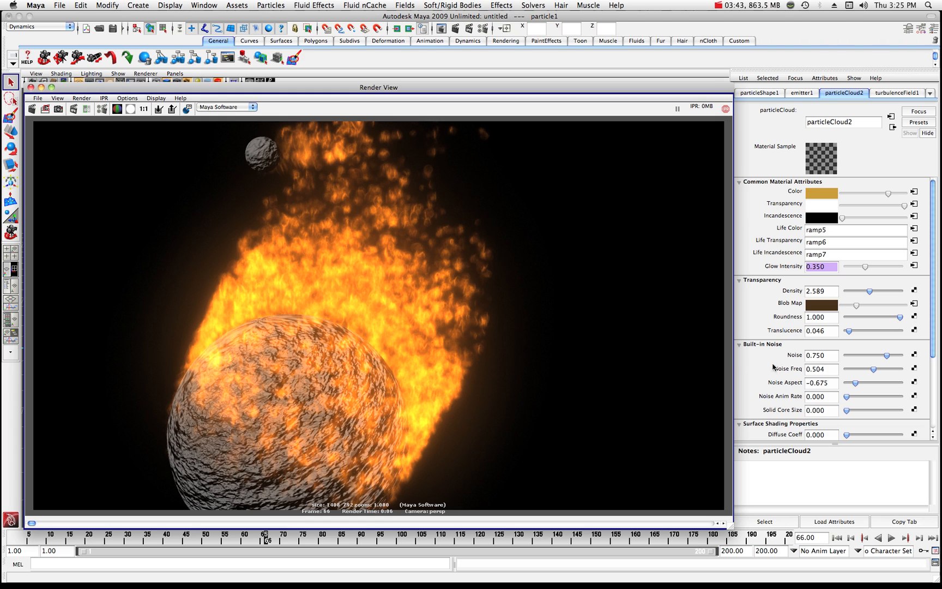
pyautogui.moveTo(850, 334)
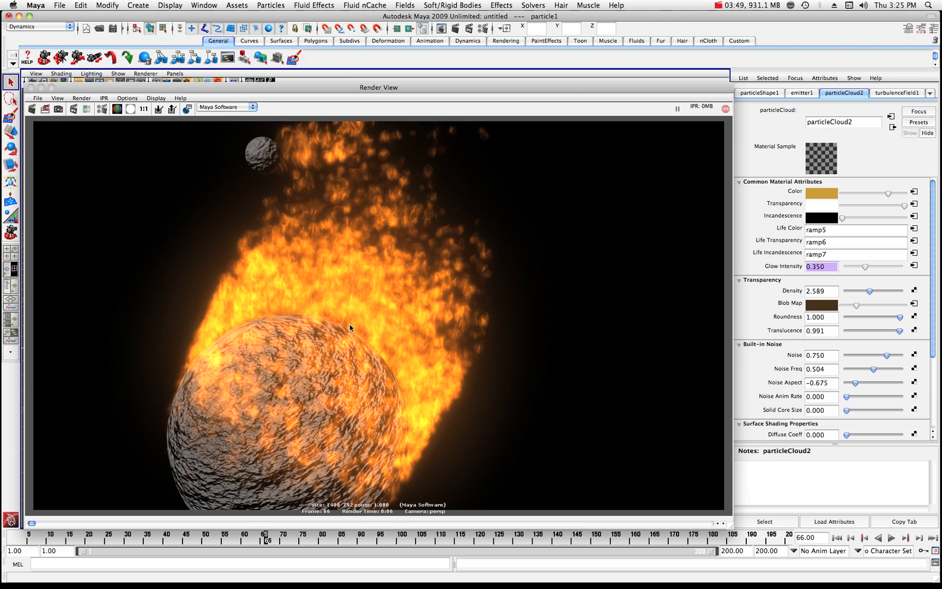
pyautogui.moveTo(320, 314)
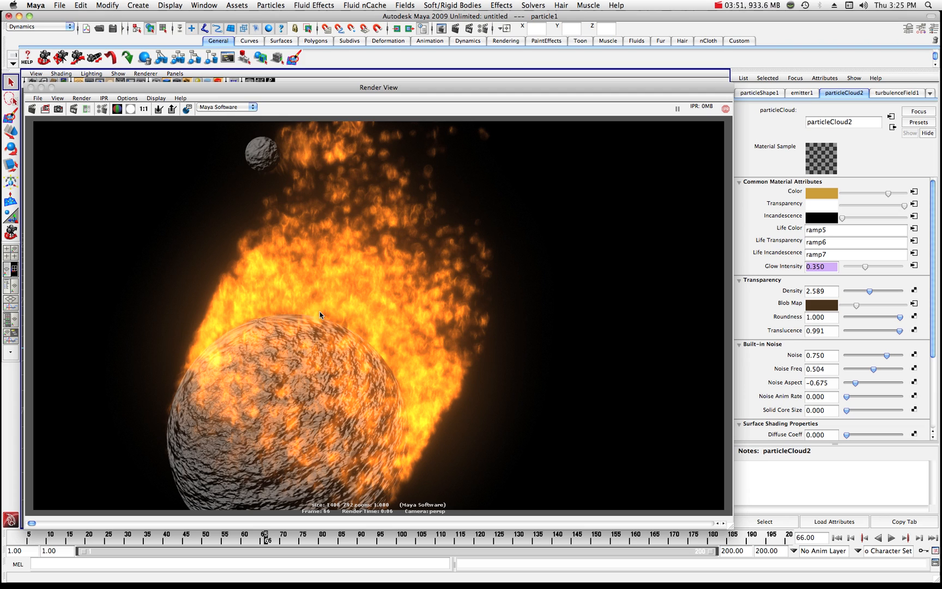
pyautogui.moveTo(311, 333)
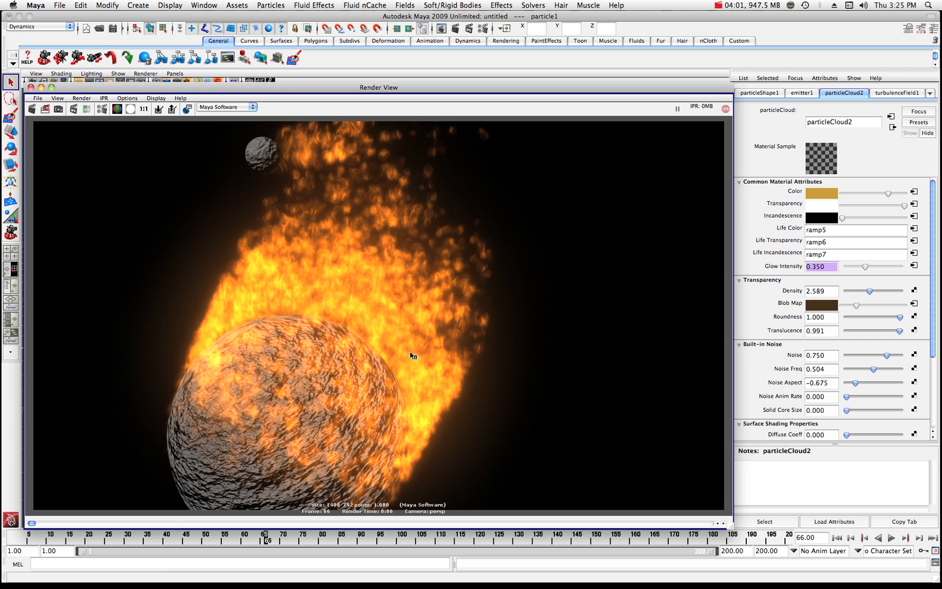
pyautogui.moveTo(323, 326)
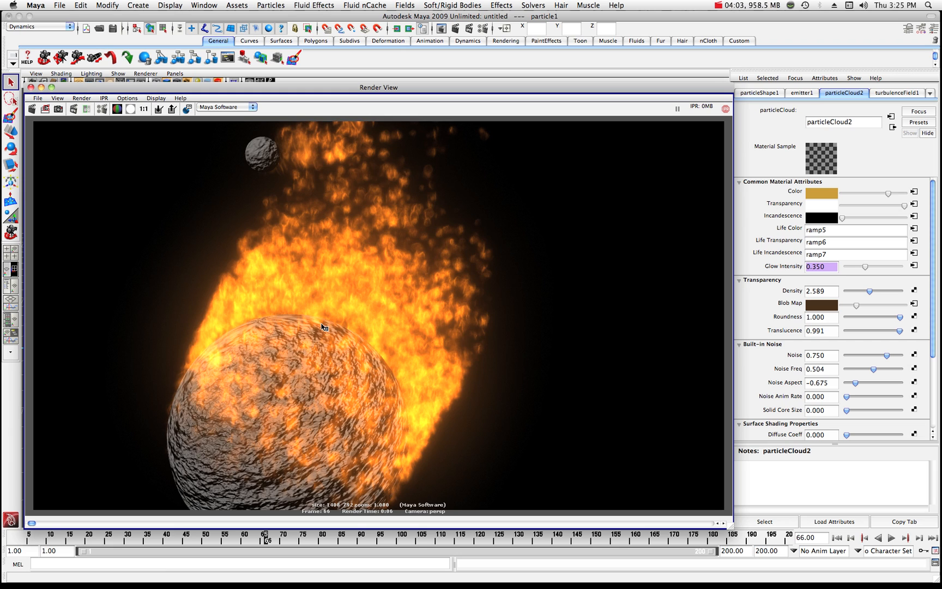
pyautogui.moveTo(228, 341)
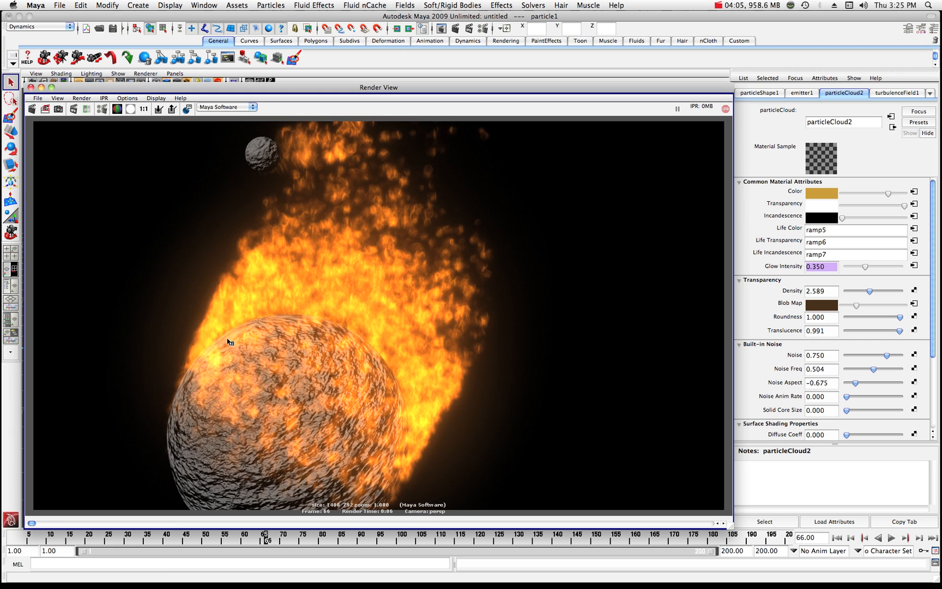
pyautogui.moveTo(358, 332)
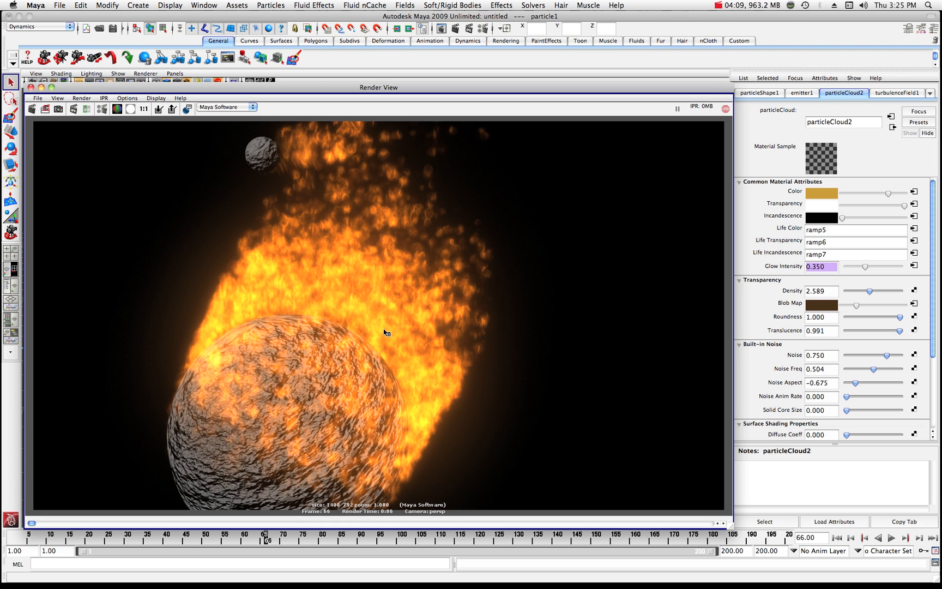
pyautogui.moveTo(881, 363)
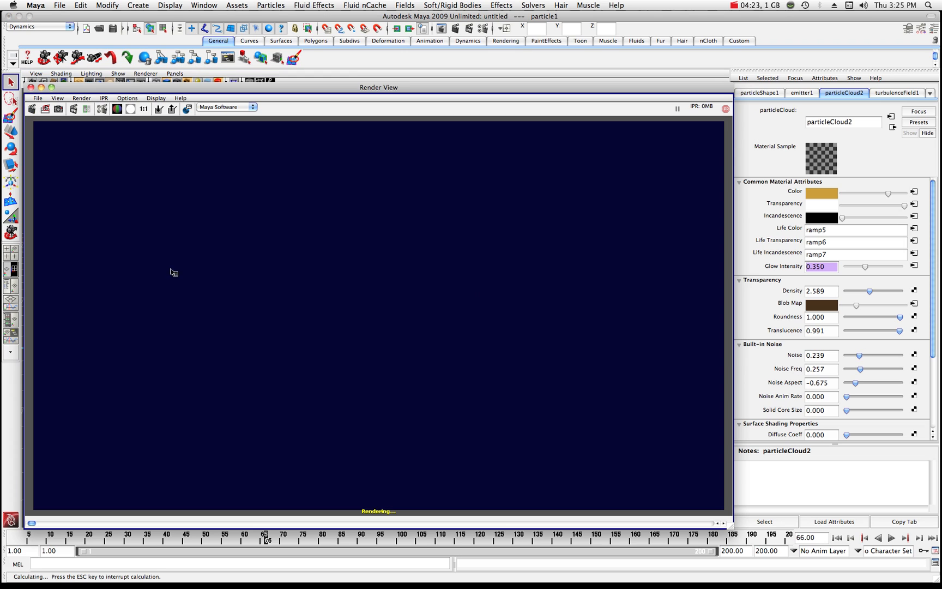
pyautogui.moveTo(358, 333)
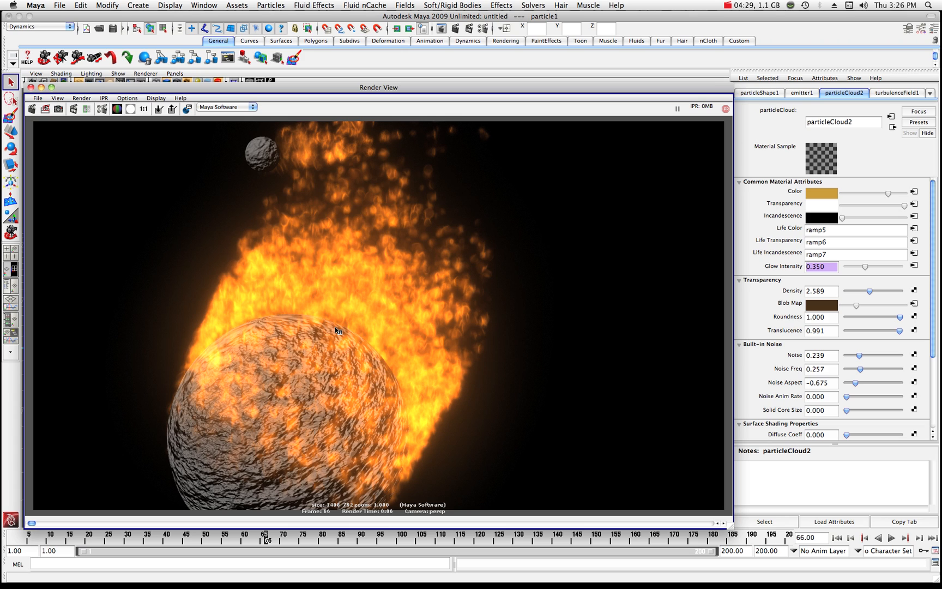
pyautogui.moveTo(299, 330)
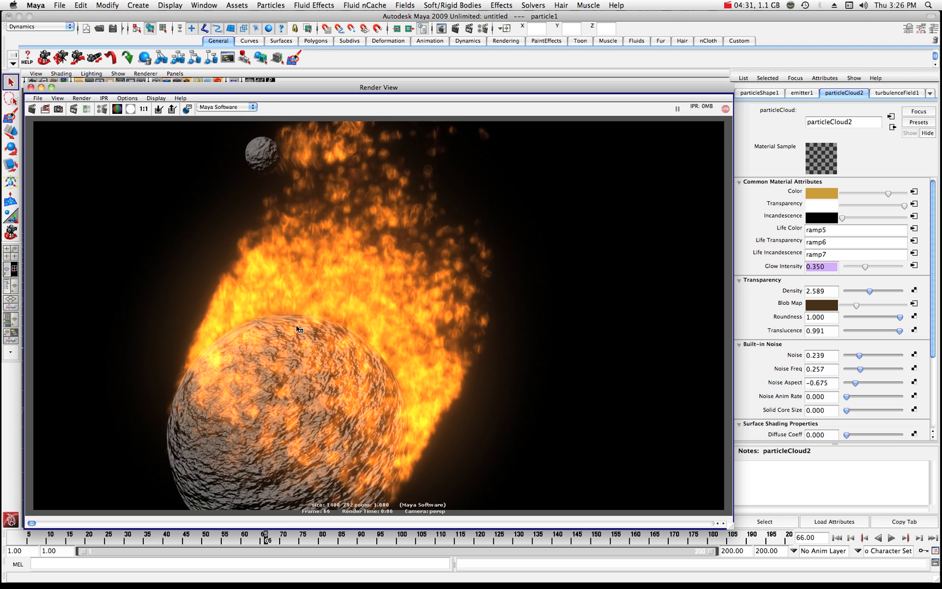
pyautogui.moveTo(369, 342)
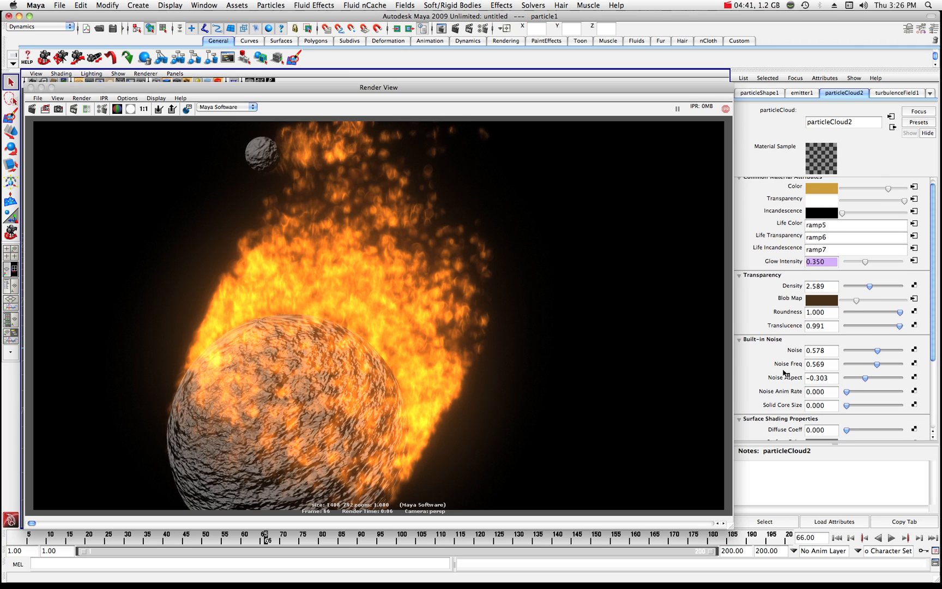
# Scroll the Attribute Editor down to the Built-in Noise settings of the fire cloud.
pyautogui.scroll(-3)
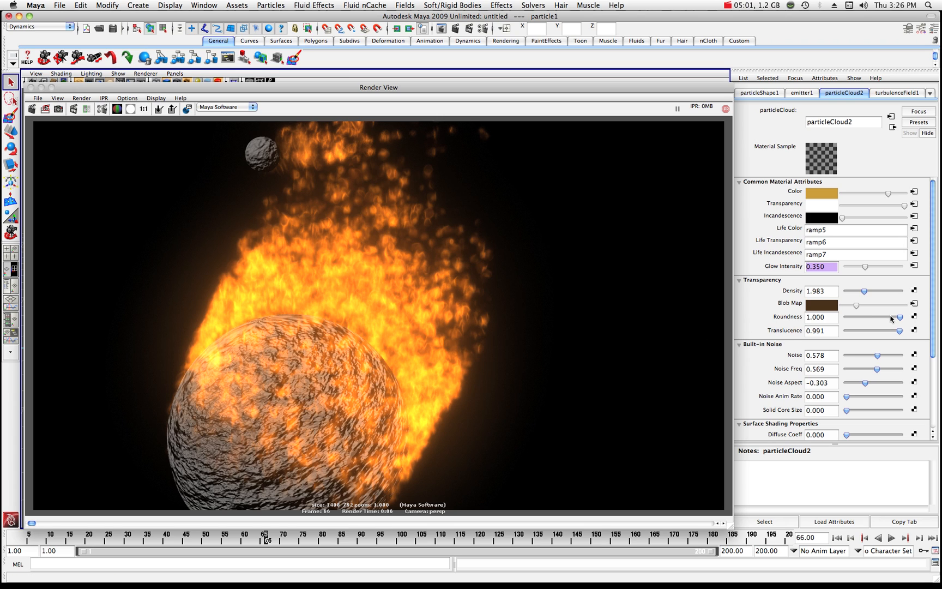
pyautogui.moveTo(331, 329)
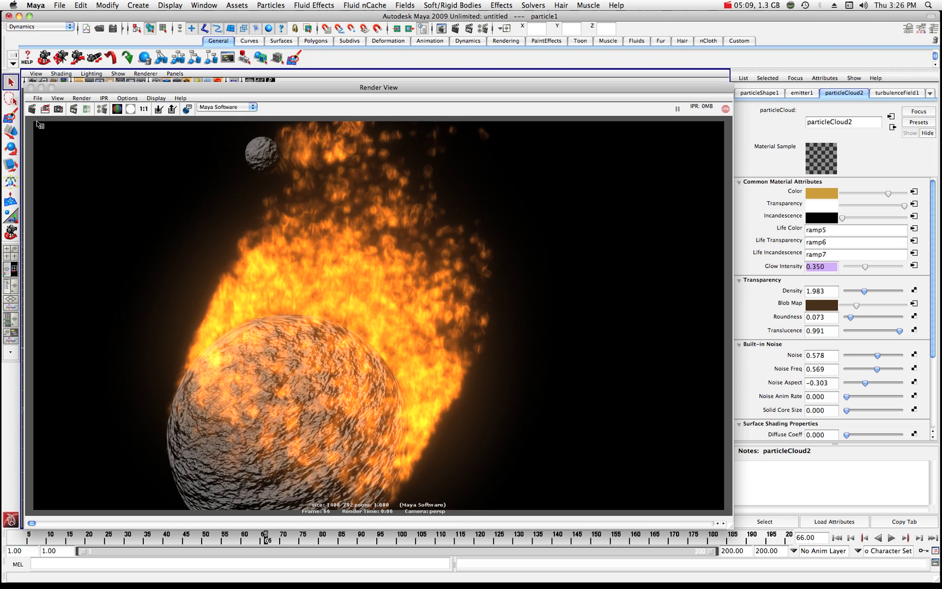
pyautogui.click(32, 109)
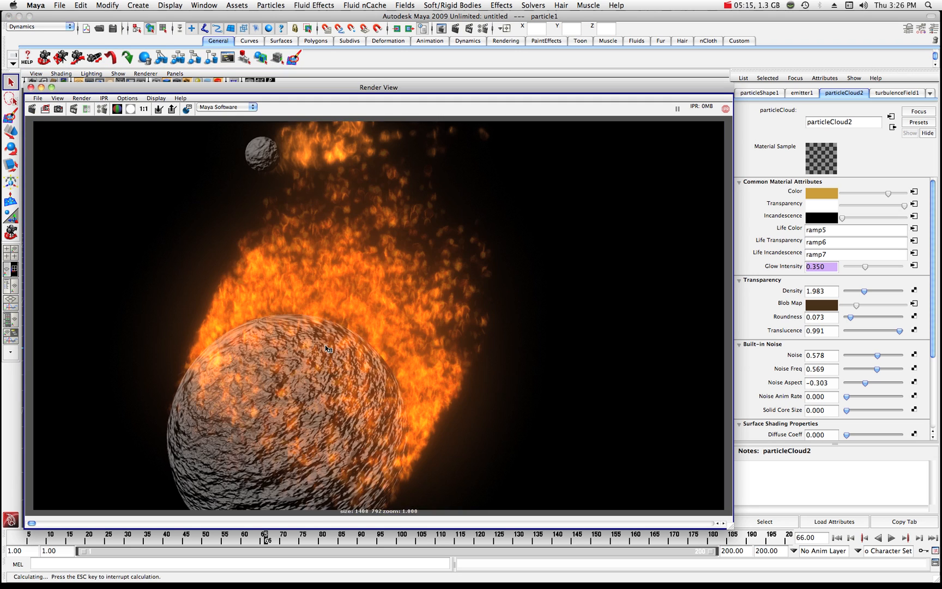
pyautogui.moveTo(285, 325)
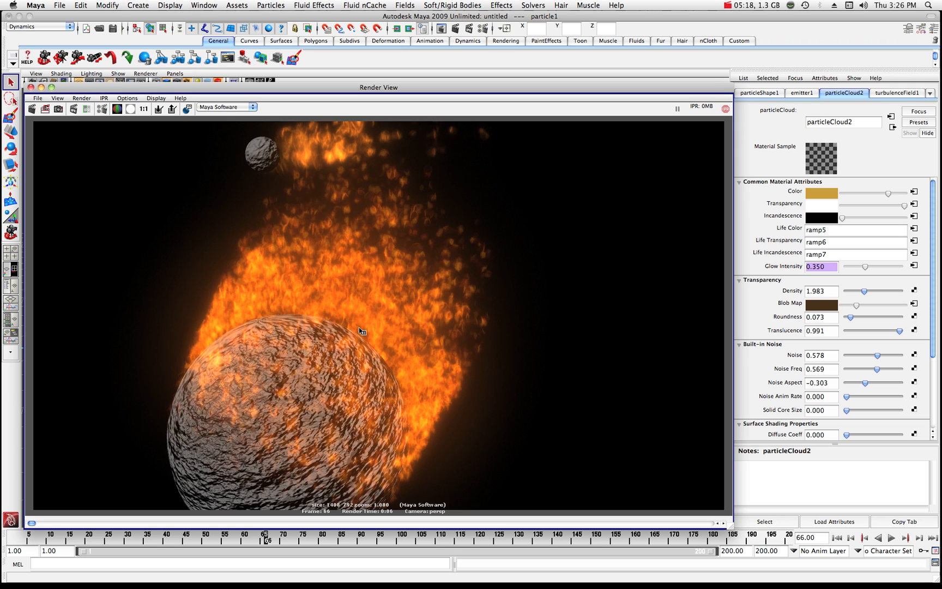
pyautogui.moveTo(234, 340)
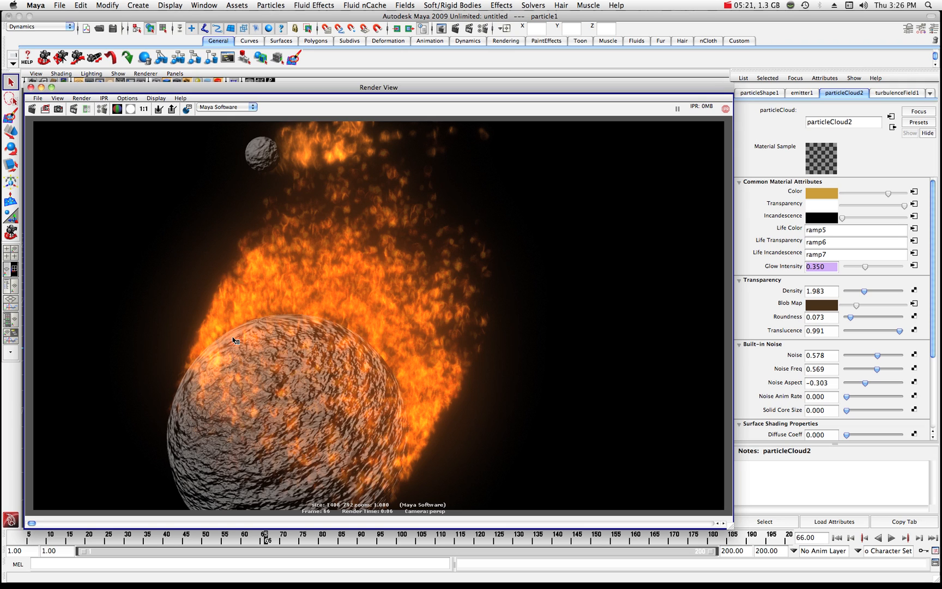
pyautogui.moveTo(368, 317)
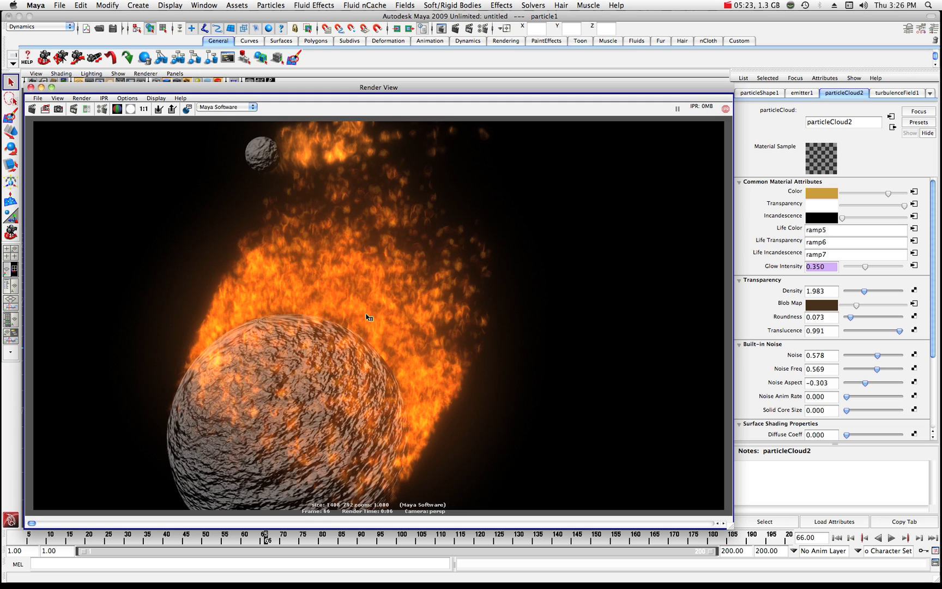
pyautogui.moveTo(428, 362)
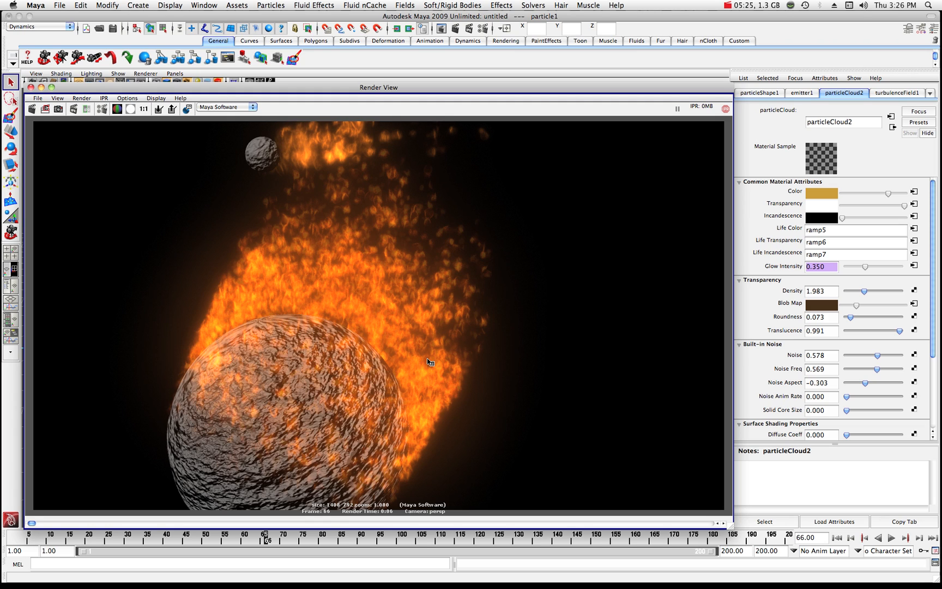
pyautogui.moveTo(887, 329)
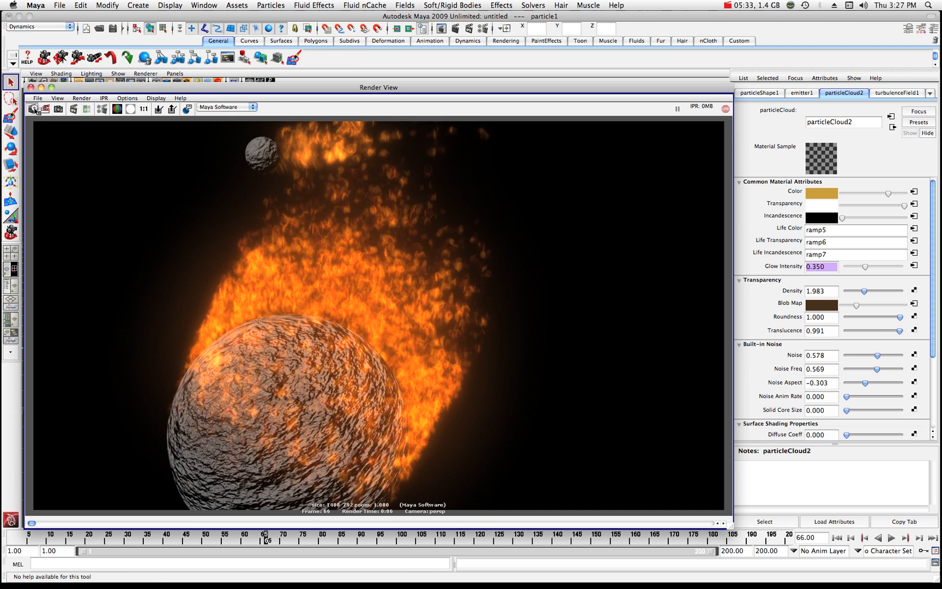
# Redo the previous render with the fire cloud's Roundness at 1.000.
pyautogui.click(34, 109)
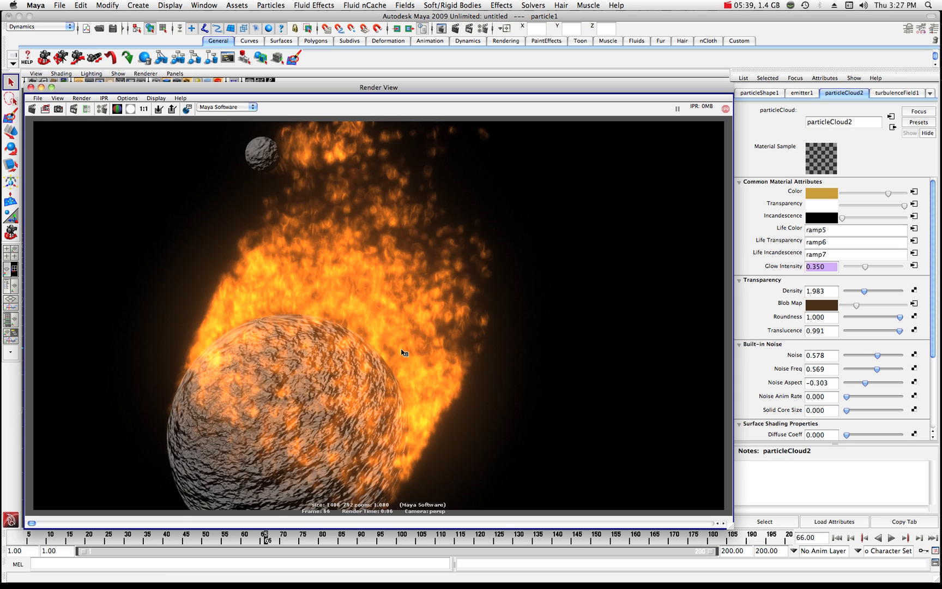
pyautogui.moveTo(224, 338)
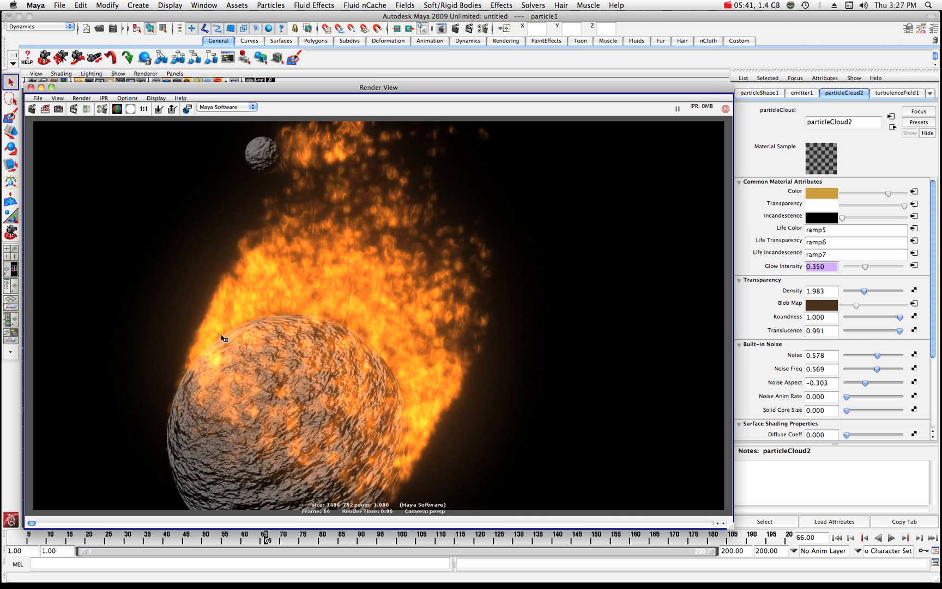
pyautogui.moveTo(290, 286)
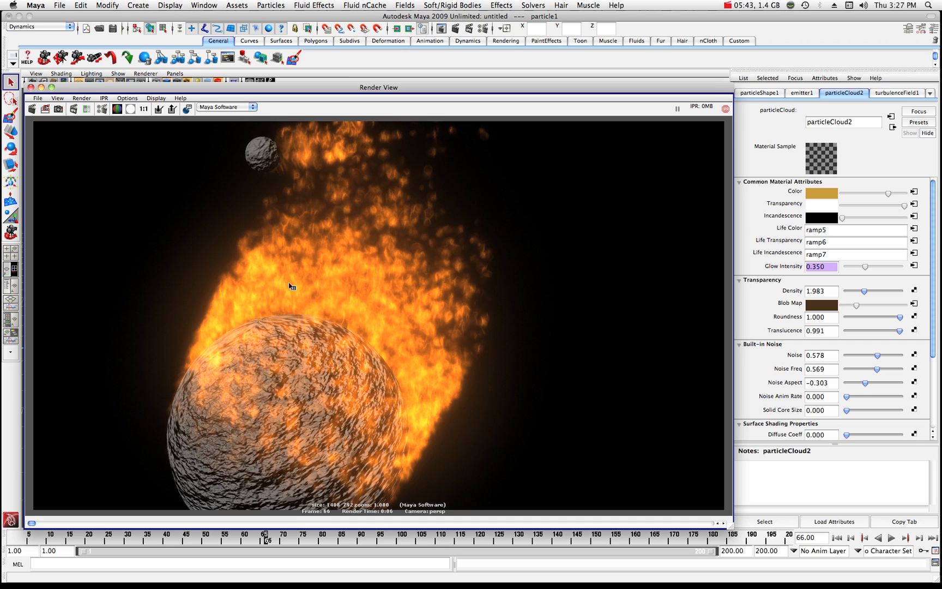
pyautogui.moveTo(231, 372)
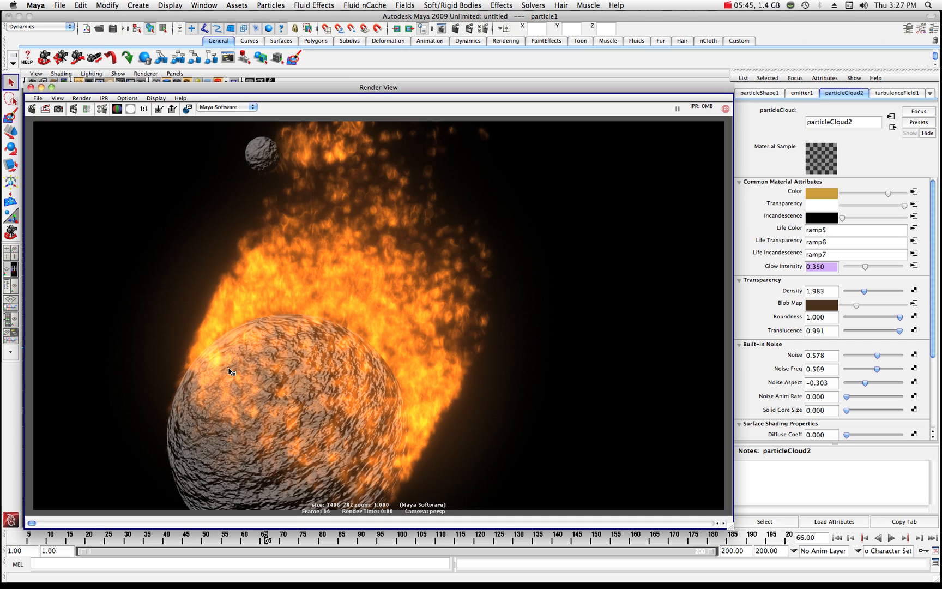
pyautogui.moveTo(244, 351)
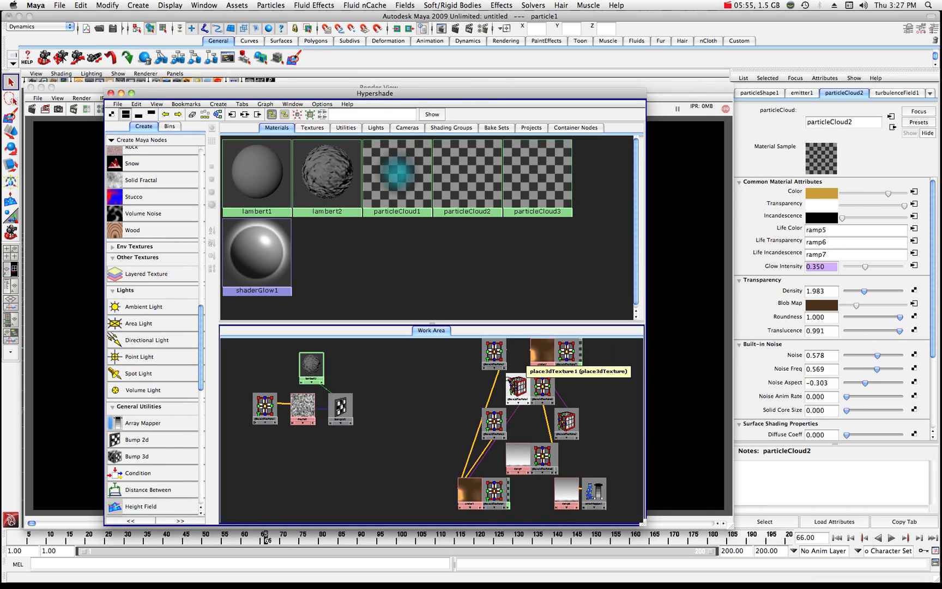
# Inspect the place2dTexture, particleCloud2, particleCloud3 and ramp6 nodes in the Hypershade work area.
pyautogui.click(449, 363)
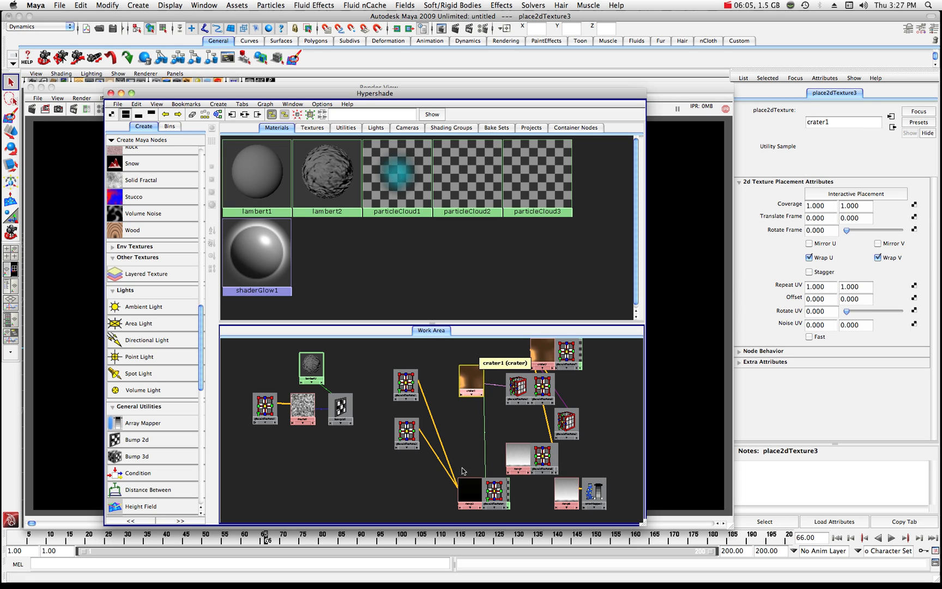
pyautogui.click(465, 492)
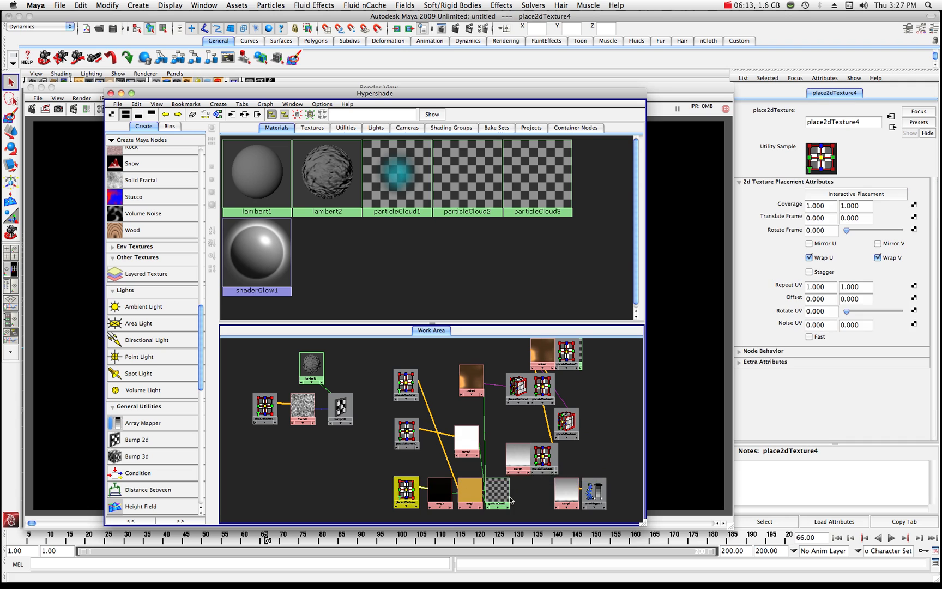
pyautogui.click(488, 493)
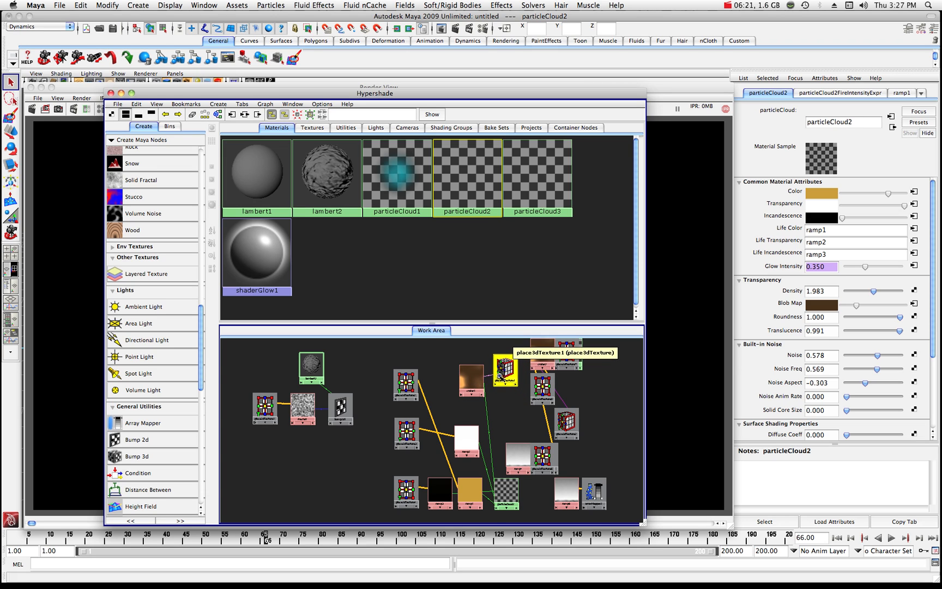
pyautogui.click(505, 370)
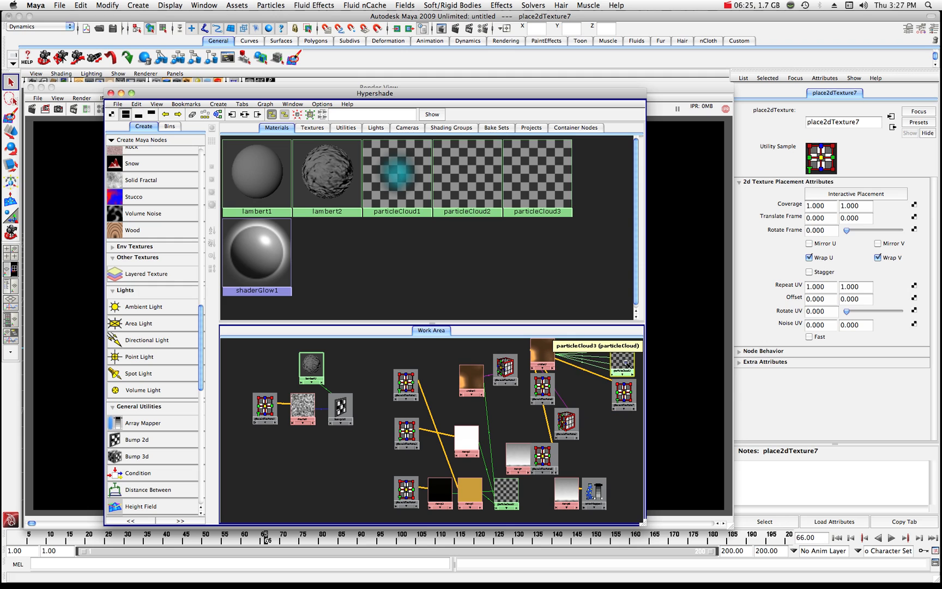
pyautogui.click(537, 173)
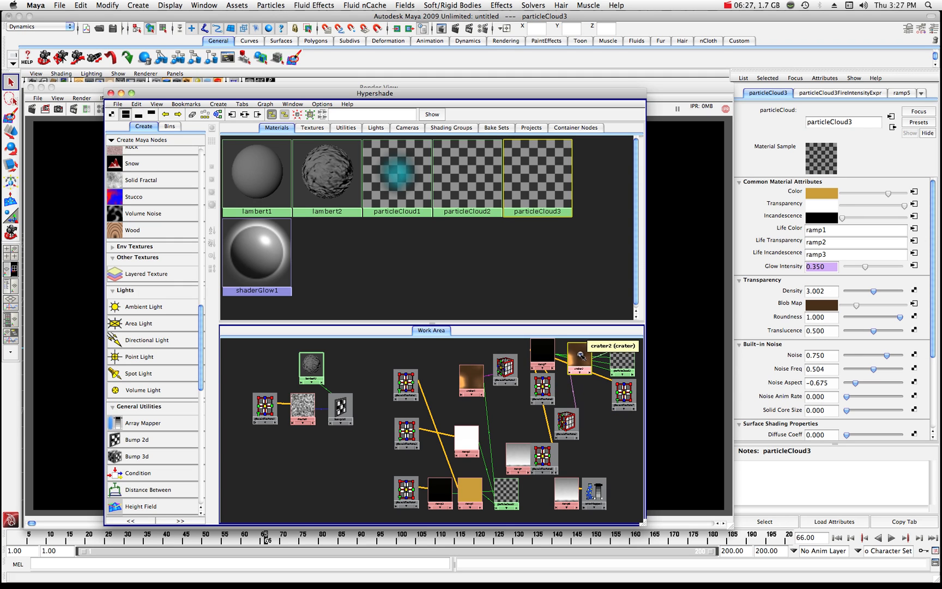
pyautogui.click(580, 363)
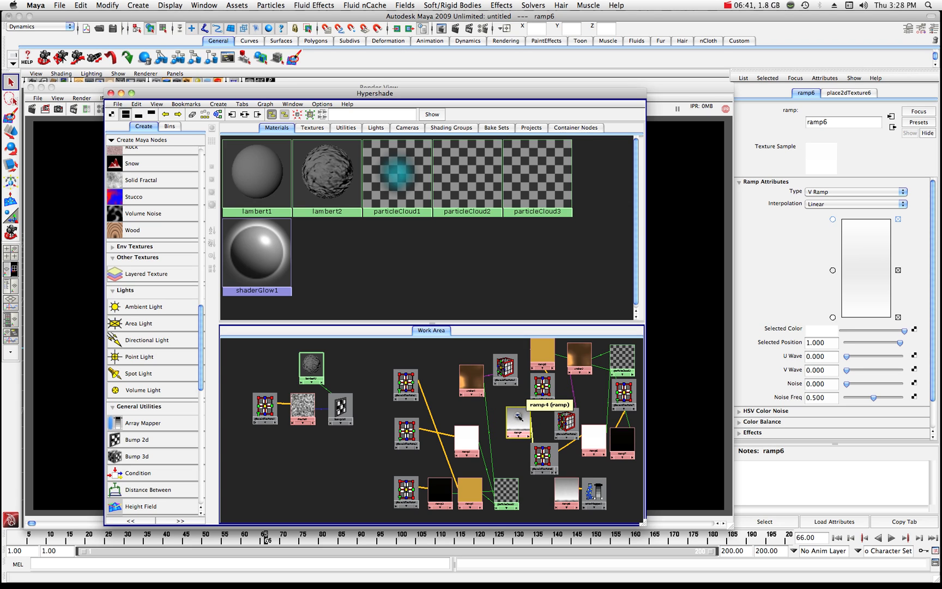
pyautogui.click(520, 420)
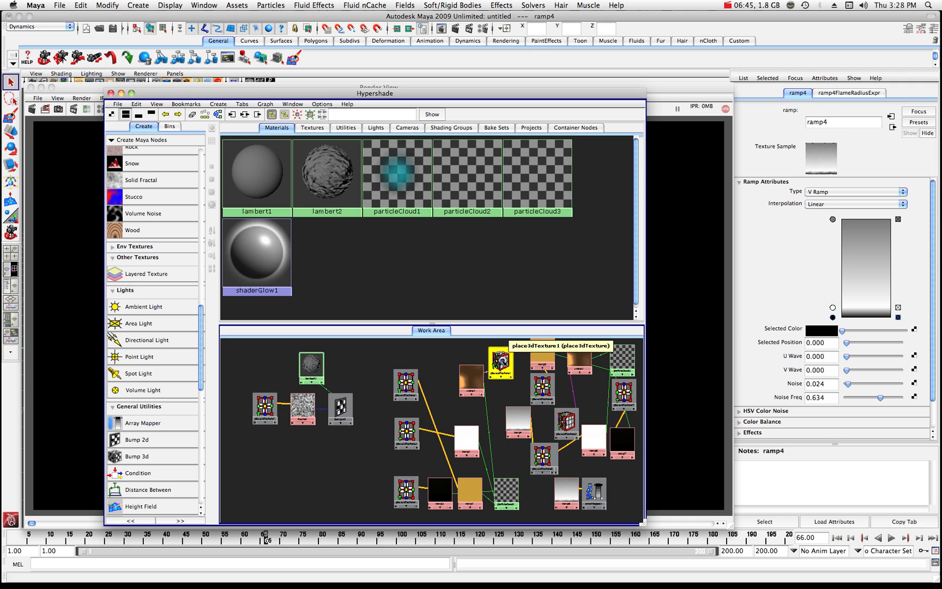
pyautogui.click(498, 361)
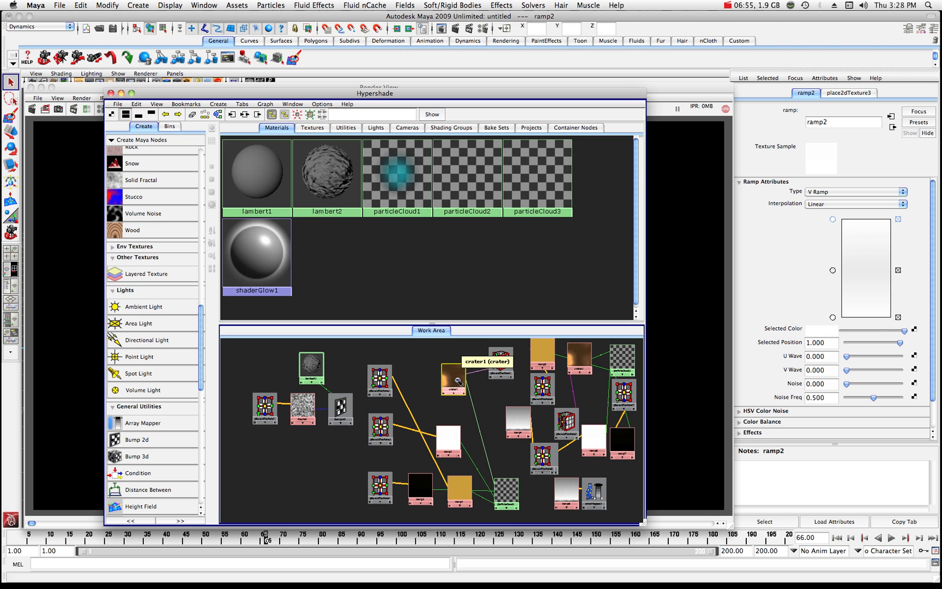
pyautogui.click(477, 364)
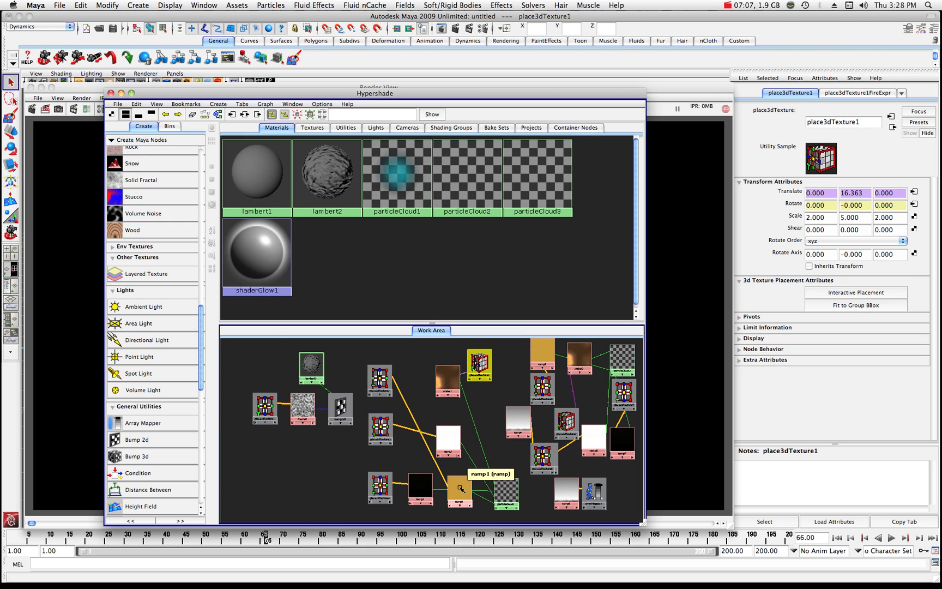
# Change ramp1's top gradient colour from brown to blue in the Color Chooser.
pyautogui.click(460, 486)
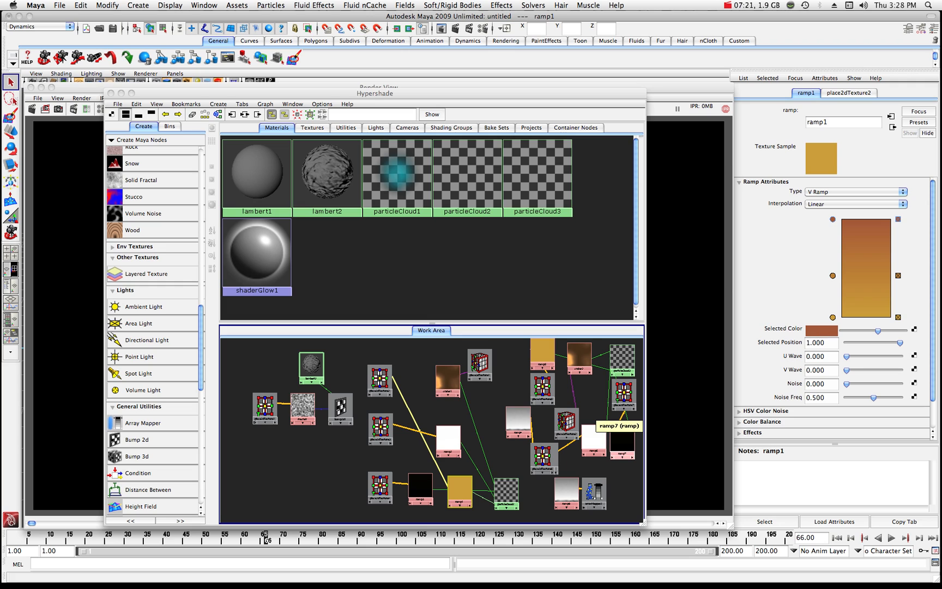
pyautogui.click(822, 330)
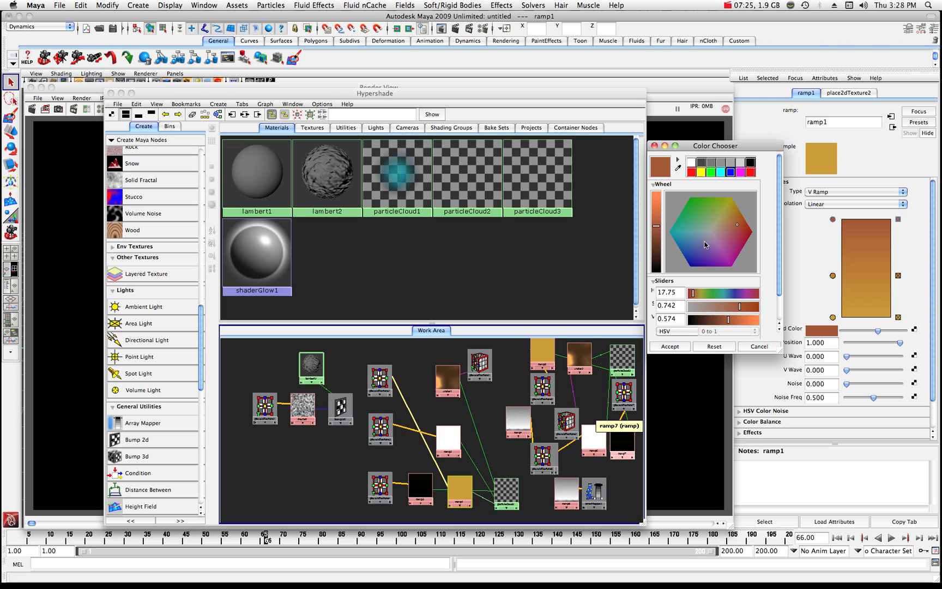
pyautogui.click(692, 252)
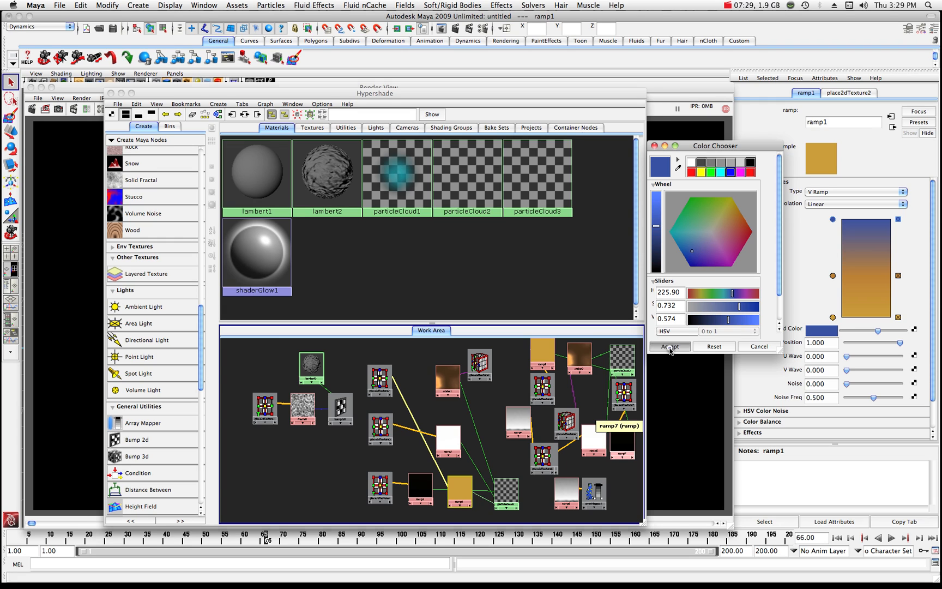
pyautogui.click(668, 346)
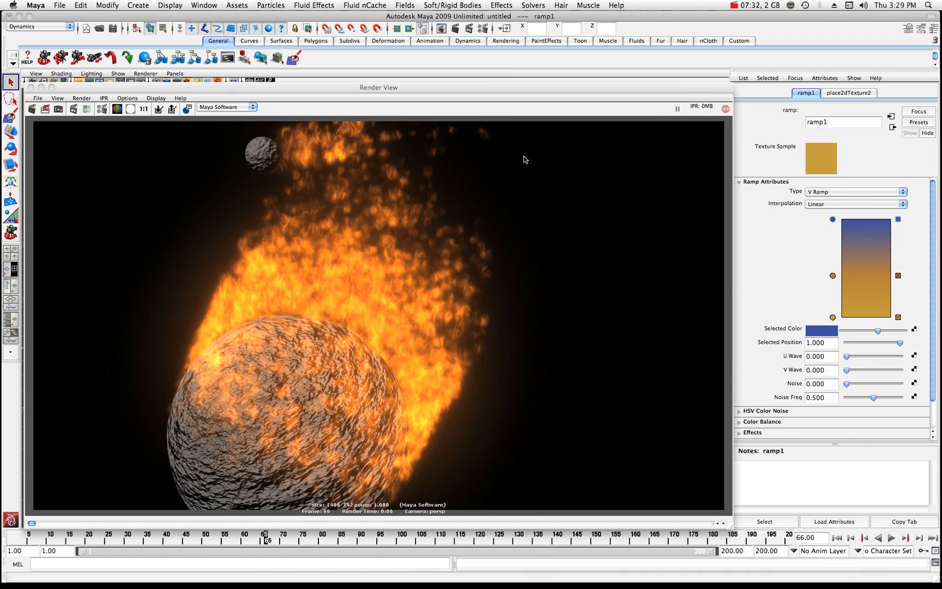
# Redo the previous render to preview the blue-topped ramp1 on the fire.
pyautogui.click(33, 109)
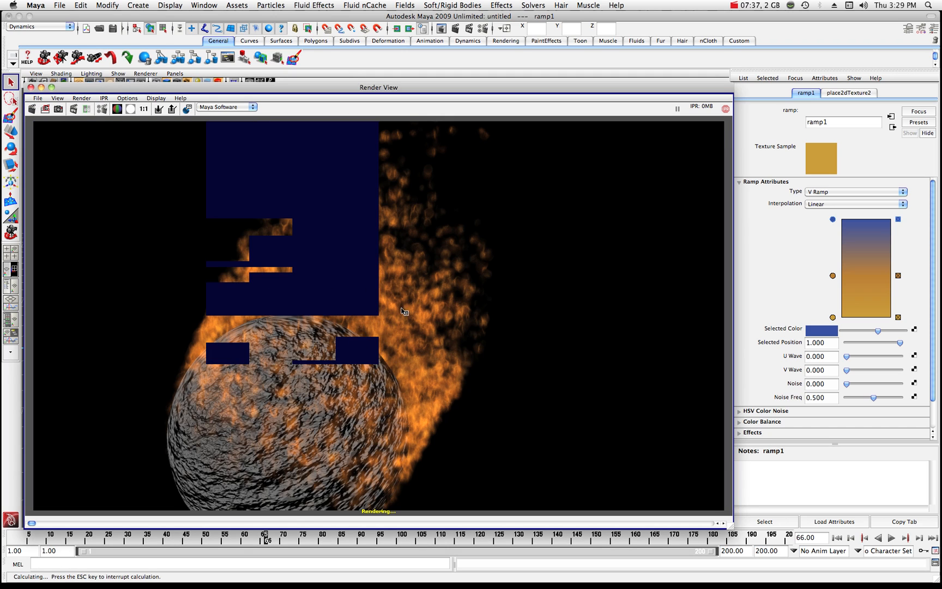
pyautogui.moveTo(397, 362)
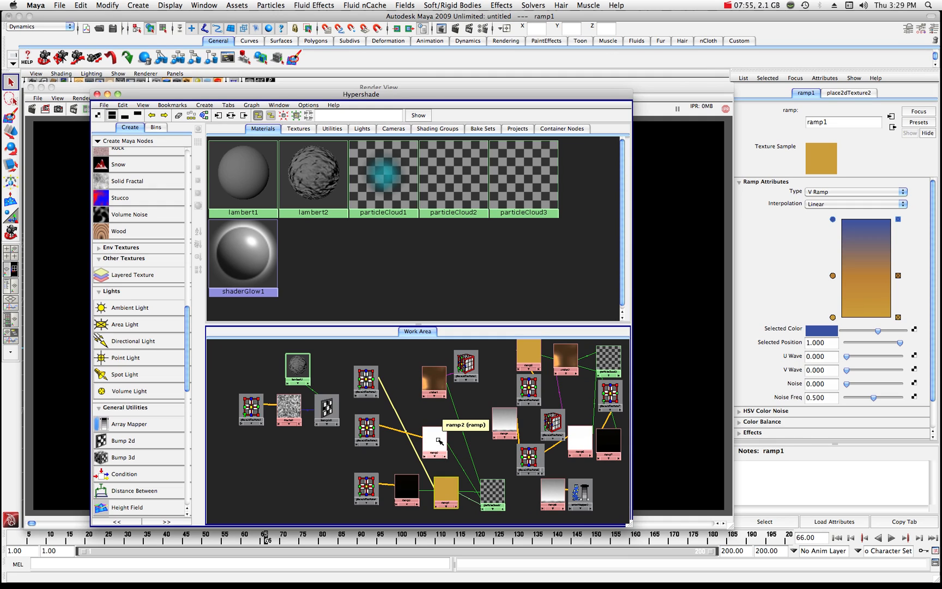
# Review ramp2 and crater1, then set ramp3's top gradient colour to blue.
pyautogui.click(435, 448)
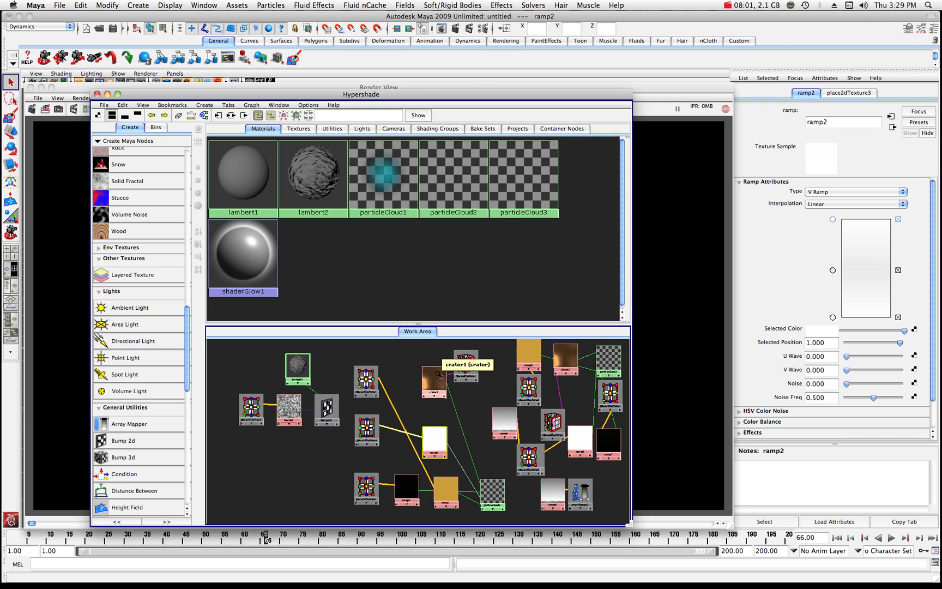
pyautogui.moveTo(434, 448)
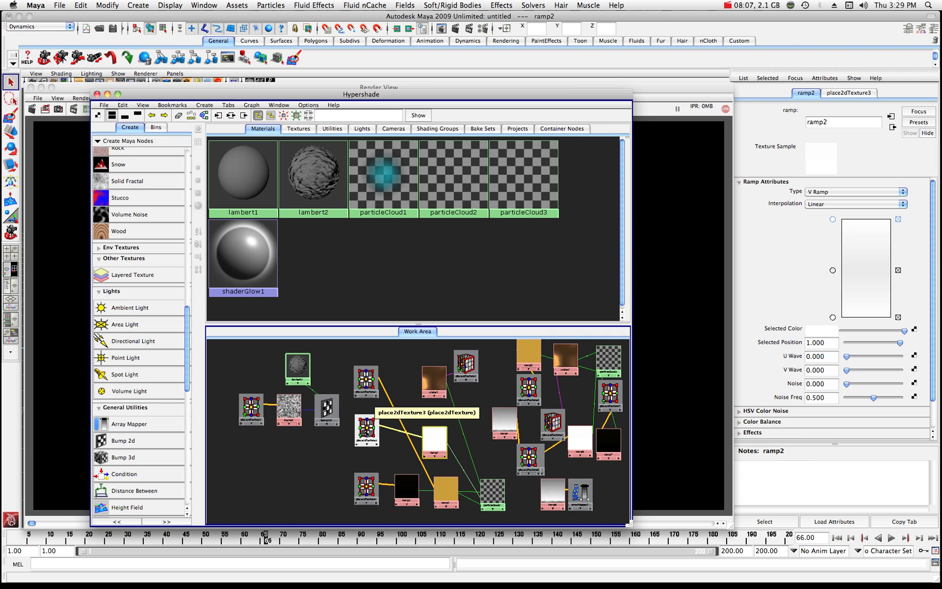
pyautogui.moveTo(366, 382)
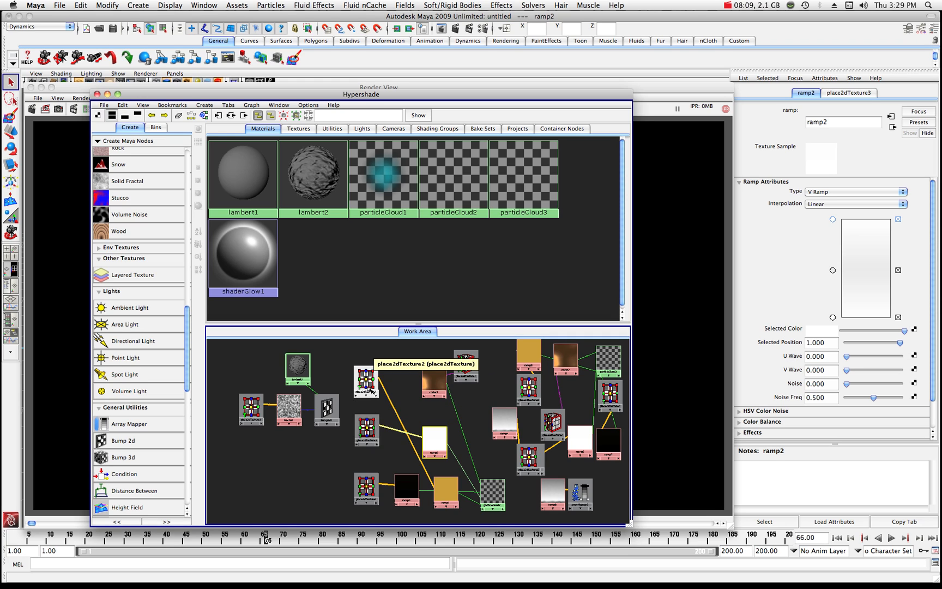
pyautogui.moveTo(435, 378)
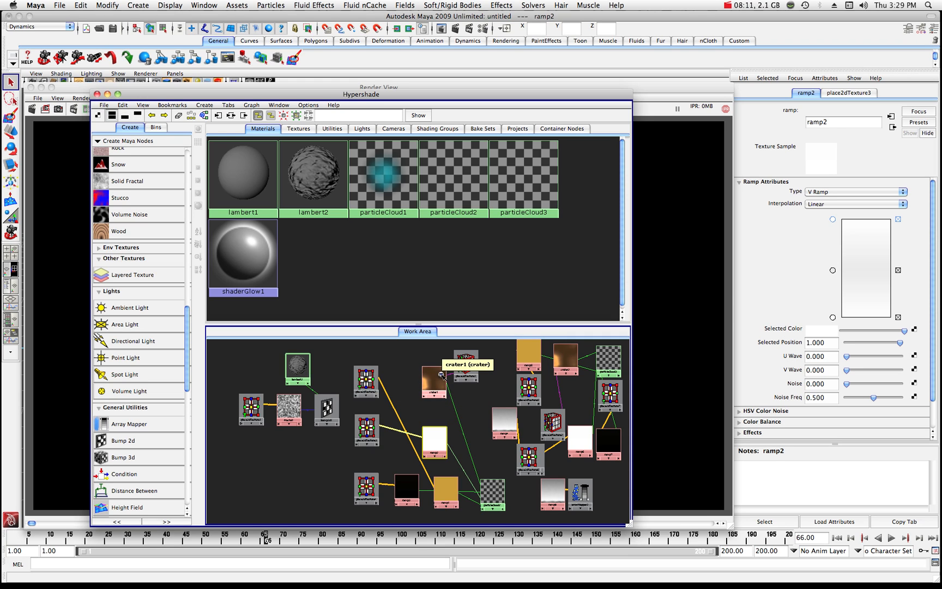
pyautogui.click(434, 387)
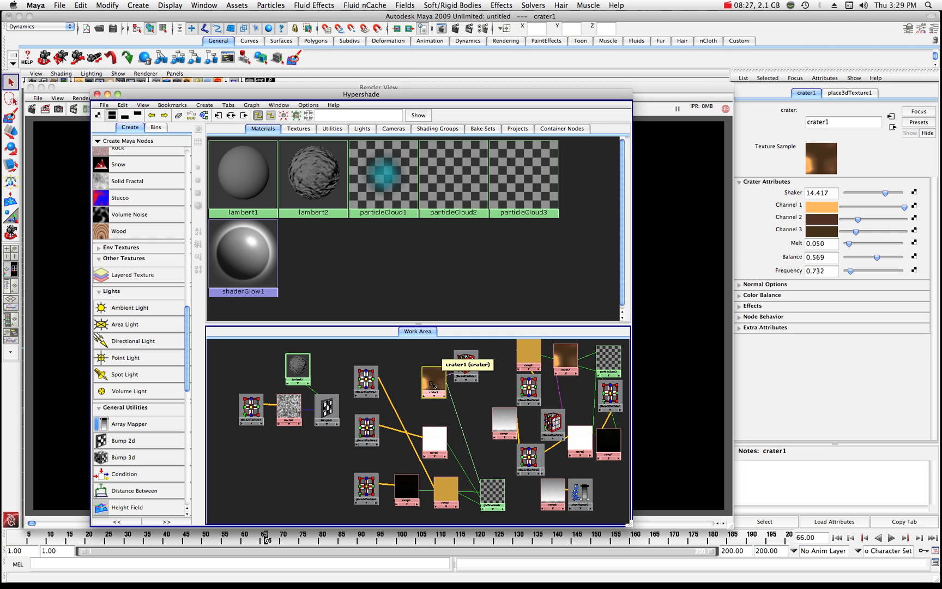
pyautogui.click(406, 493)
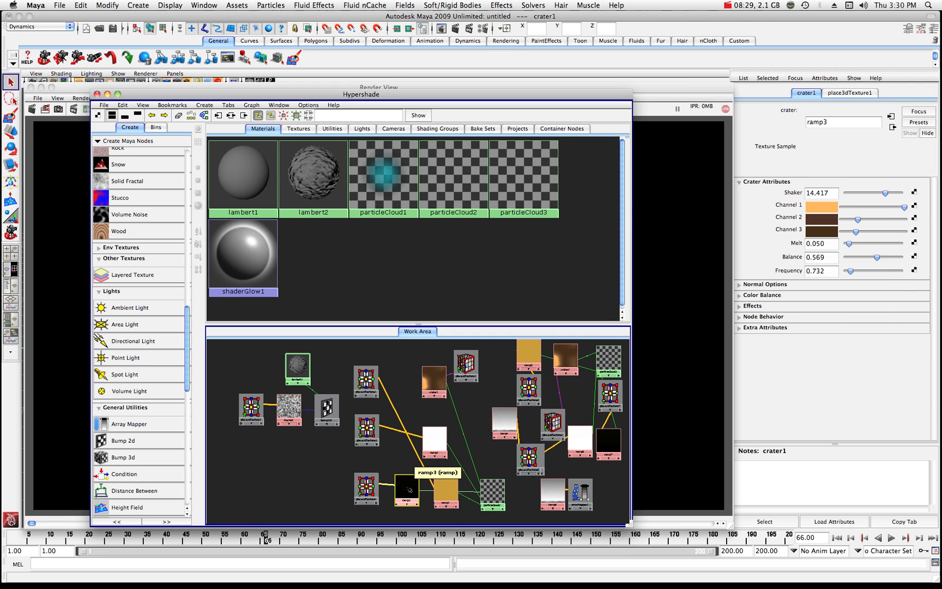
pyautogui.click(407, 500)
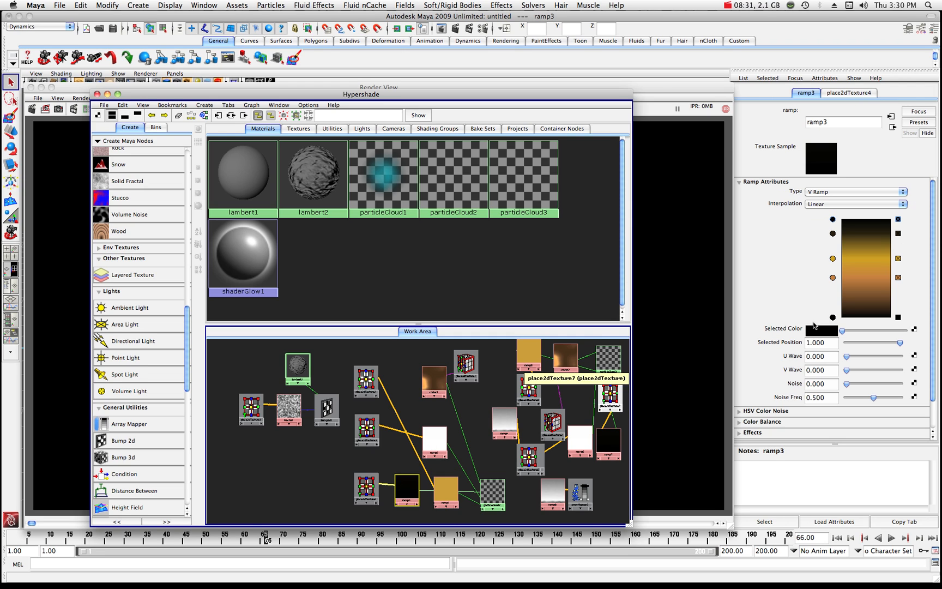
pyautogui.click(822, 330)
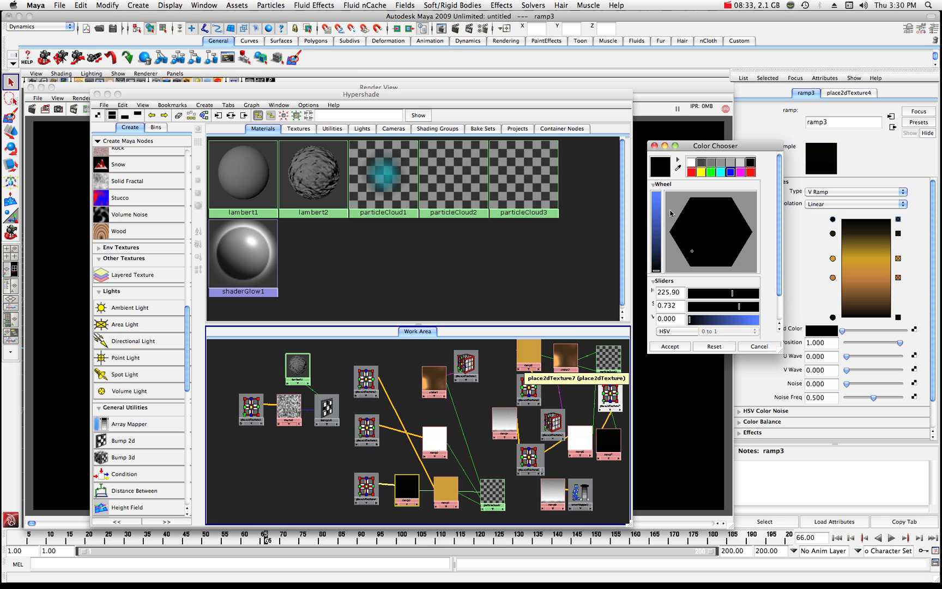
pyautogui.click(668, 346)
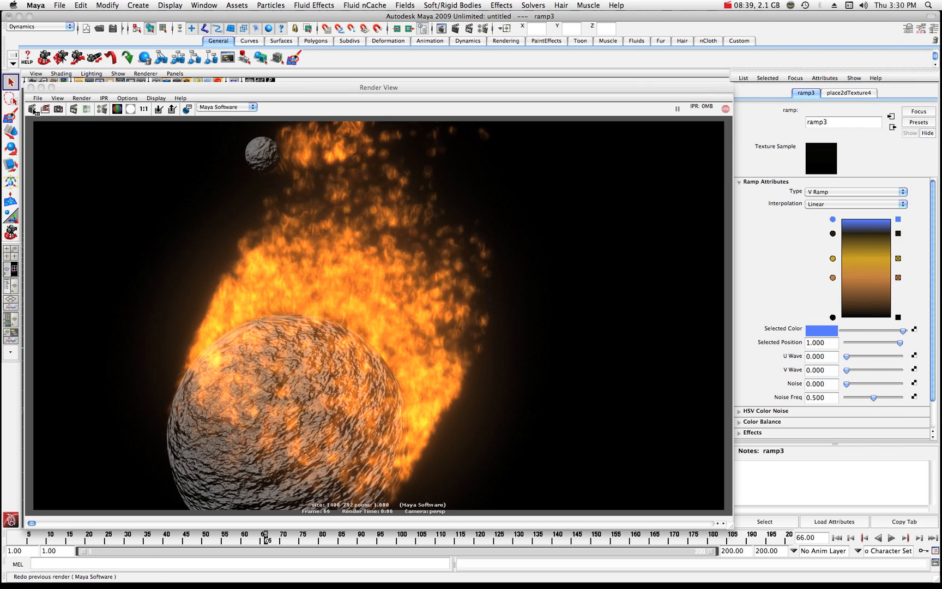
# Add a new purple colour entry at position 0.395 in the ramp3 gradient.
pyautogui.click(32, 109)
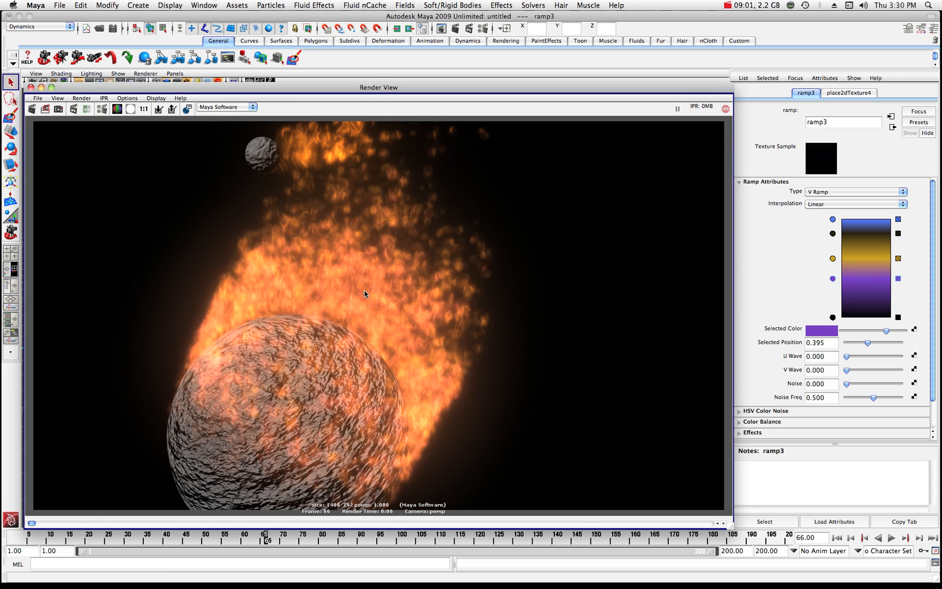
pyautogui.moveTo(317, 349)
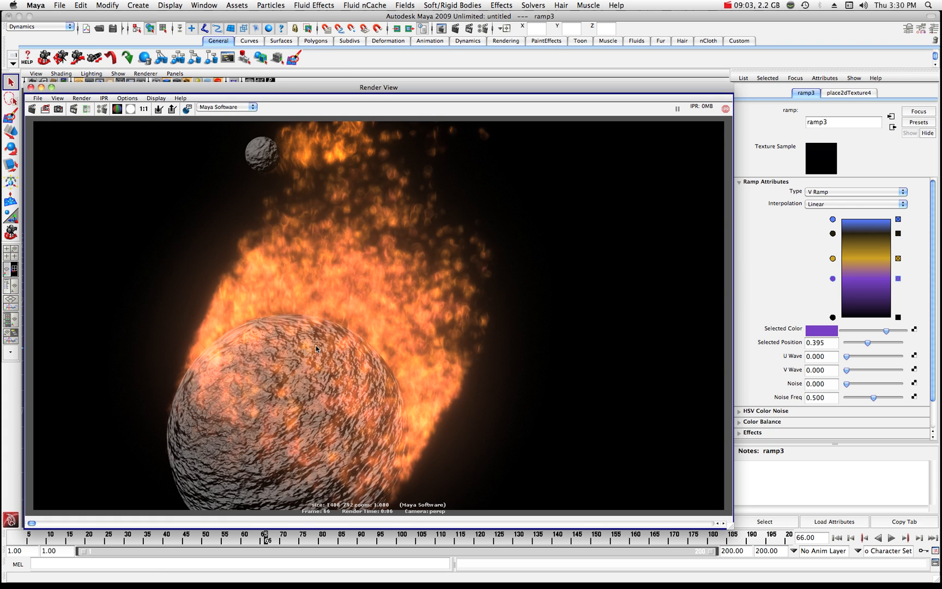
pyautogui.moveTo(346, 325)
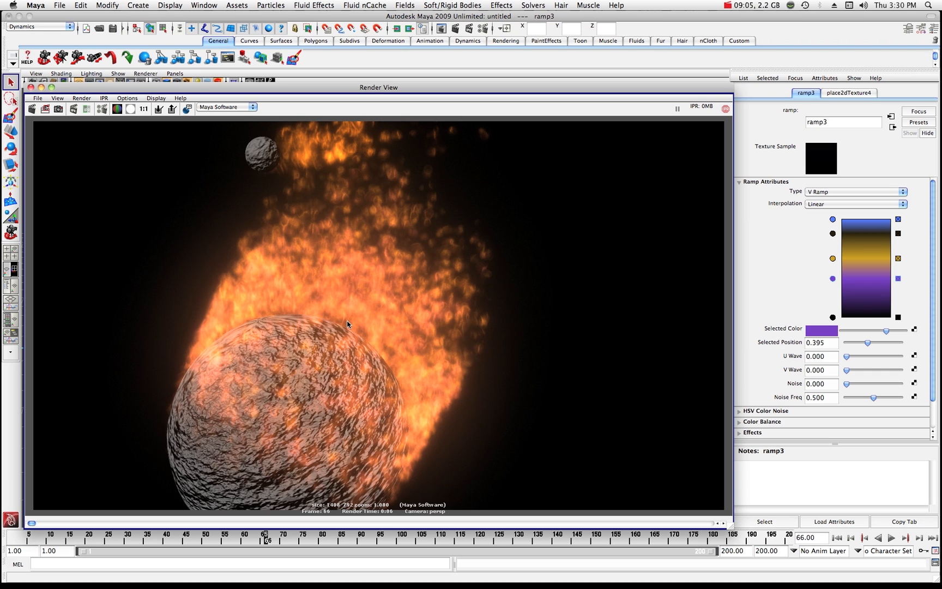
pyautogui.moveTo(285, 316)
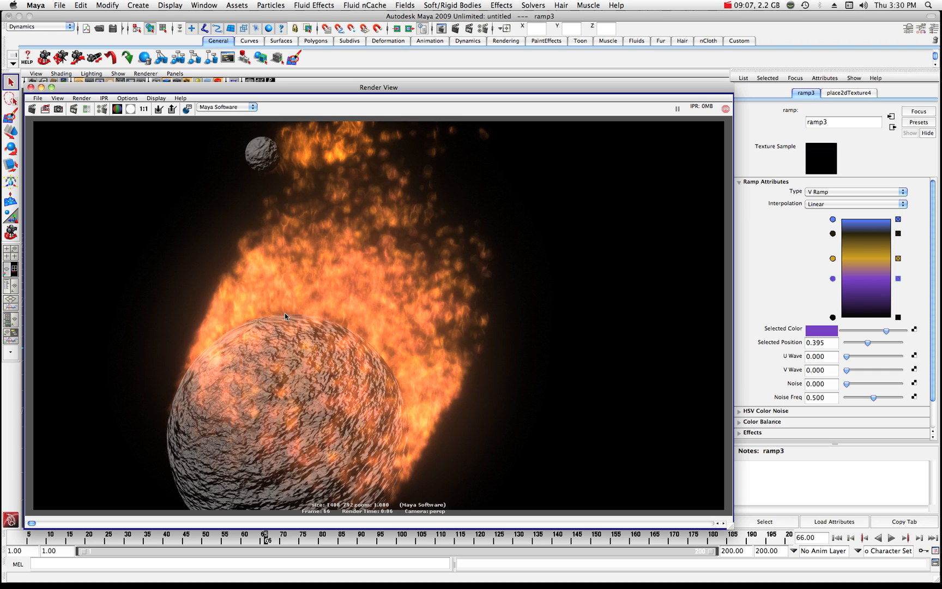
pyautogui.moveTo(323, 313)
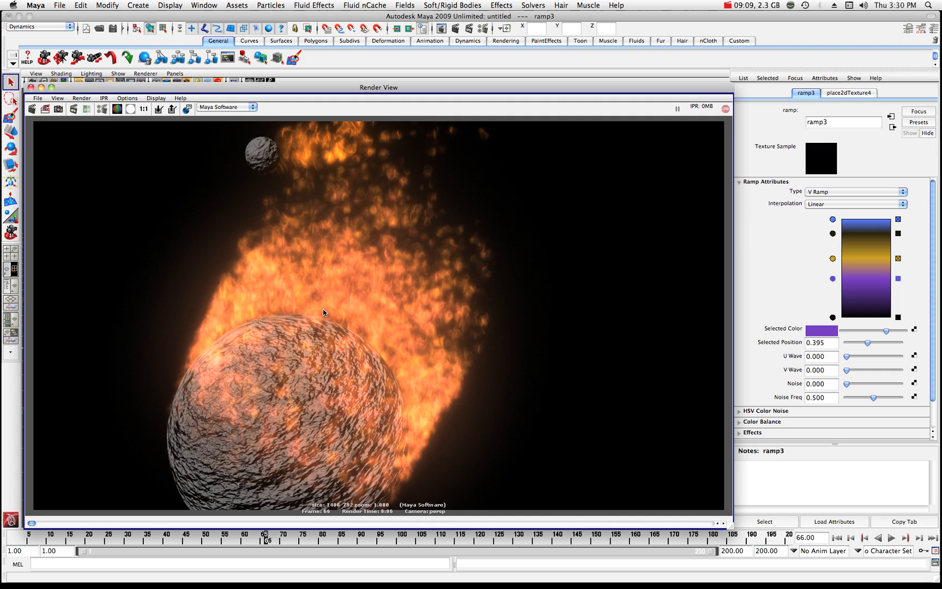
pyautogui.moveTo(325, 328)
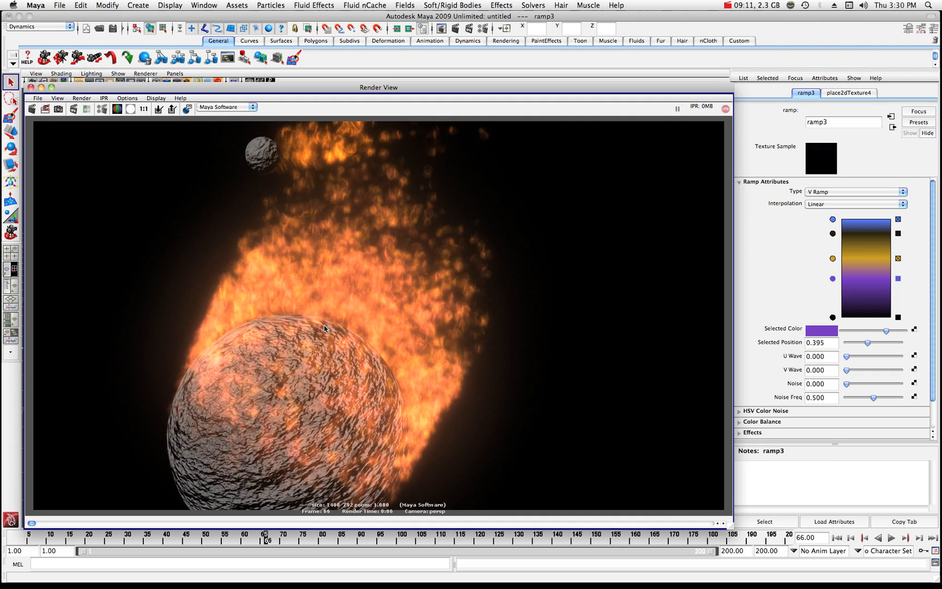
pyautogui.moveTo(290, 371)
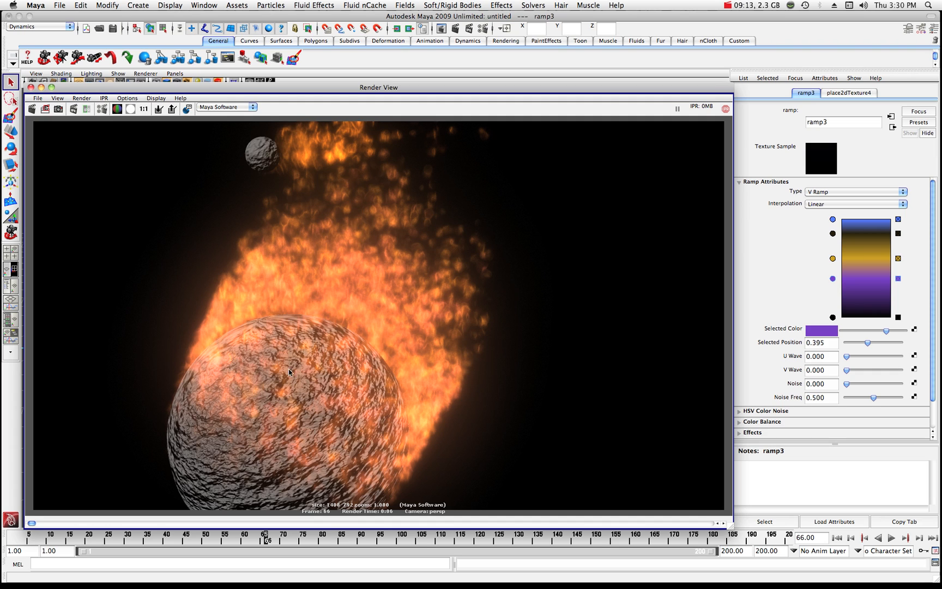
pyautogui.moveTo(335, 260)
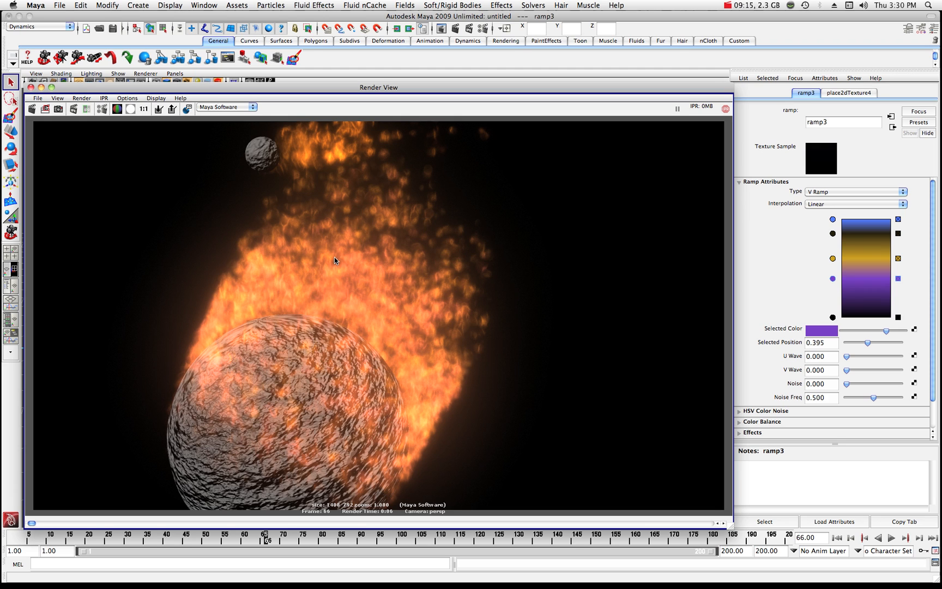
pyautogui.moveTo(803, 280)
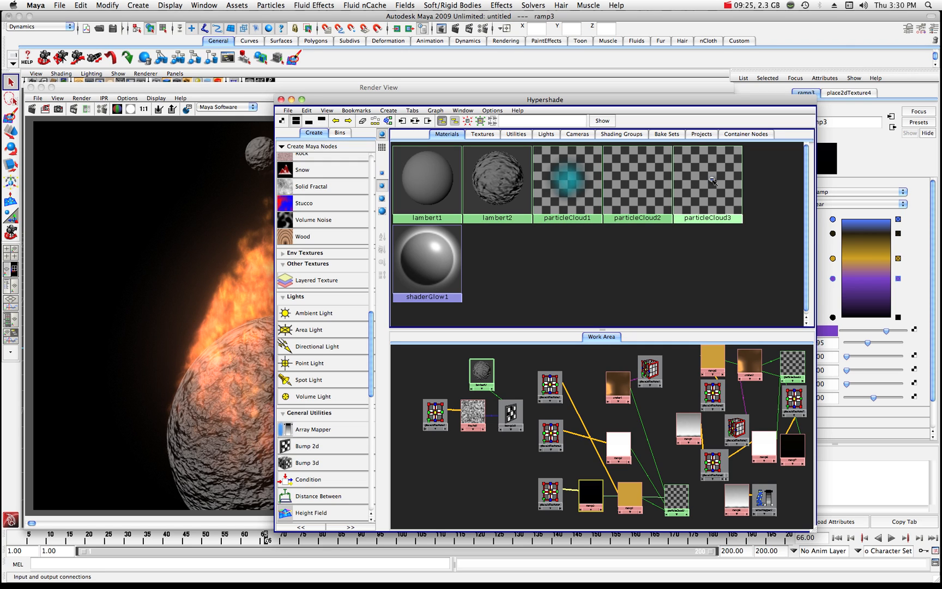
# Select particleCloud3 and then particleCloud2 in the Hypershade shader network.
pyautogui.click(708, 180)
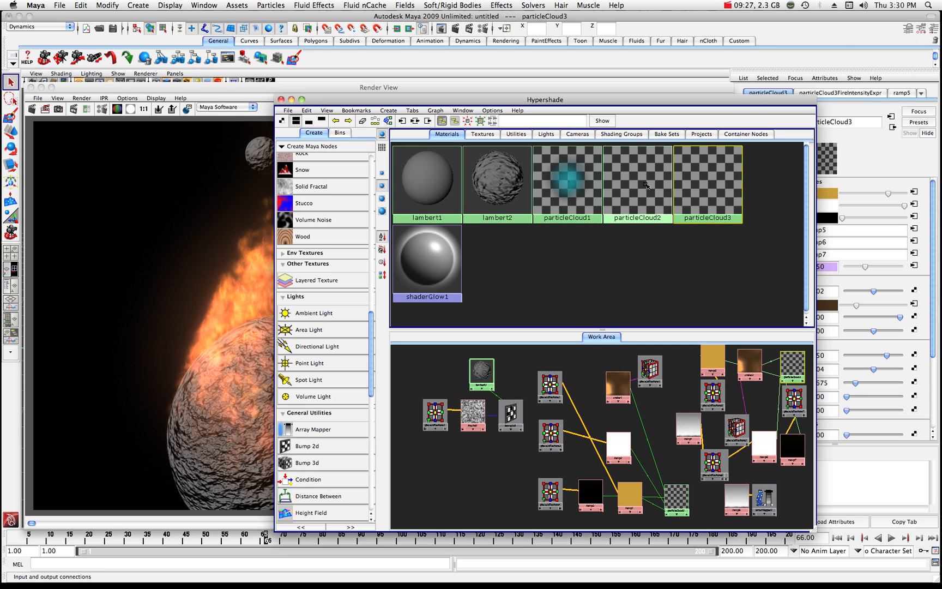
pyautogui.click(637, 180)
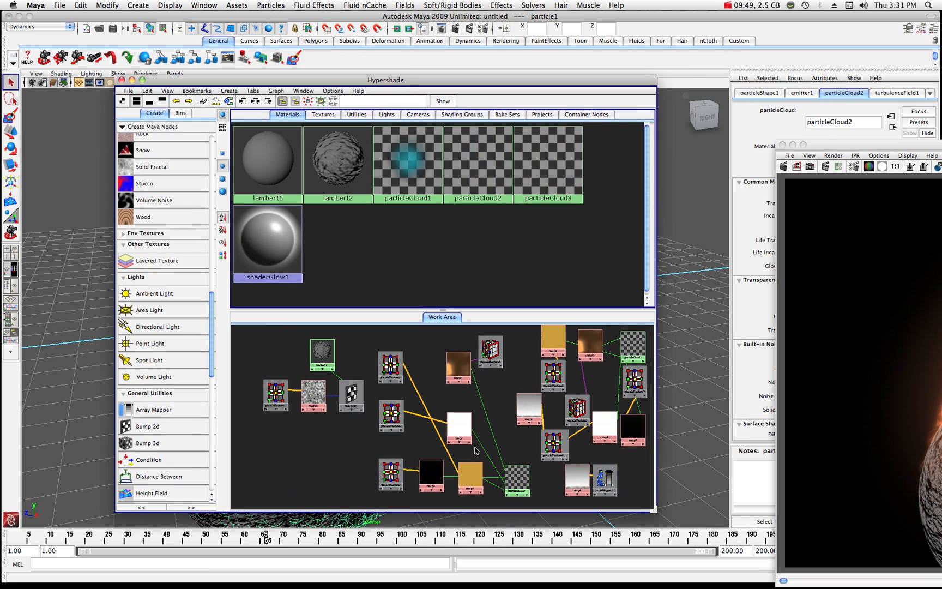
pyautogui.click(477, 159)
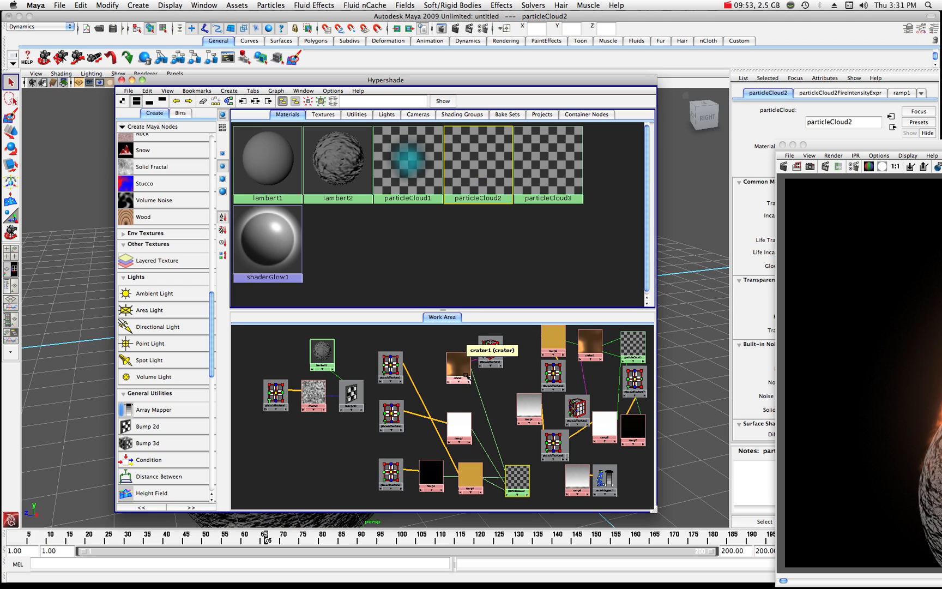
pyautogui.moveTo(466, 474)
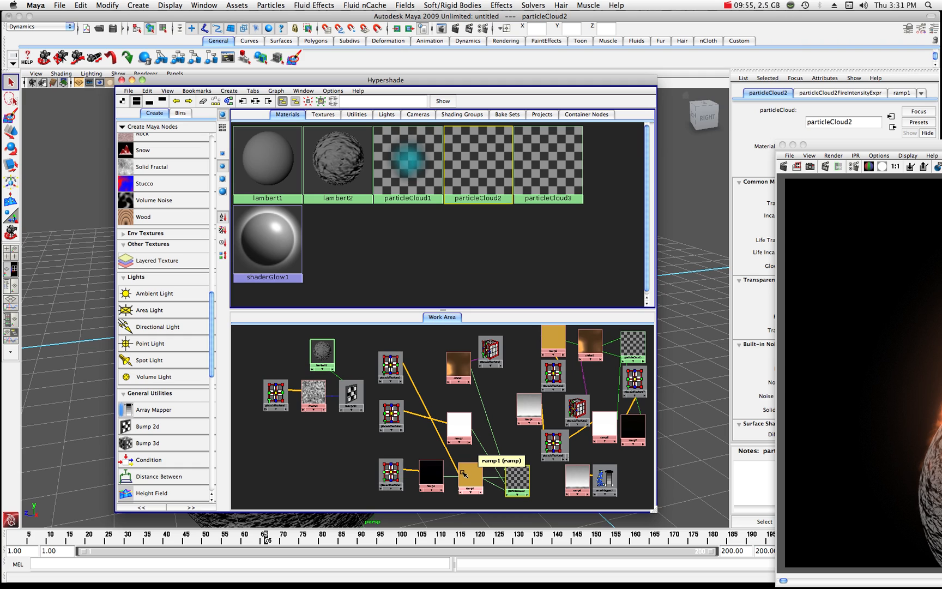
pyautogui.moveTo(460, 367)
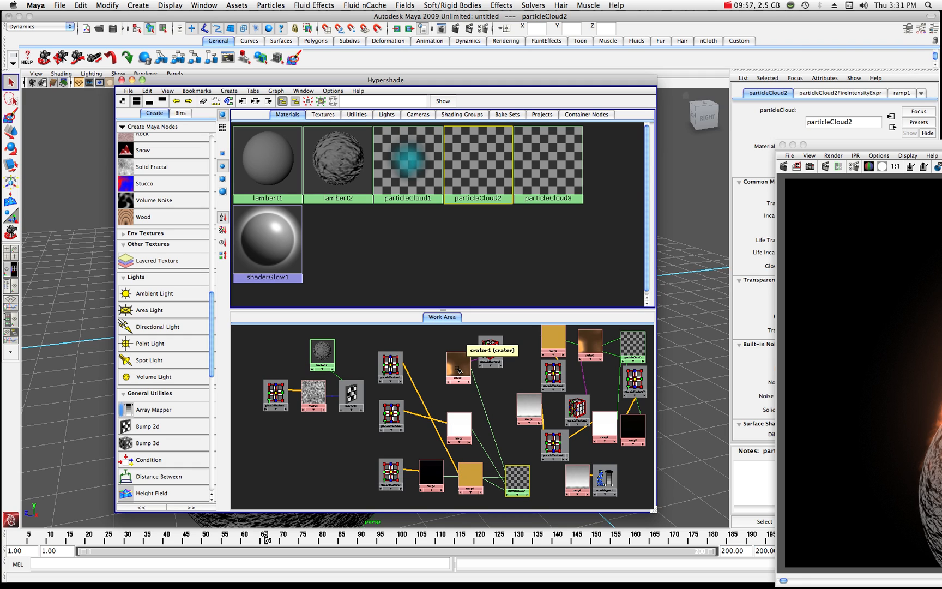
# Load crater1's texture settings and set its Channel 1 colour to bright green.
pyautogui.click(457, 373)
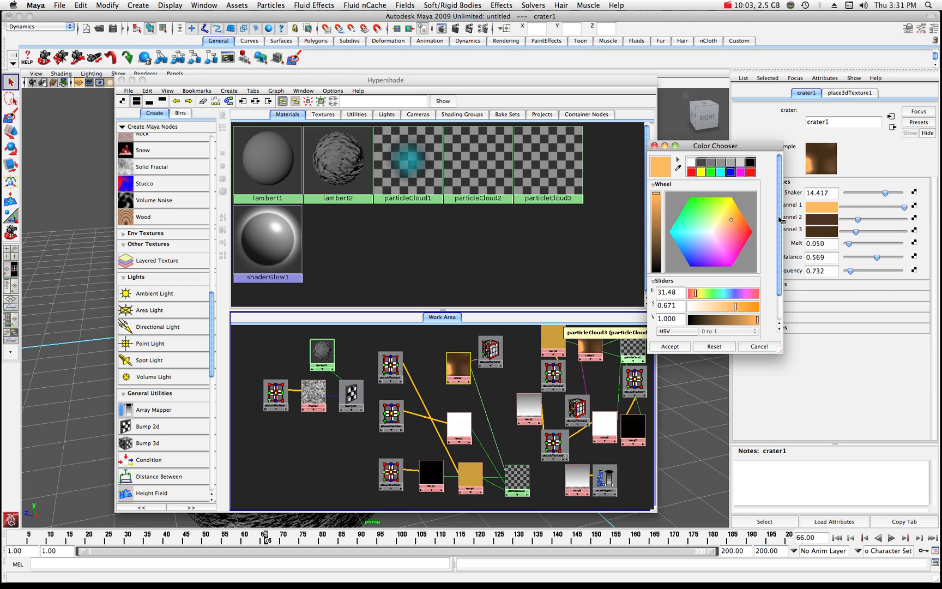
pyautogui.click(691, 201)
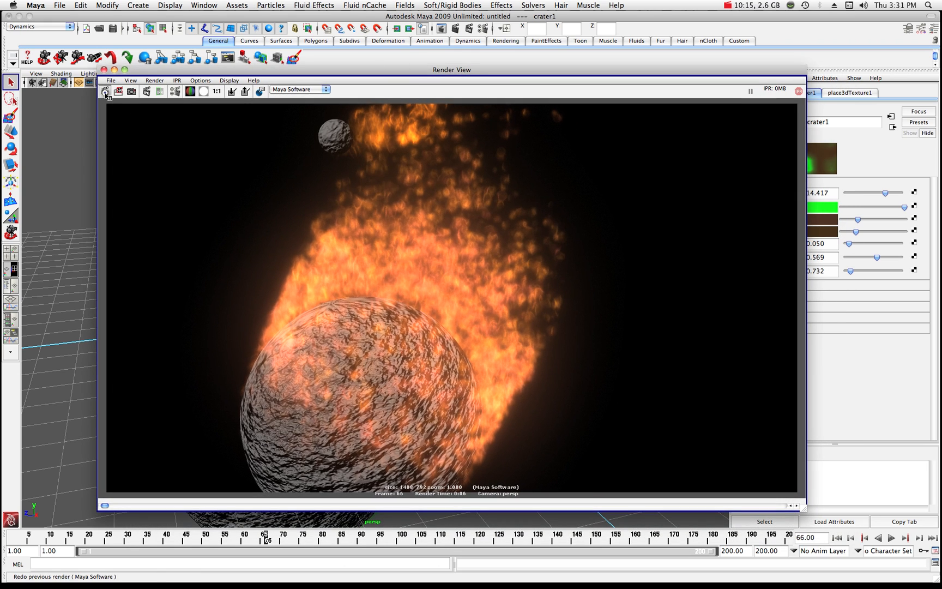
# Re-render the scene, then change crater1's first channel colour to blue and confirm it.
pyautogui.click(104, 92)
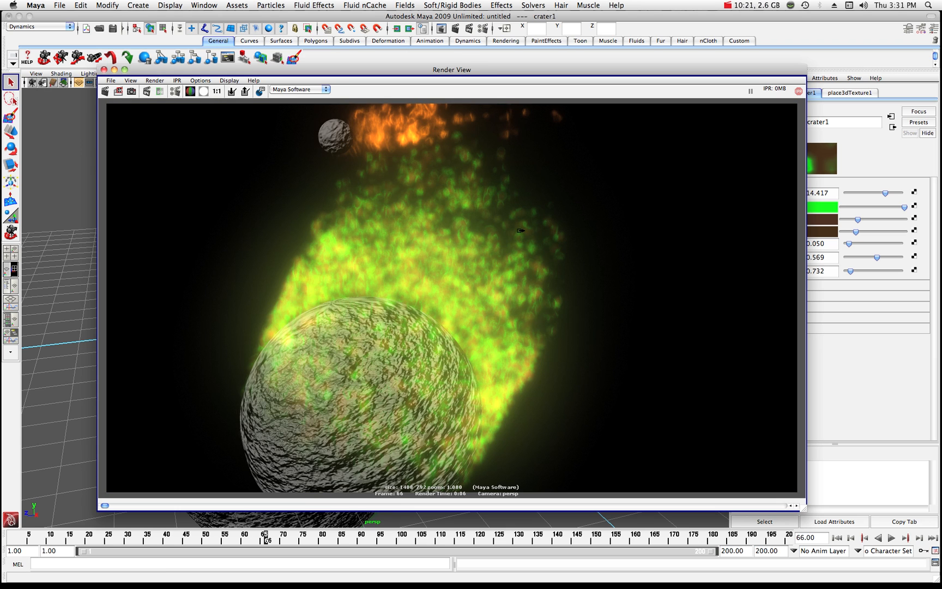
pyautogui.moveTo(397, 277)
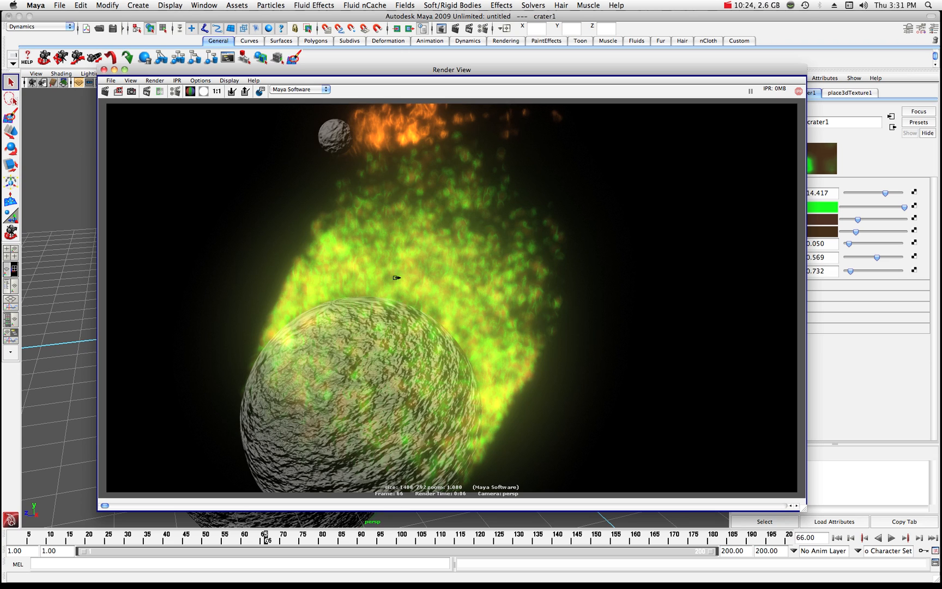
pyautogui.moveTo(828, 207)
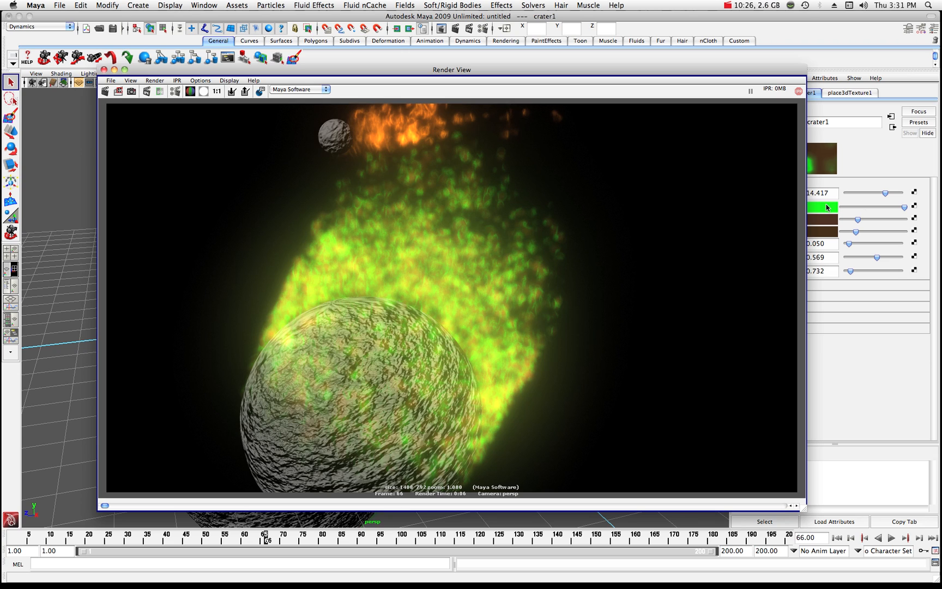
pyautogui.click(819, 208)
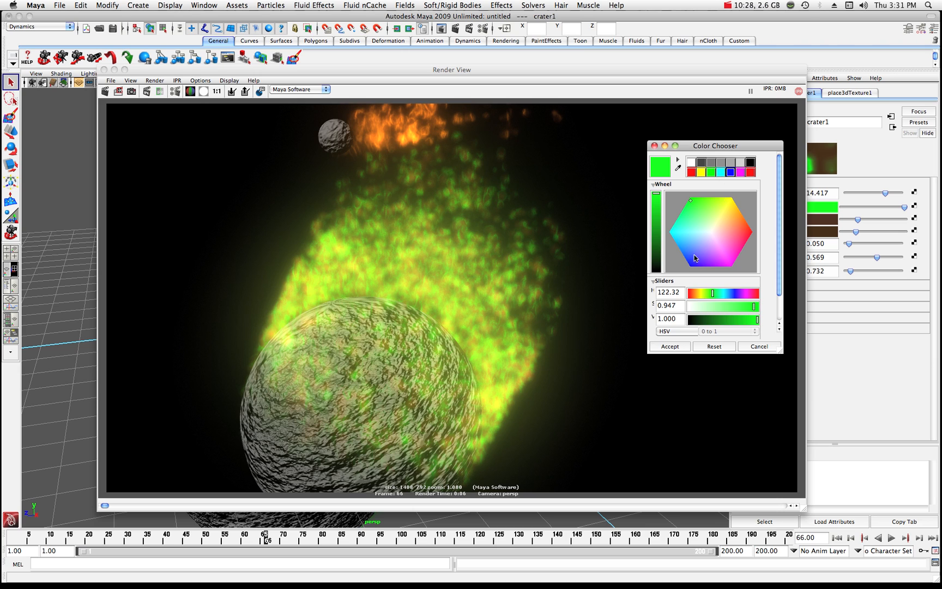
pyautogui.click(691, 262)
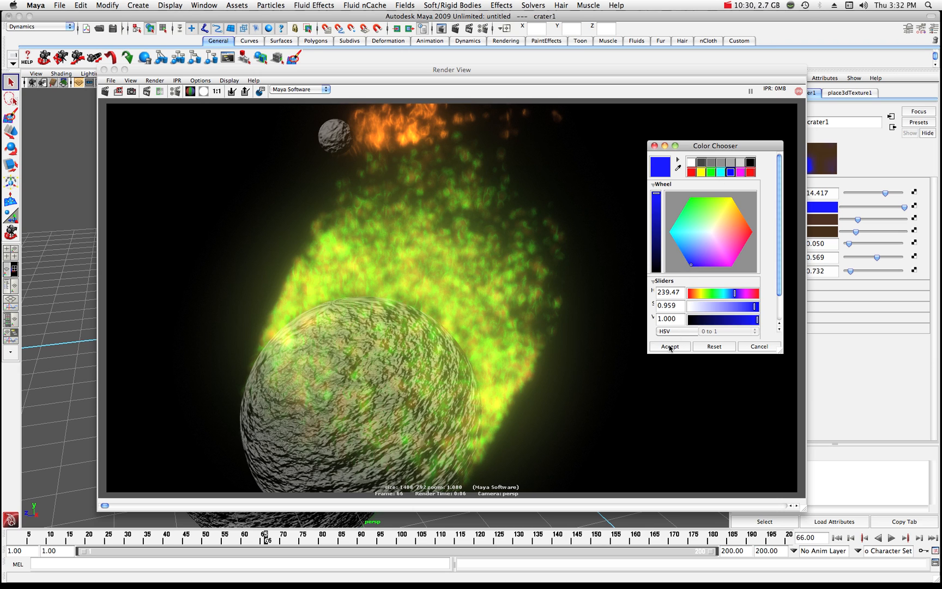
pyautogui.click(668, 346)
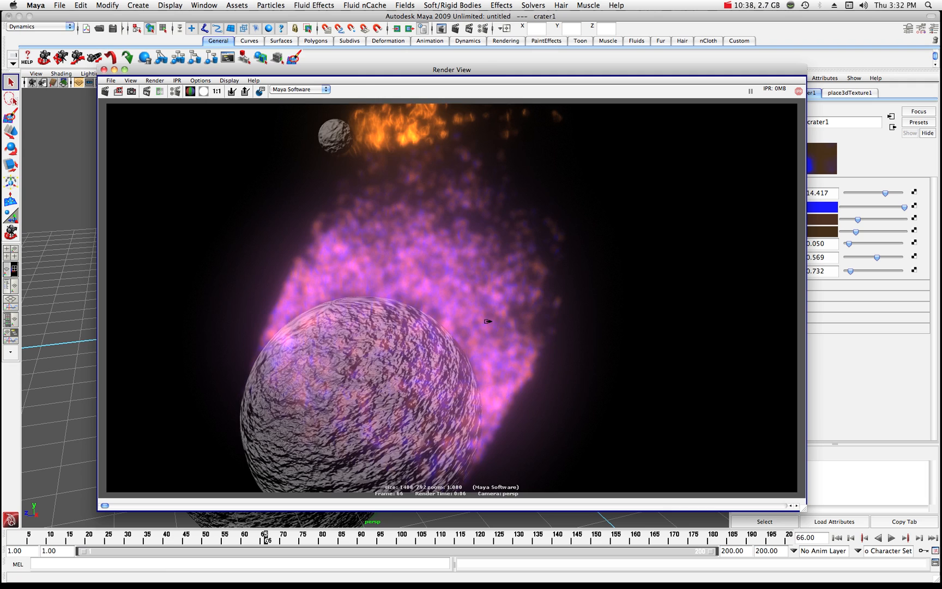
pyautogui.moveTo(408, 294)
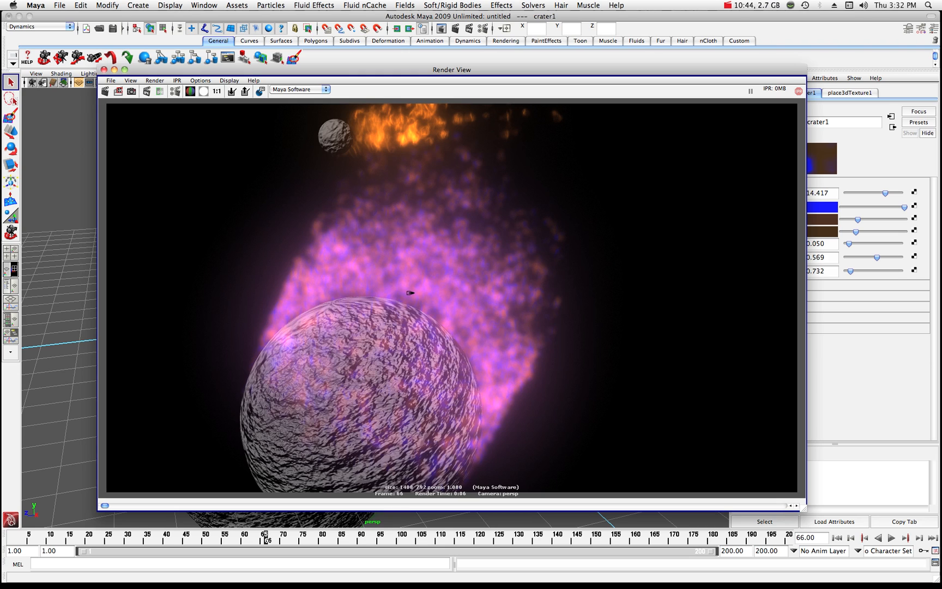
pyautogui.moveTo(395, 305)
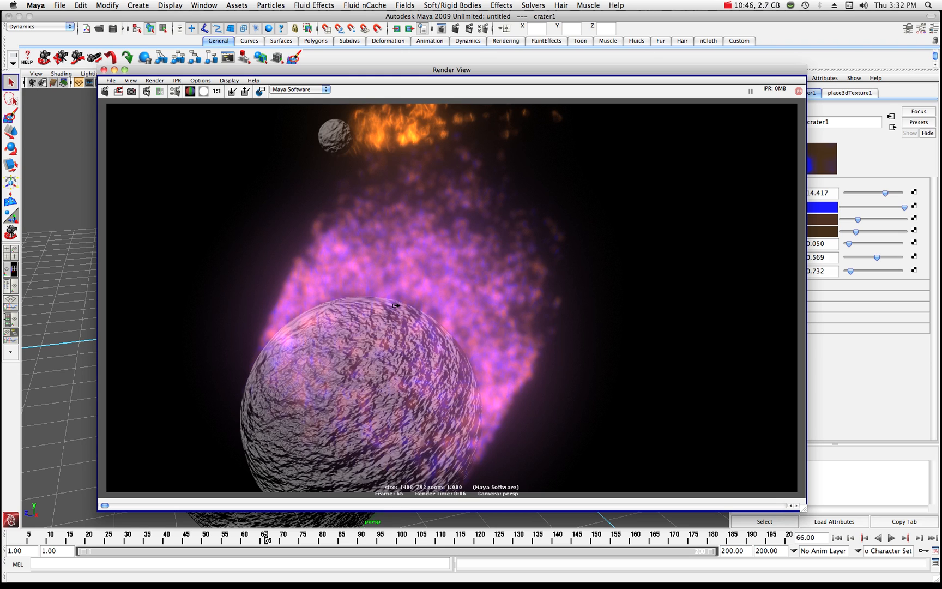
pyautogui.moveTo(413, 324)
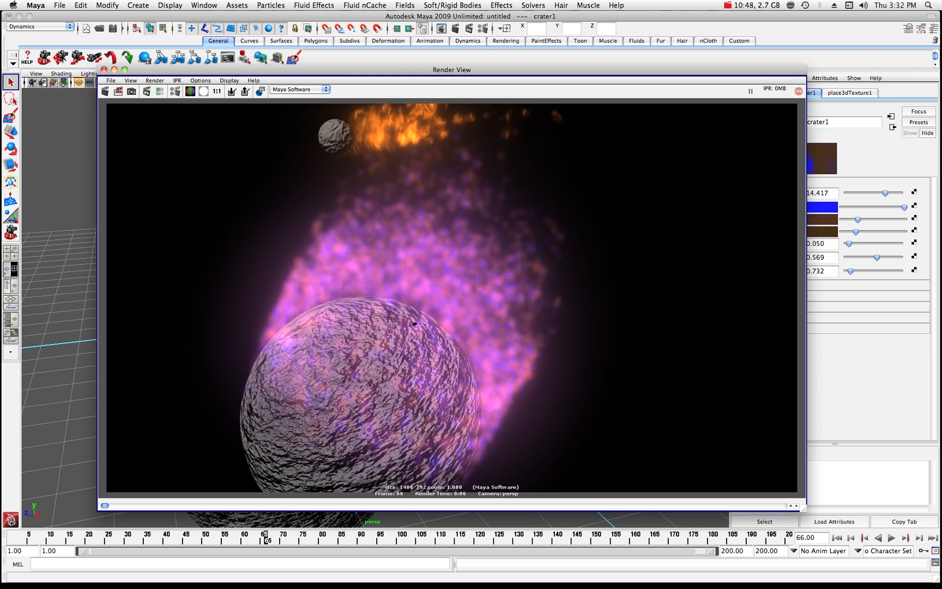
pyautogui.moveTo(366, 345)
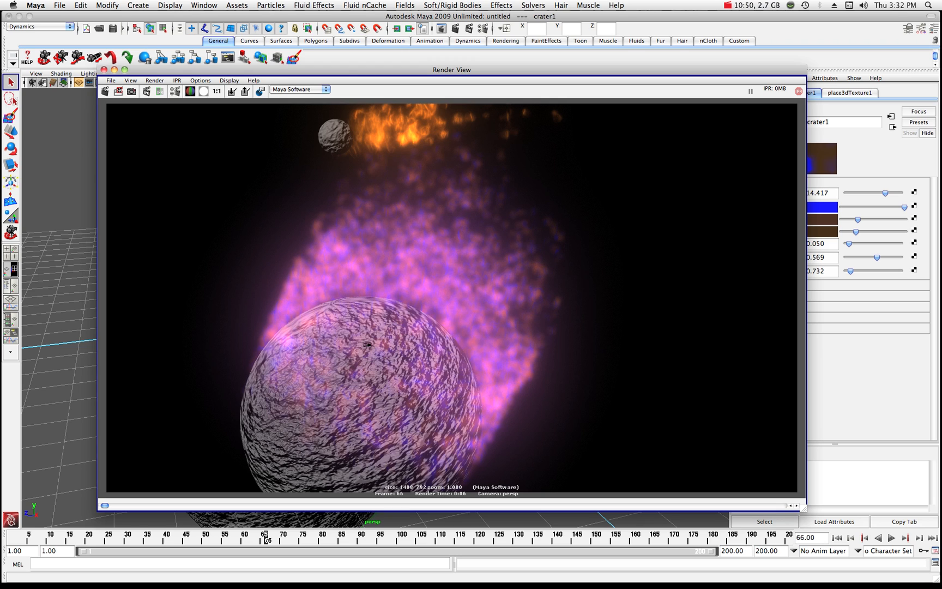
pyautogui.moveTo(393, 275)
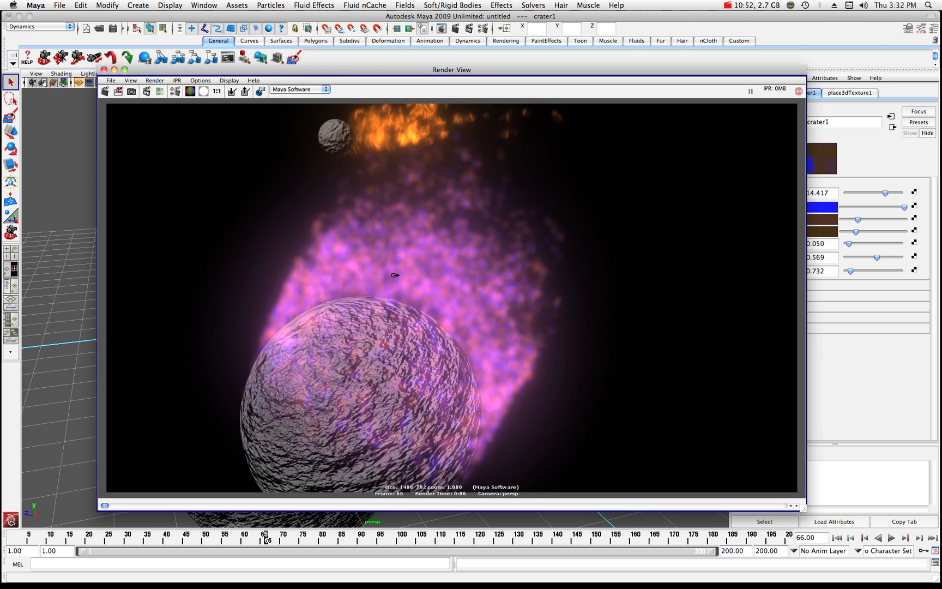
pyautogui.moveTo(411, 331)
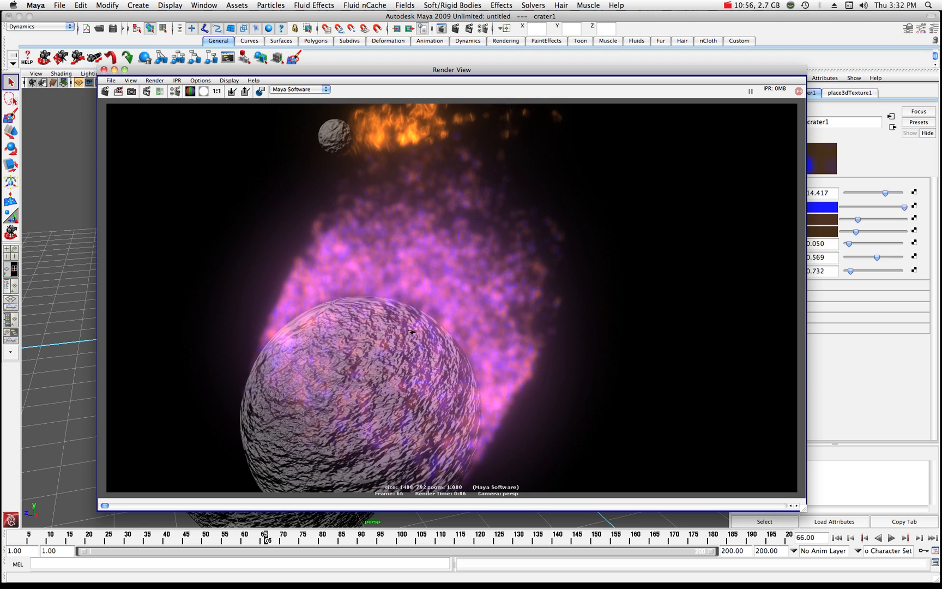
pyautogui.moveTo(339, 282)
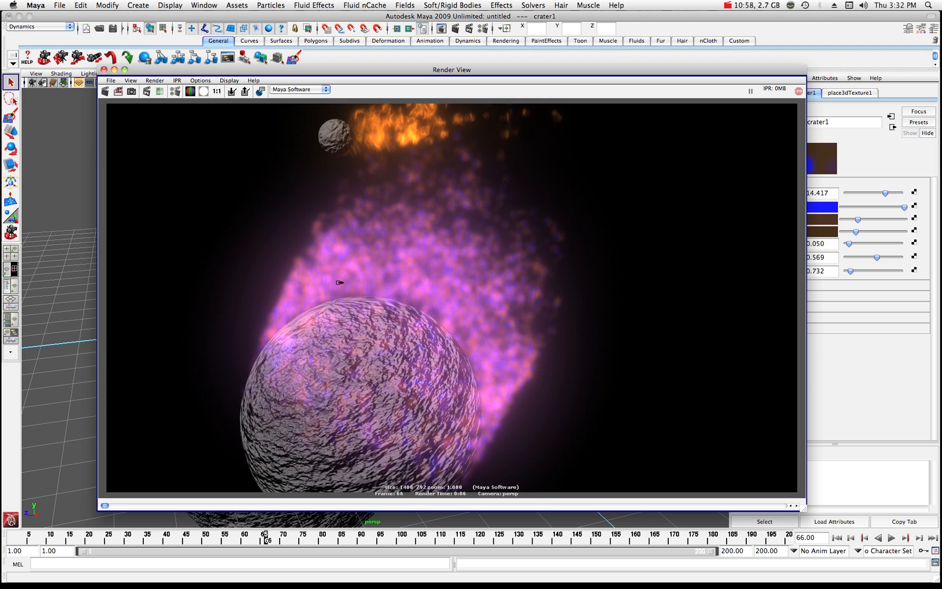
pyautogui.moveTo(421, 233)
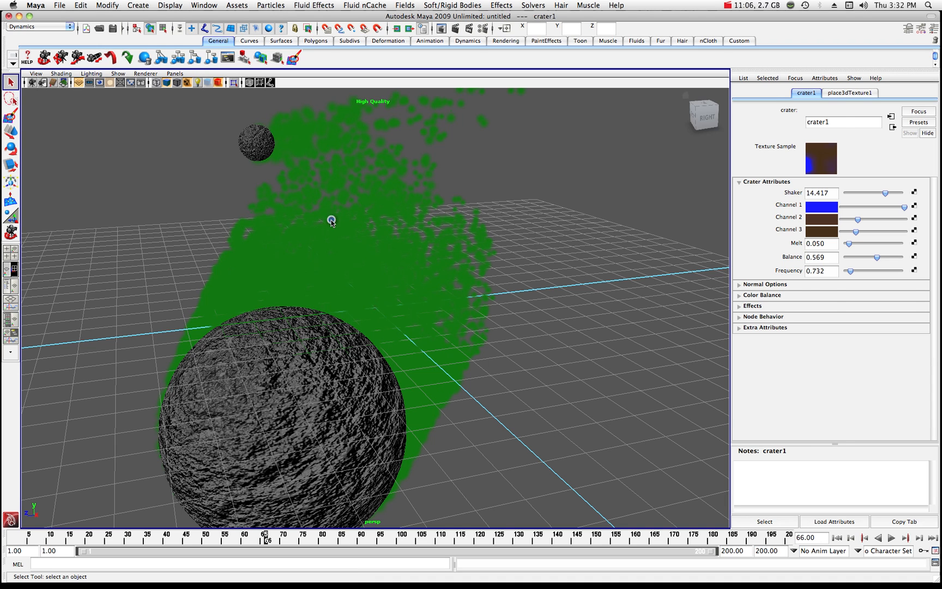
# Raise turbulenceField1's attenuation to 2.982 and frequency to 9.174, replaying the fire simulation to check.
pyautogui.click(844, 92)
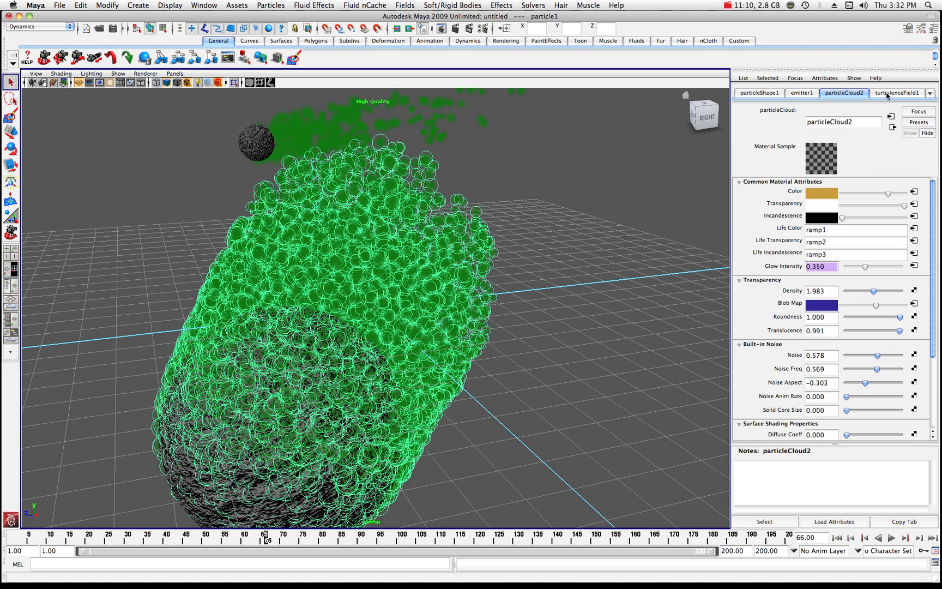
pyautogui.click(895, 93)
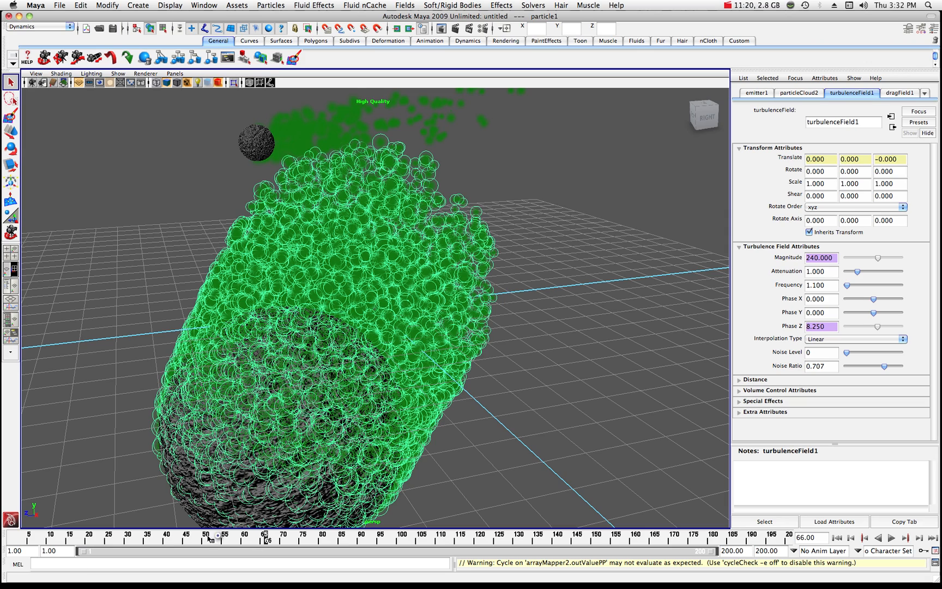
pyautogui.click(892, 537)
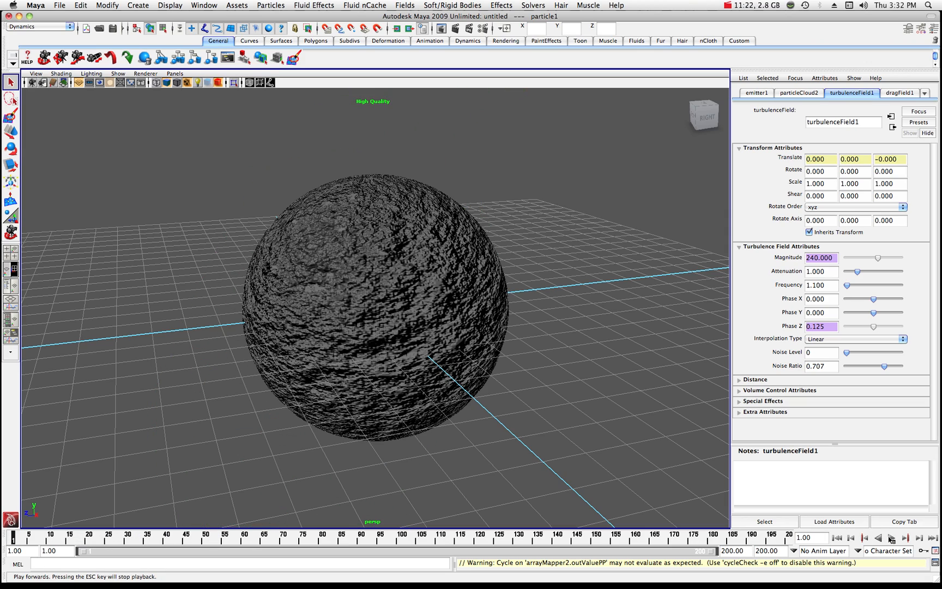
pyautogui.click(892, 539)
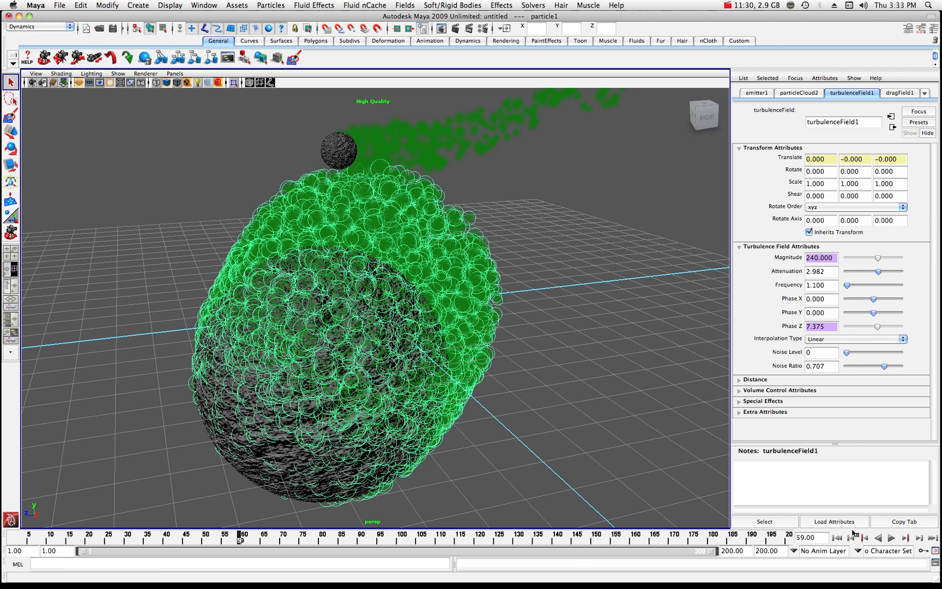
pyautogui.click(894, 538)
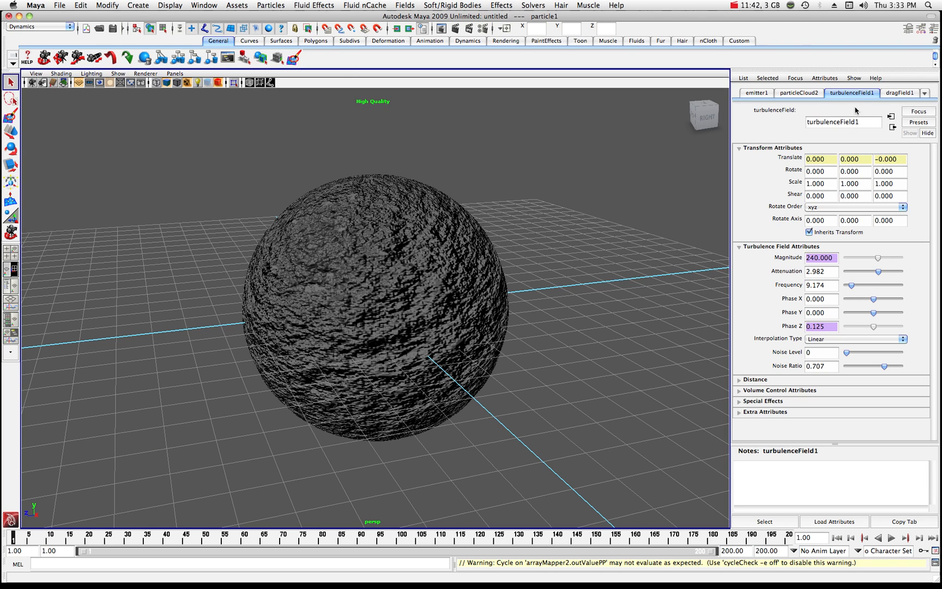
pyautogui.click(859, 93)
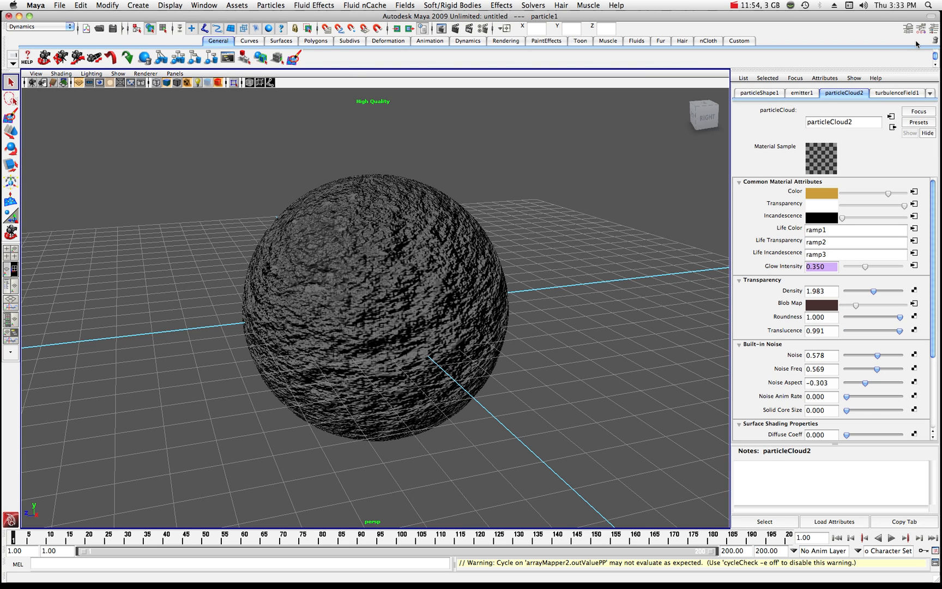
# Switch to the Channel Box and set particleShape1's Fire Scale to 2, playing to frame 60.
pyautogui.click(933, 28)
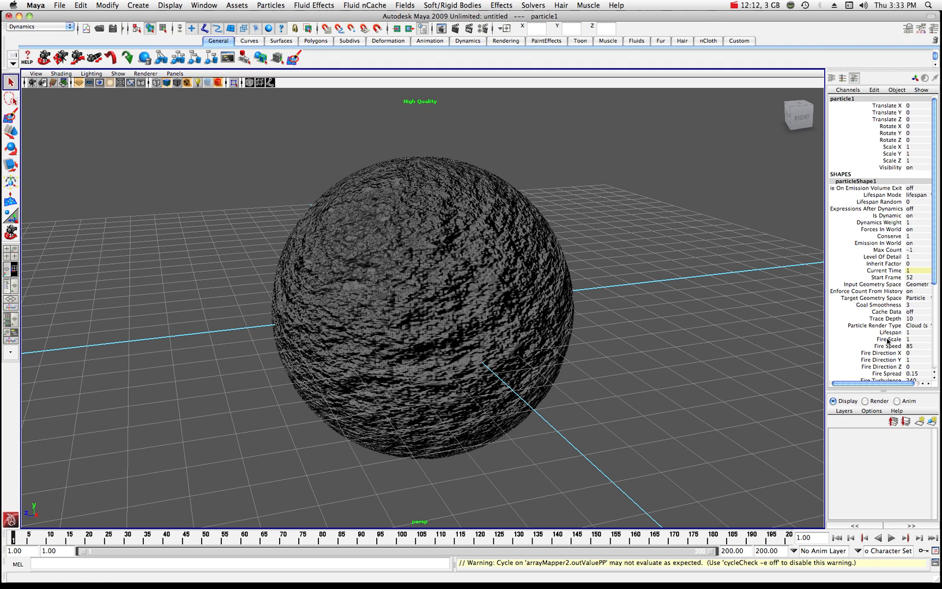
pyautogui.click(883, 340)
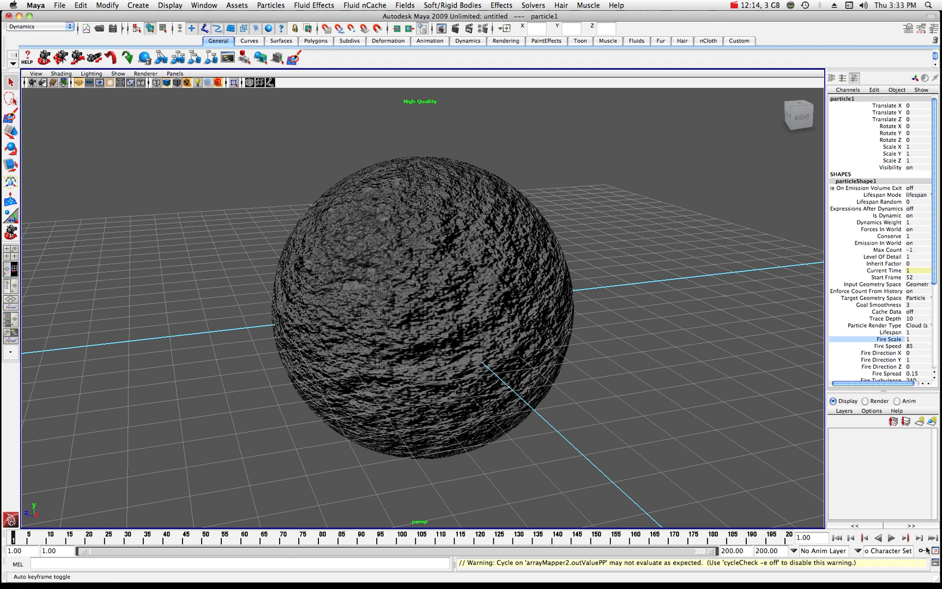
pyautogui.click(891, 538)
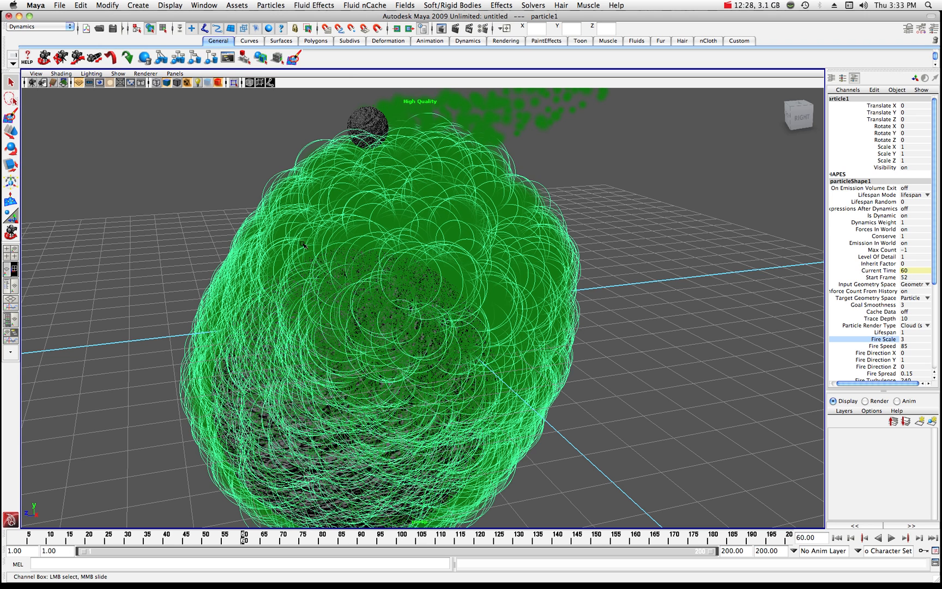
pyautogui.moveTo(456, 326)
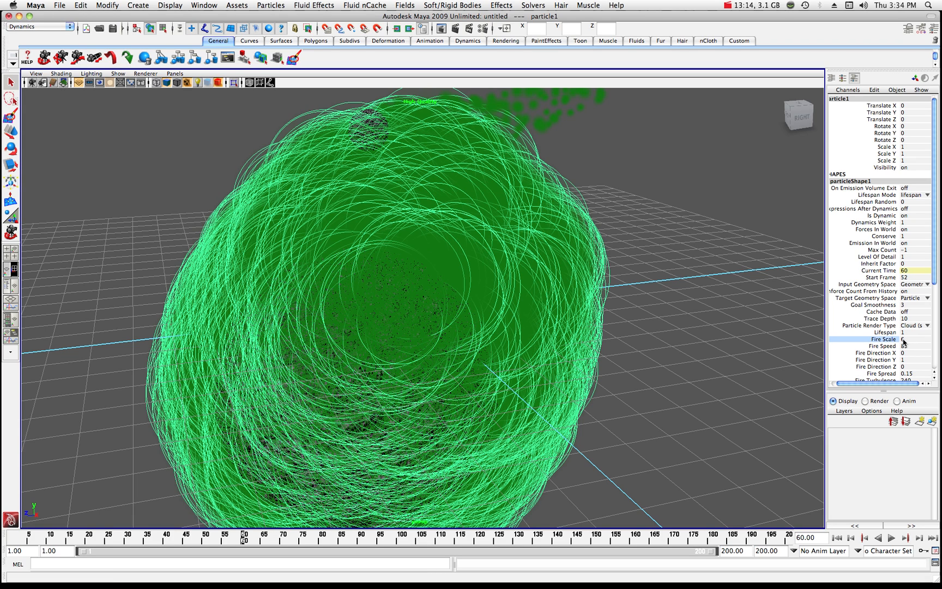
pyautogui.click(907, 339)
pyautogui.write('2')
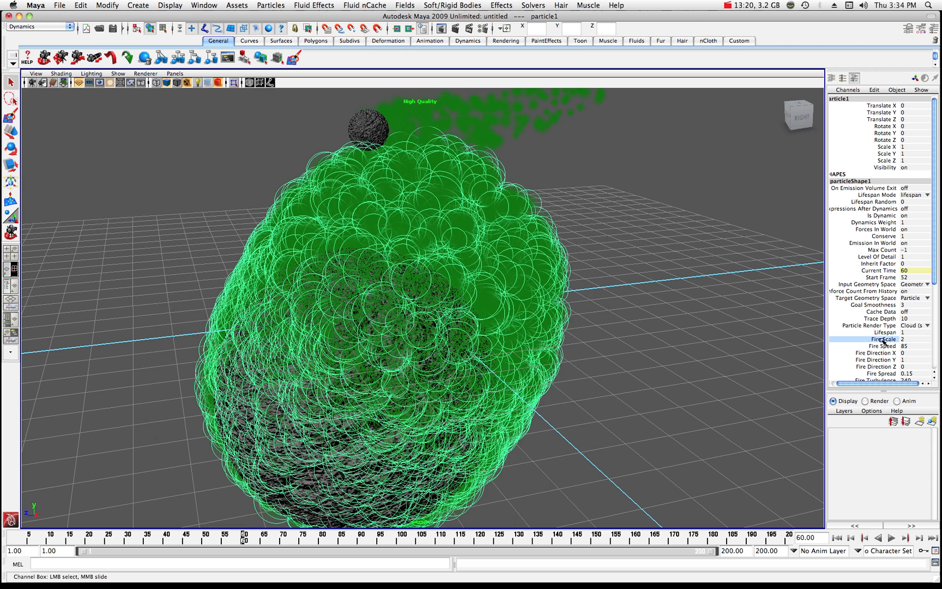
pyautogui.moveTo(503, 79)
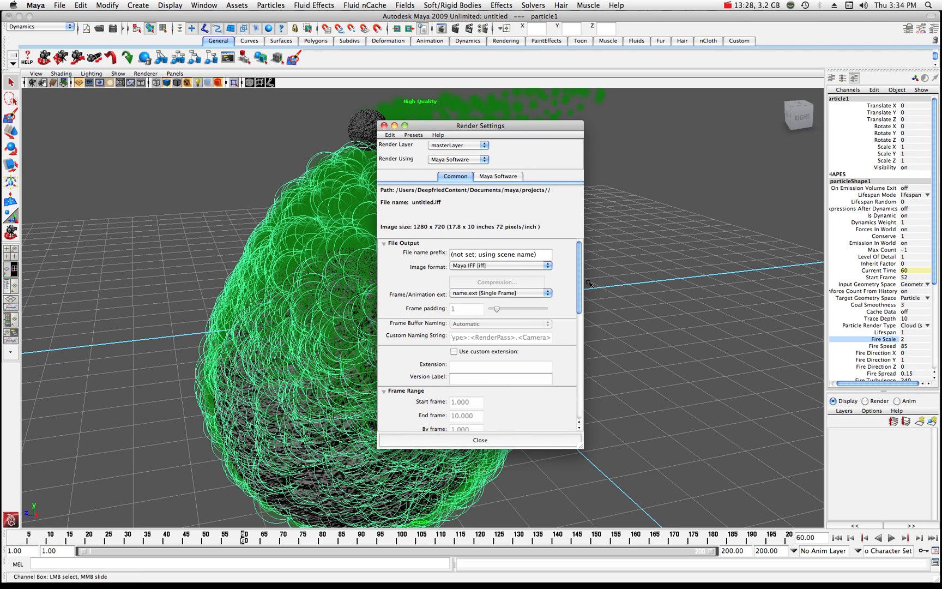
# Choose the 640x480 image size preset in Render Settings and close the window.
pyautogui.scroll(-3)
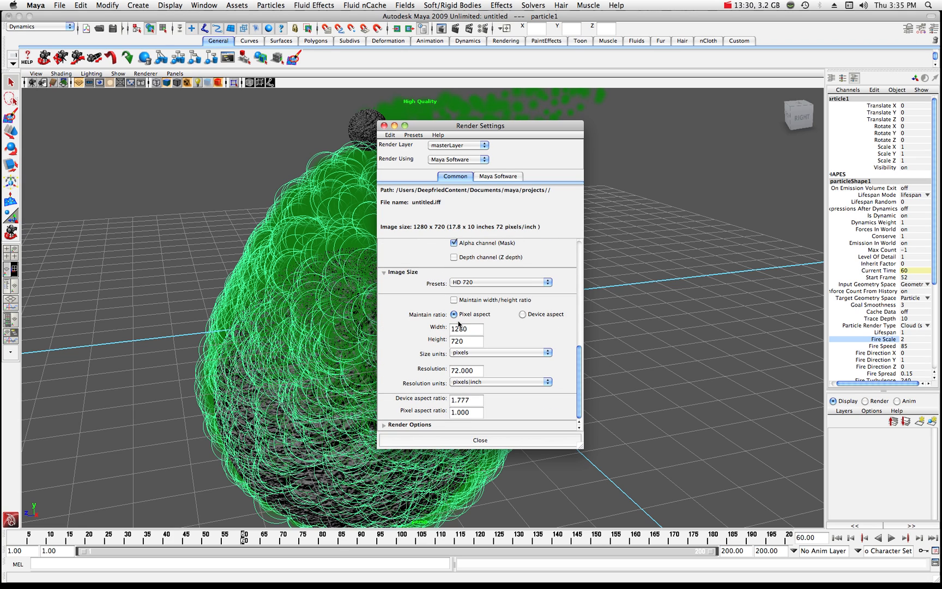
pyautogui.click(546, 282)
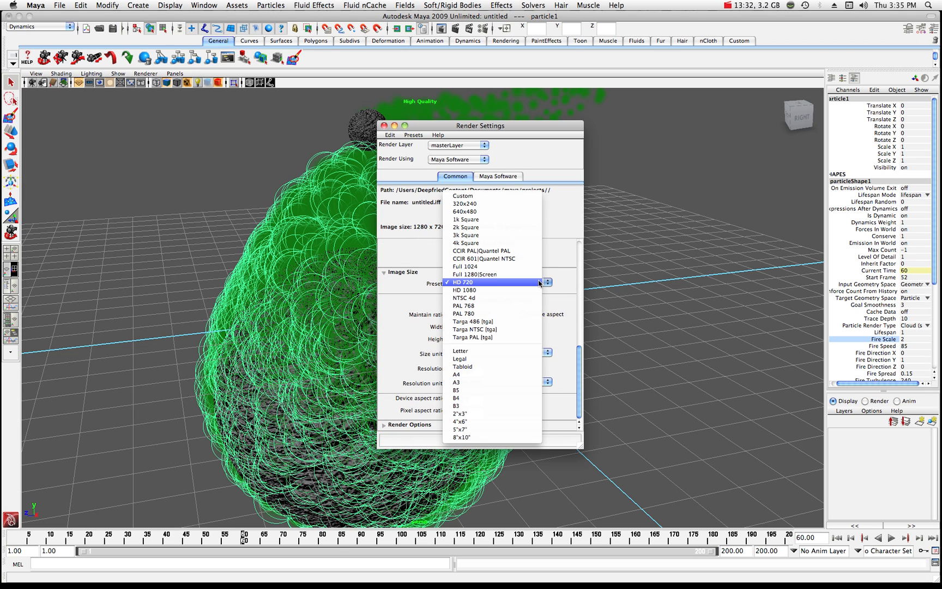
pyautogui.click(466, 210)
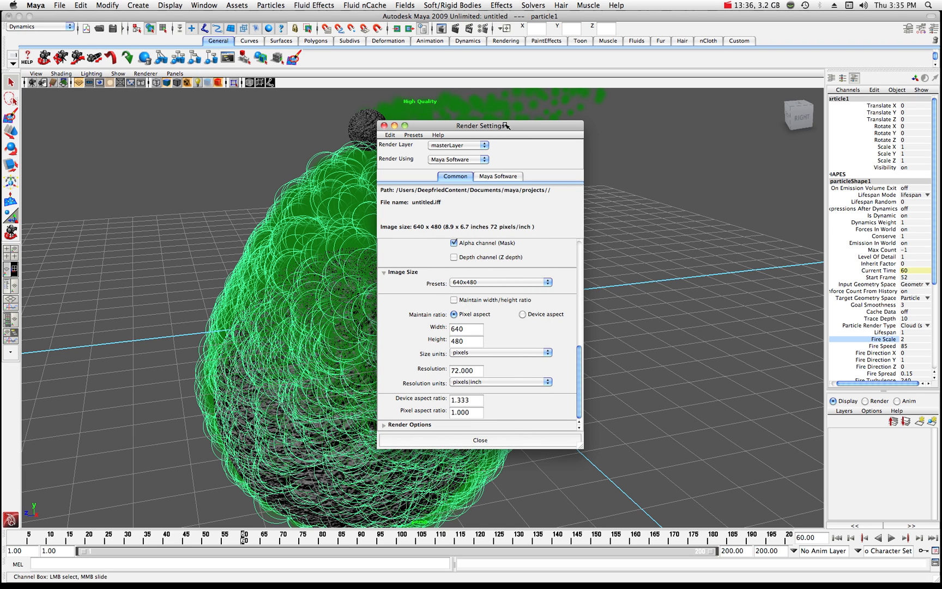
pyautogui.click(480, 439)
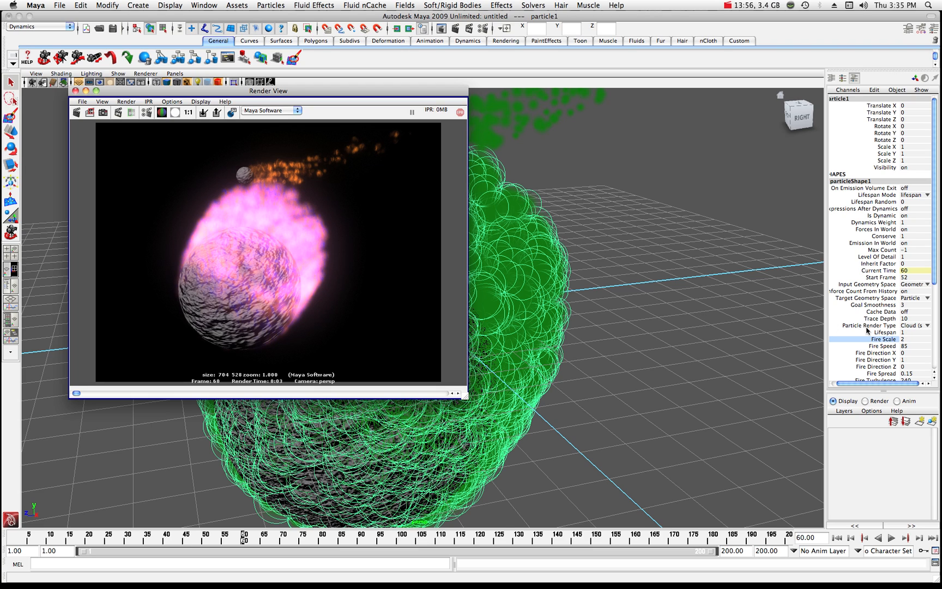
# Lower particleShape1's Fire Density from 10 to 5 in the Channel Box.
pyautogui.scroll(-3)
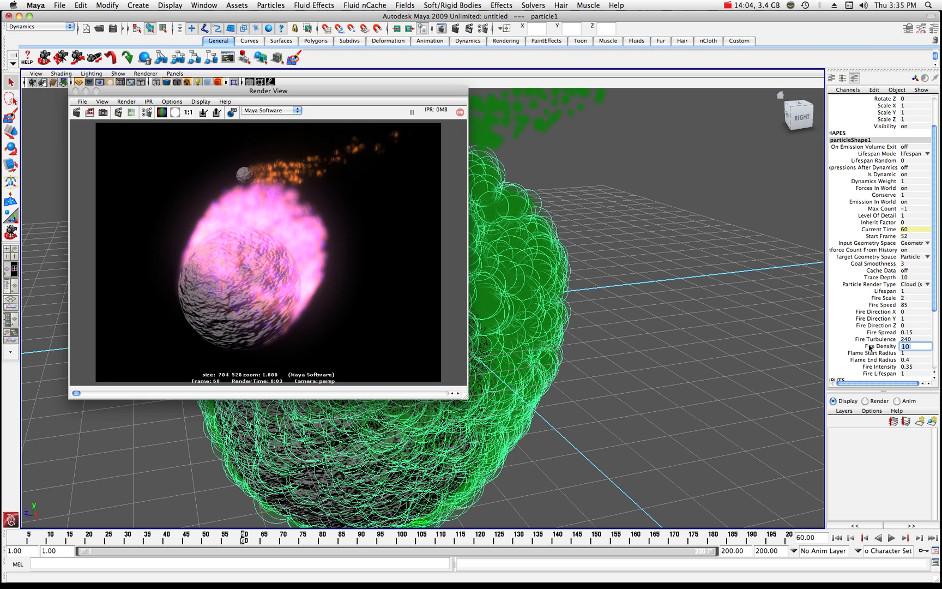
pyautogui.write('5')
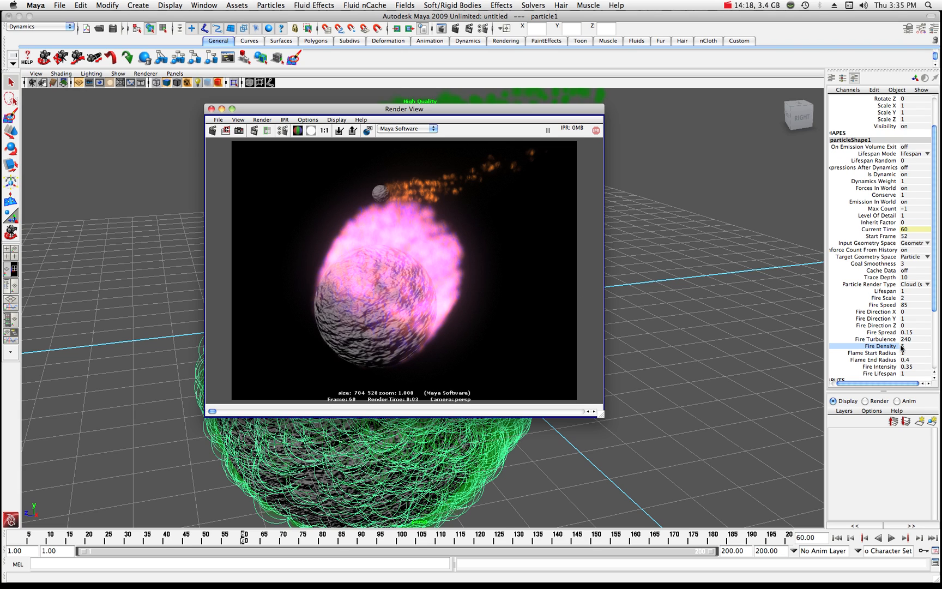
# Set particleShape1's Fire Density to 1 in the Channel Box.
pyautogui.click(895, 346)
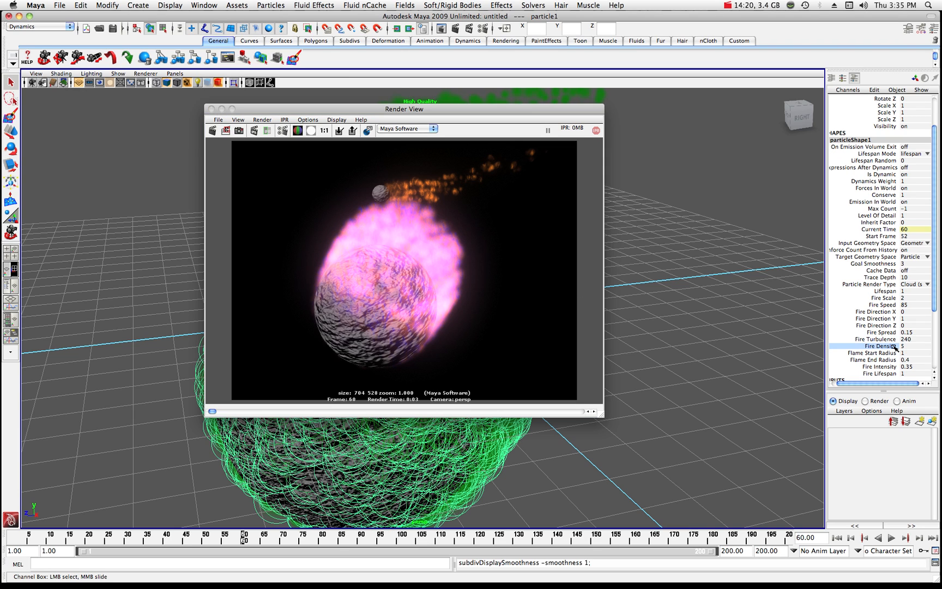
pyautogui.click(915, 346)
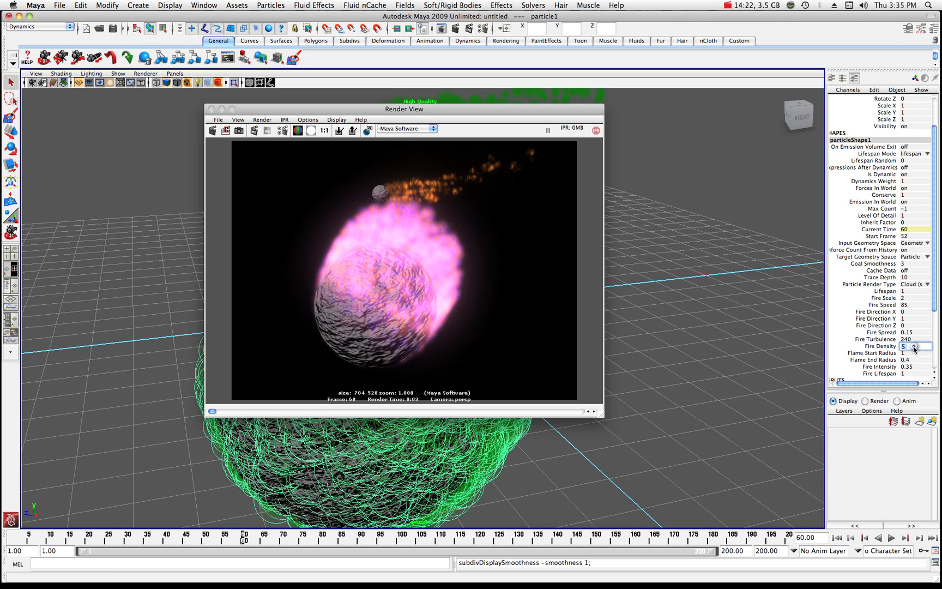
pyautogui.write('1')
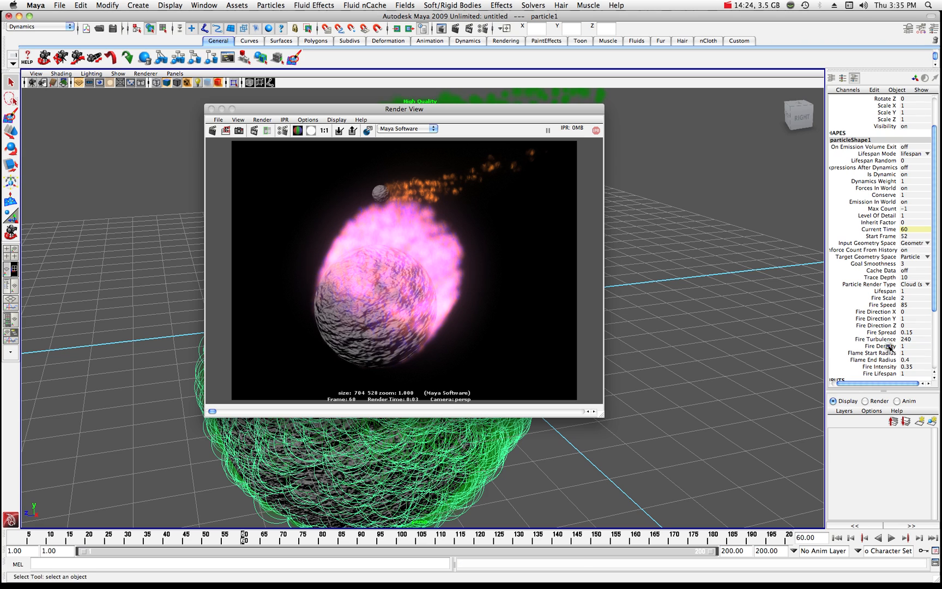
pyautogui.click(880, 346)
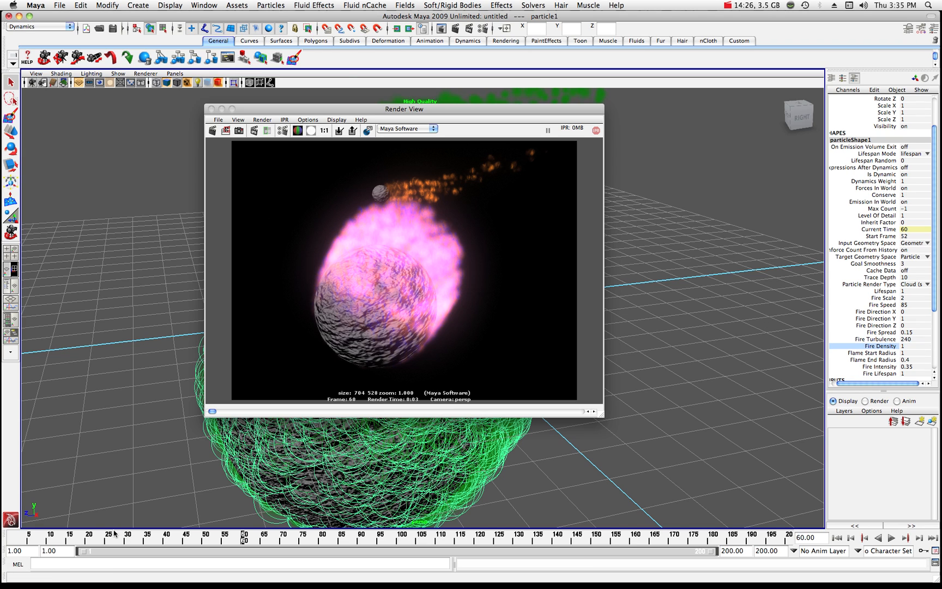
# Move to frame 64 and re-render it, giving a sparser, wispy purple fire.
pyautogui.click(892, 537)
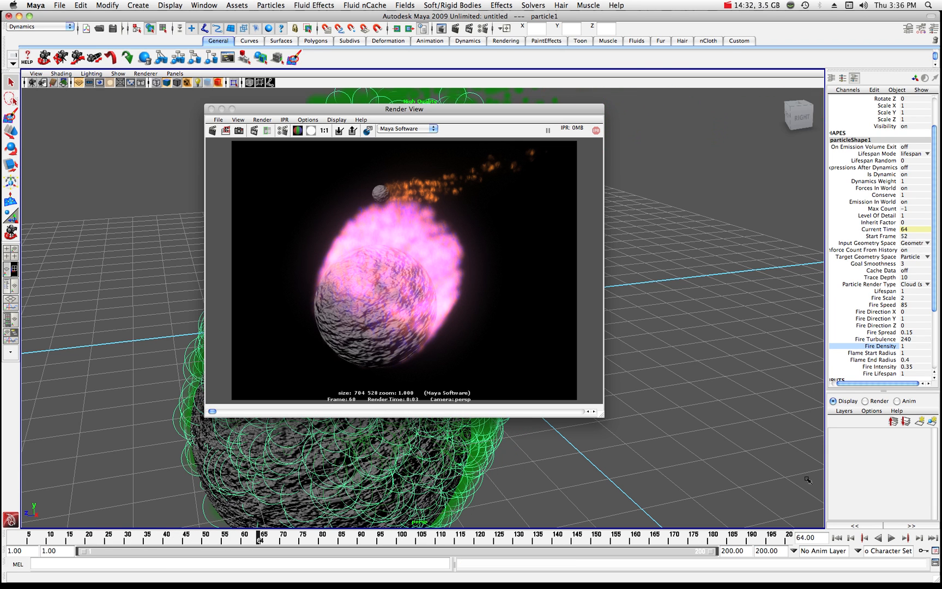
pyautogui.click(213, 130)
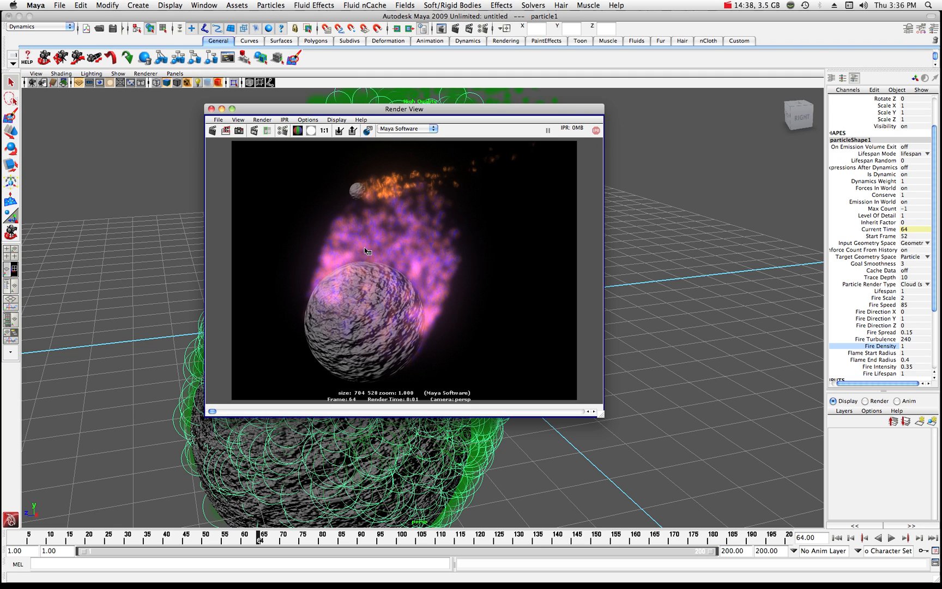
pyautogui.moveTo(393, 255)
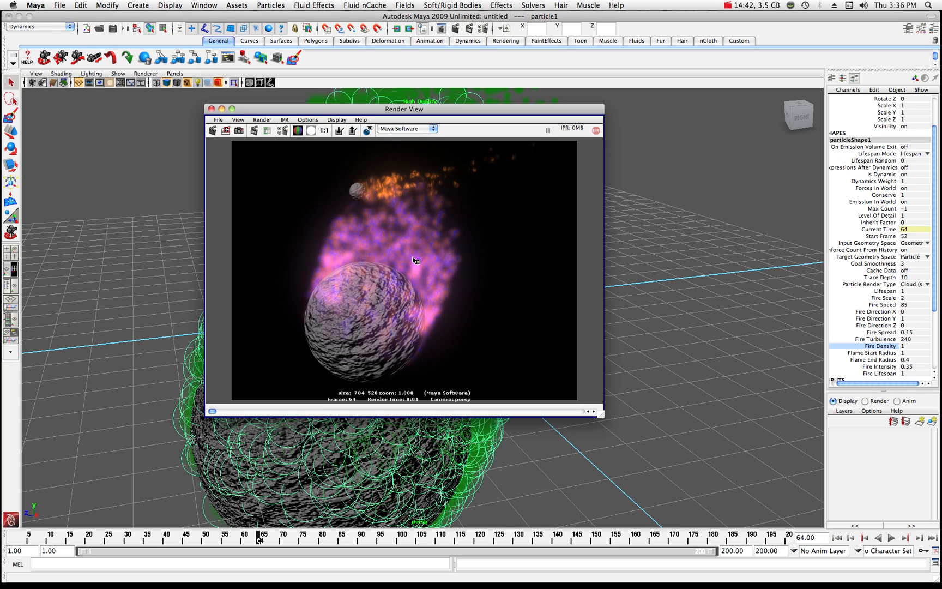
pyautogui.moveTo(508, 167)
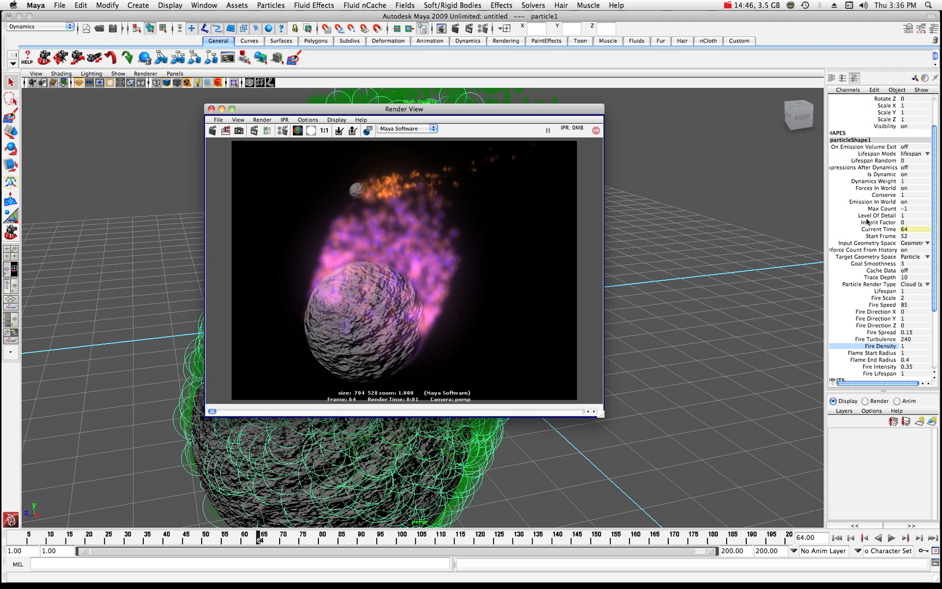
pyautogui.moveTo(727, 34)
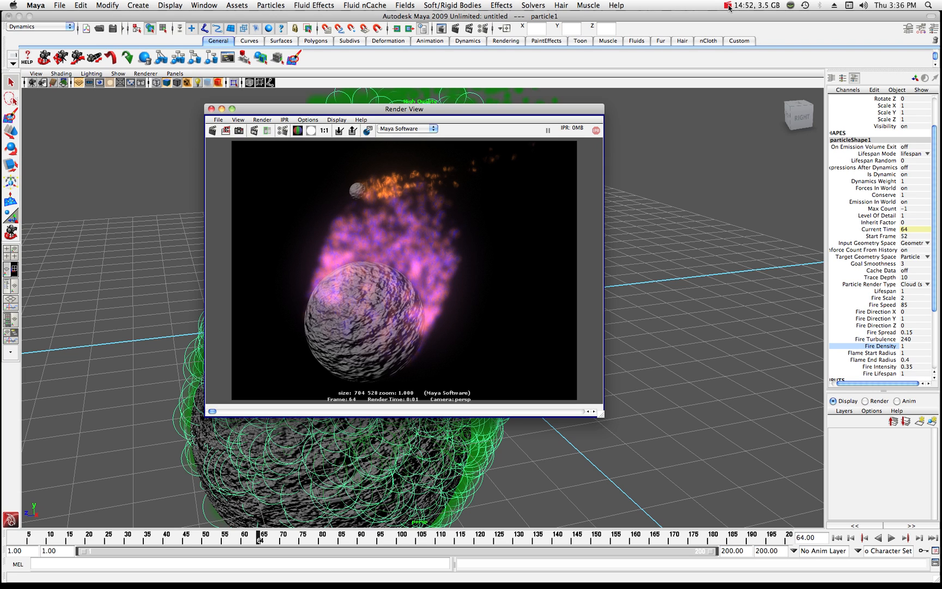
pyautogui.click(752, 6)
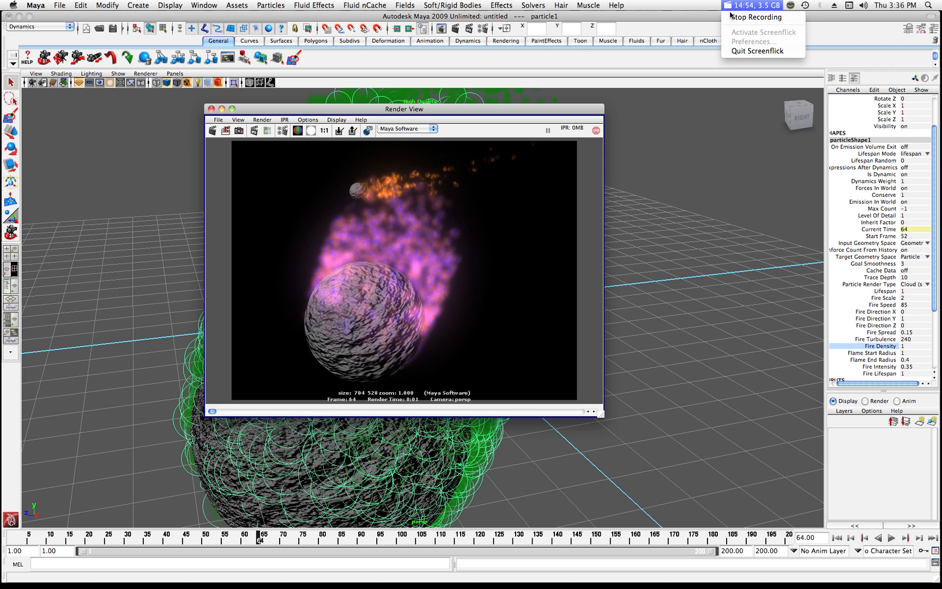